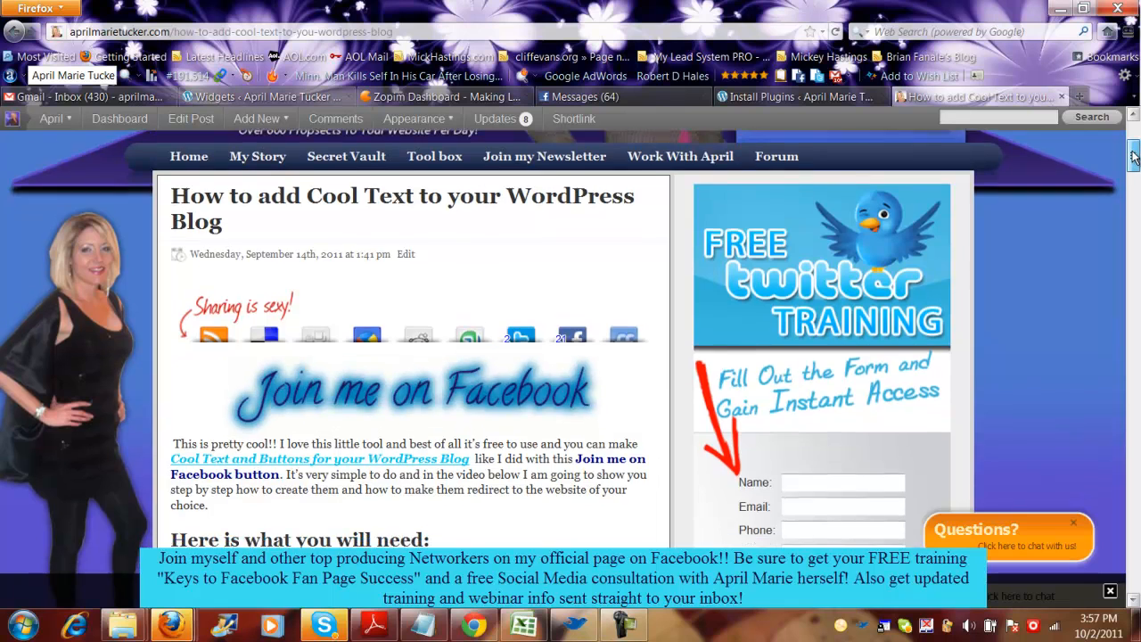
Scroll through the Cool Text post past the embedded video to its end
{"action": "scroll", "scroll_direction": "up", "scroll_amount": 3}
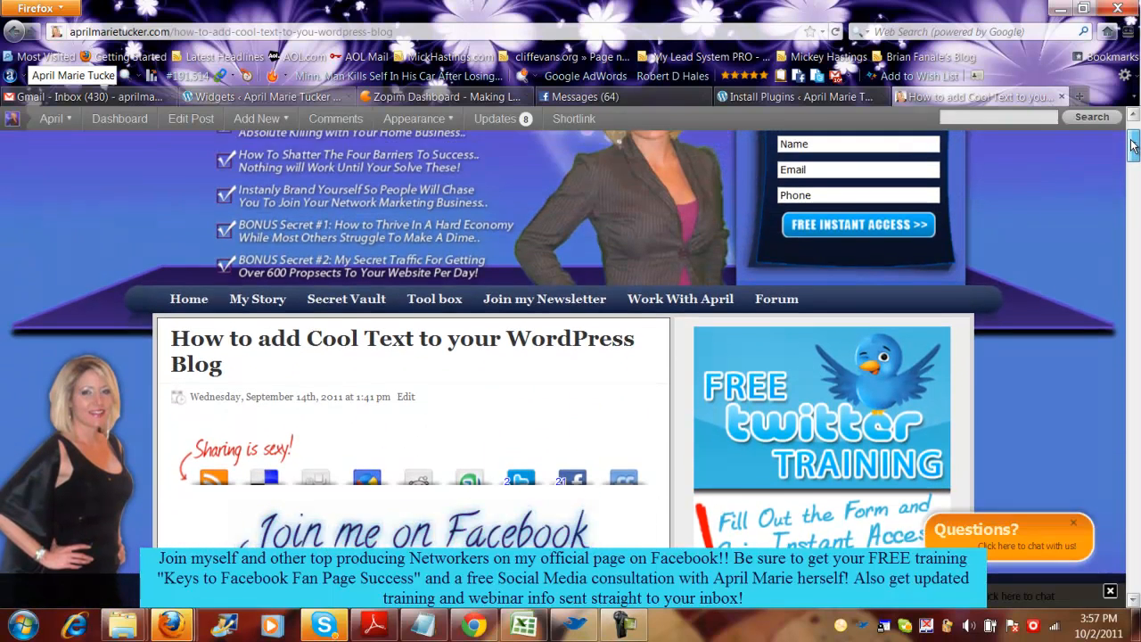
{"action": "scroll", "scroll_direction": "down", "scroll_amount": 3}
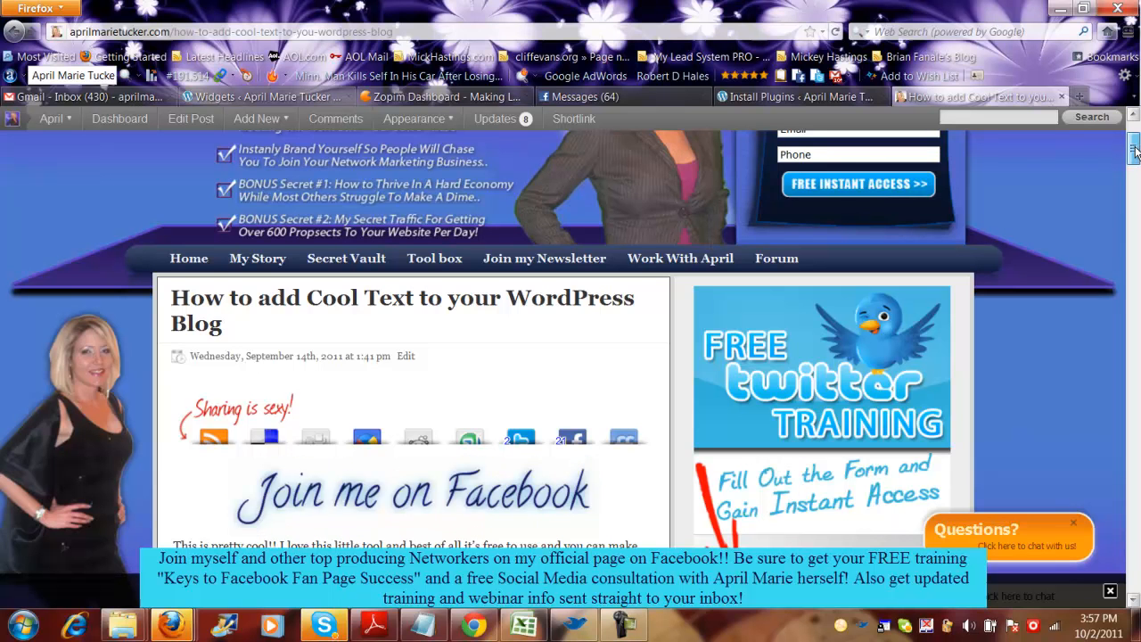
{"action": "scroll", "scroll_direction": "down", "scroll_amount": 3}
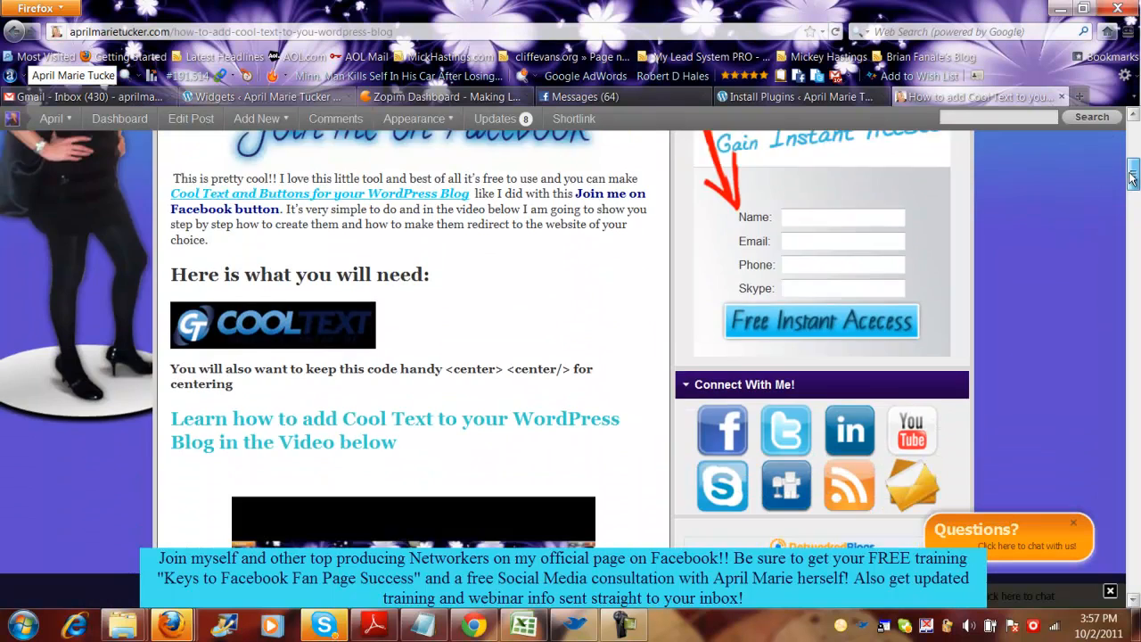
{"action": "scroll", "scroll_direction": "down", "scroll_amount": 3}
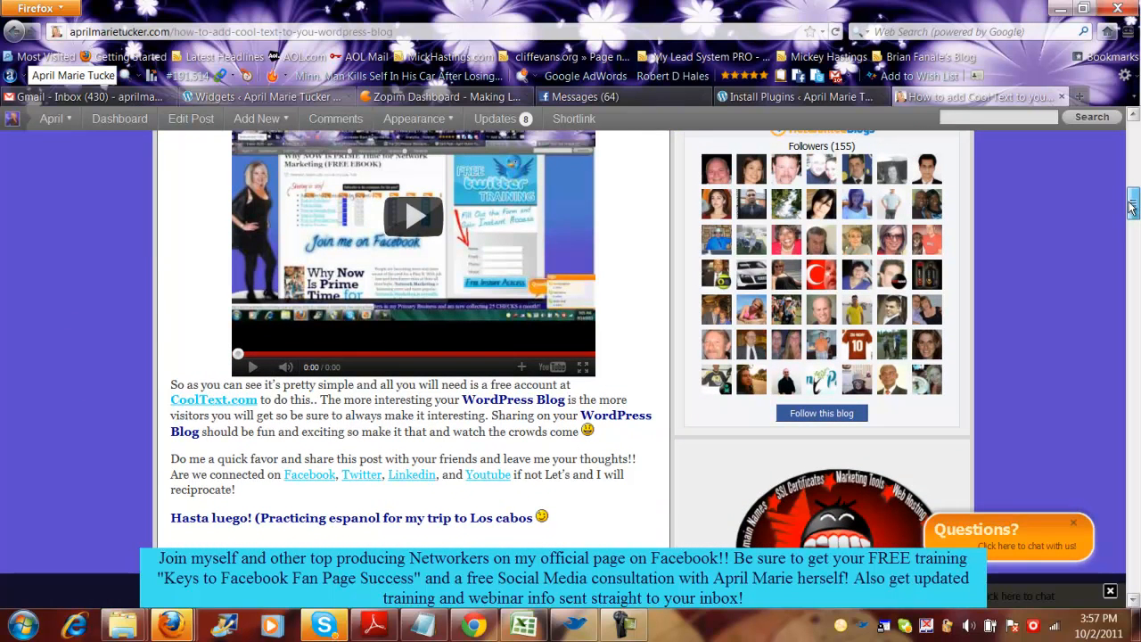
{"action": "scroll", "scroll_direction": "up", "scroll_amount": 3}
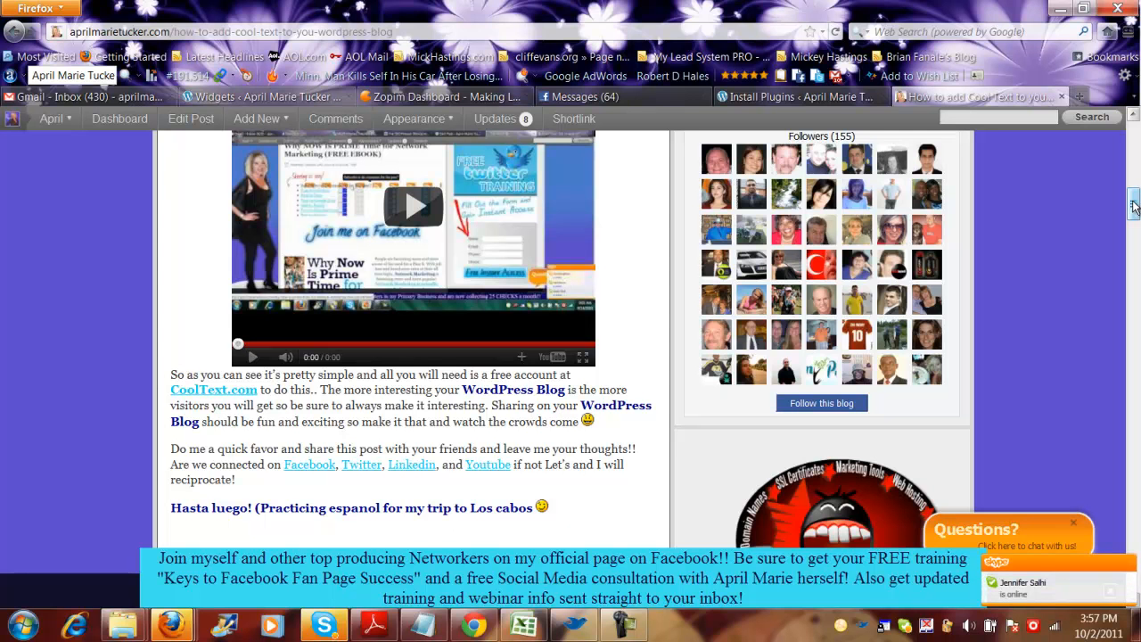
Continue down past the Facebook comments and related posts to the reader comments list
{"action": "scroll", "scroll_direction": "down", "scroll_amount": 3}
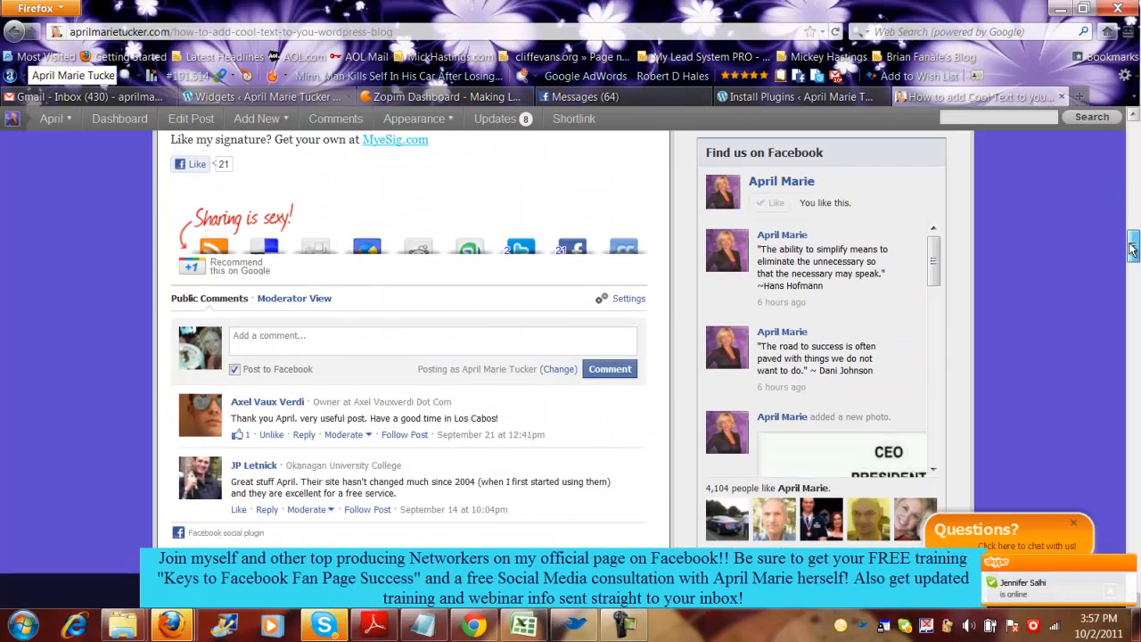
{"action": "scroll", "scroll_direction": "down", "scroll_amount": 3}
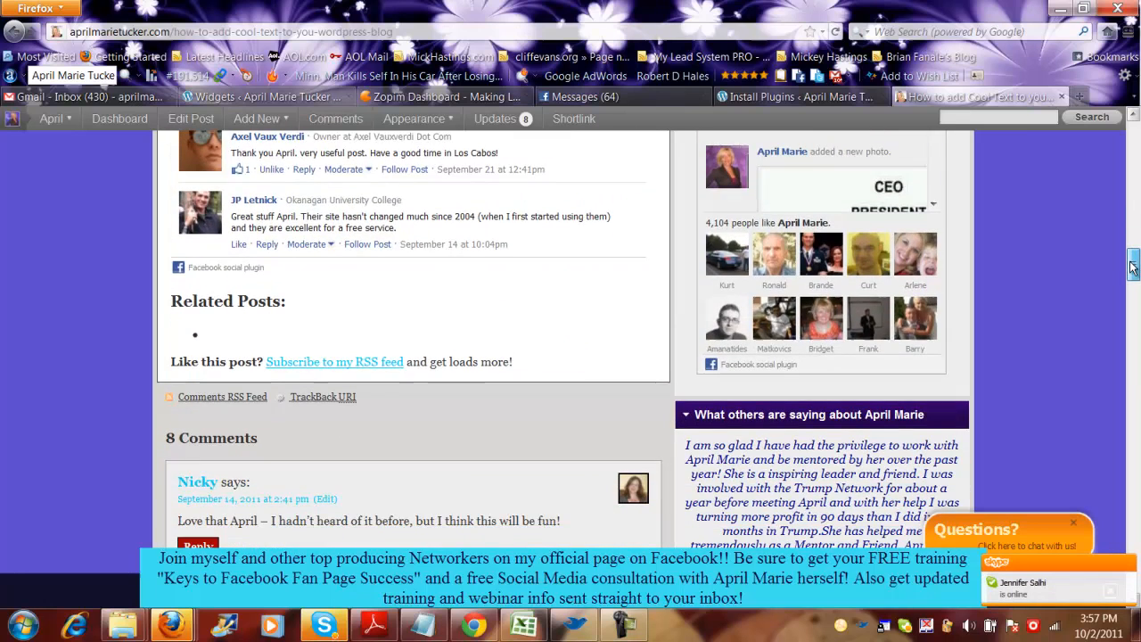
{"action": "scroll", "scroll_direction": "down", "scroll_amount": 3}
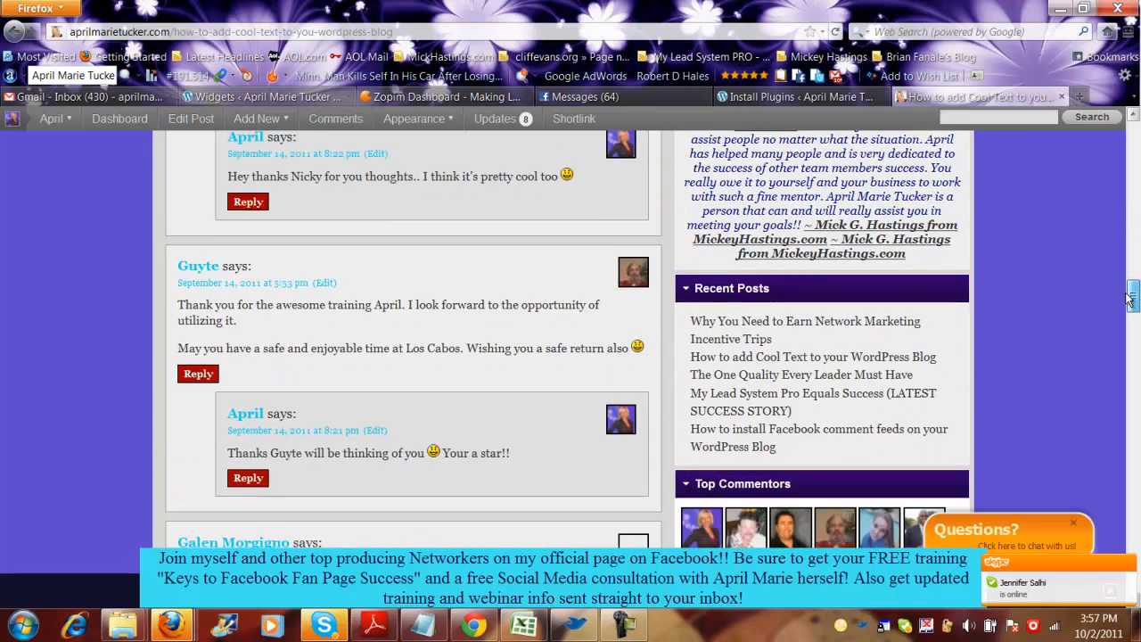
{"action": "scroll", "scroll_direction": "down", "scroll_amount": 3}
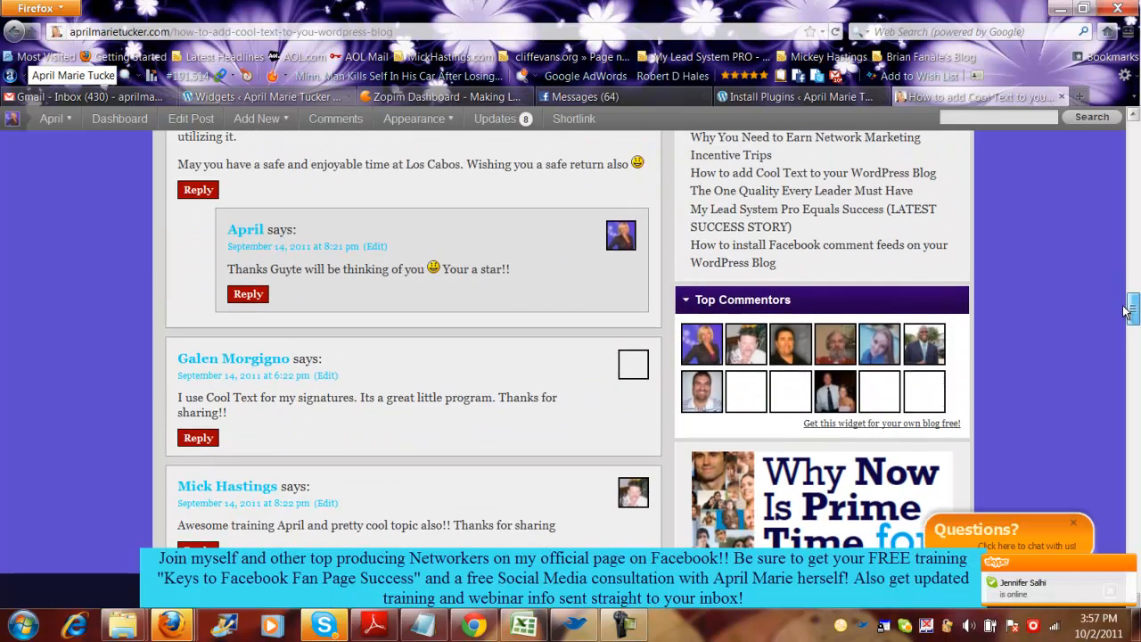
{"action": "scroll", "scroll_direction": "down", "scroll_amount": 3}
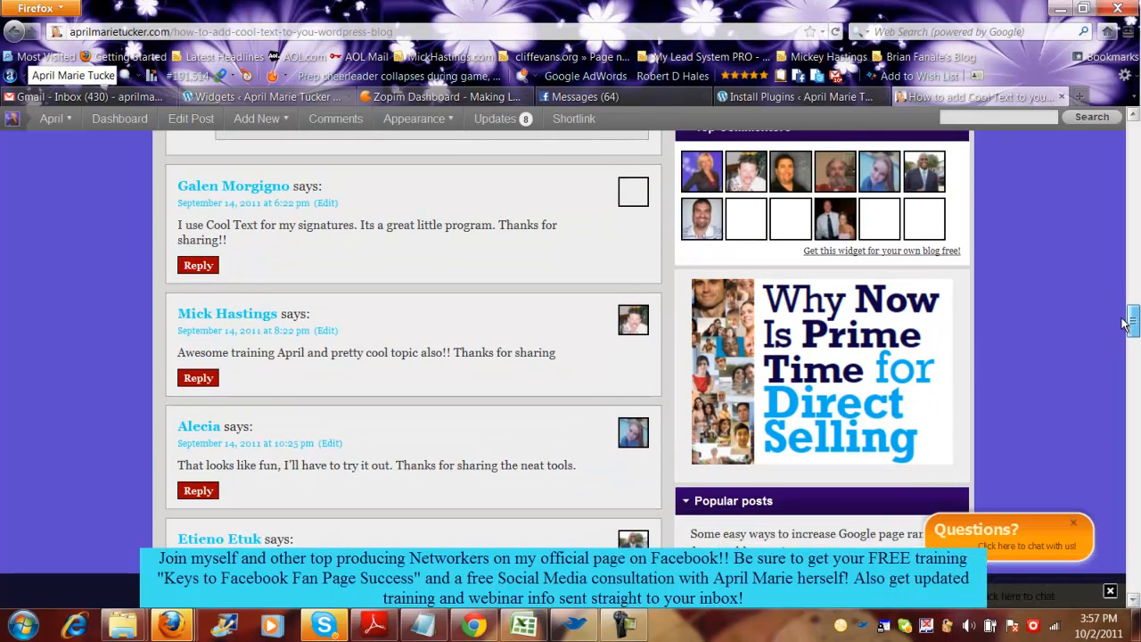
{"action": "scroll", "scroll_direction": "down", "scroll_amount": 3}
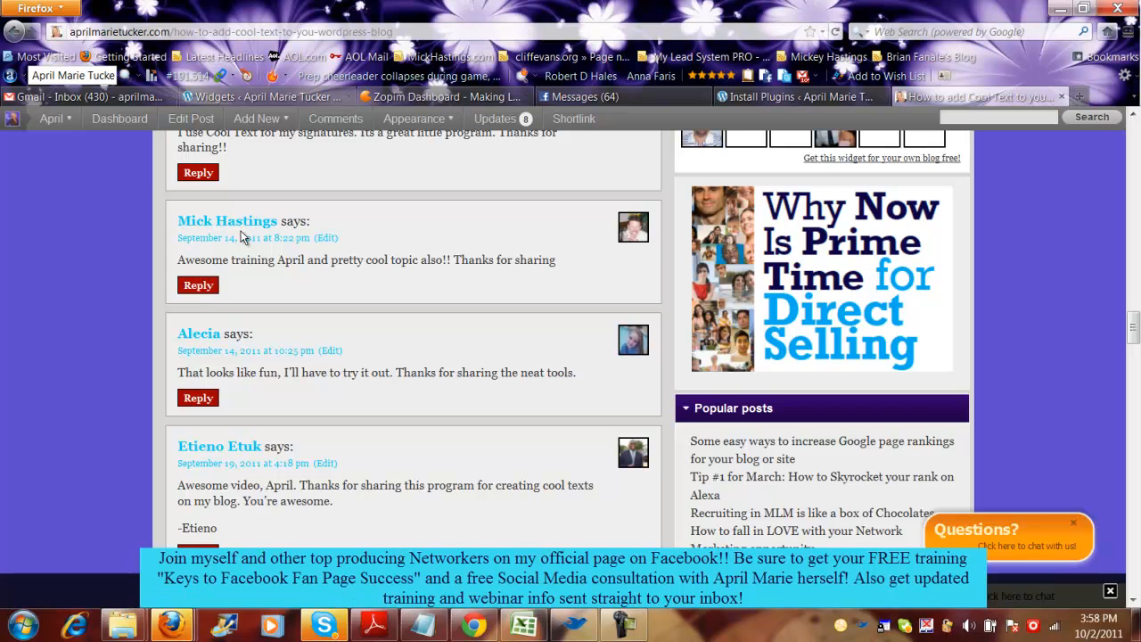
Start a reply under the 'Awesome training' comment
{"action": "left_click", "coordinate": [198, 285]}
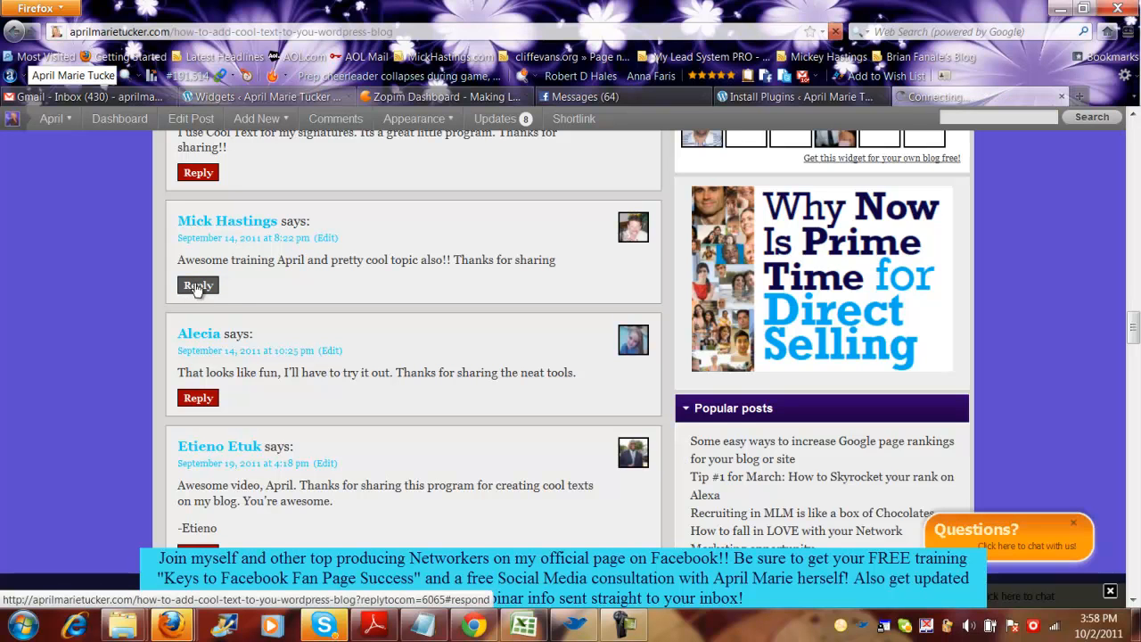
{"action": "left_click", "coordinate": [198, 285]}
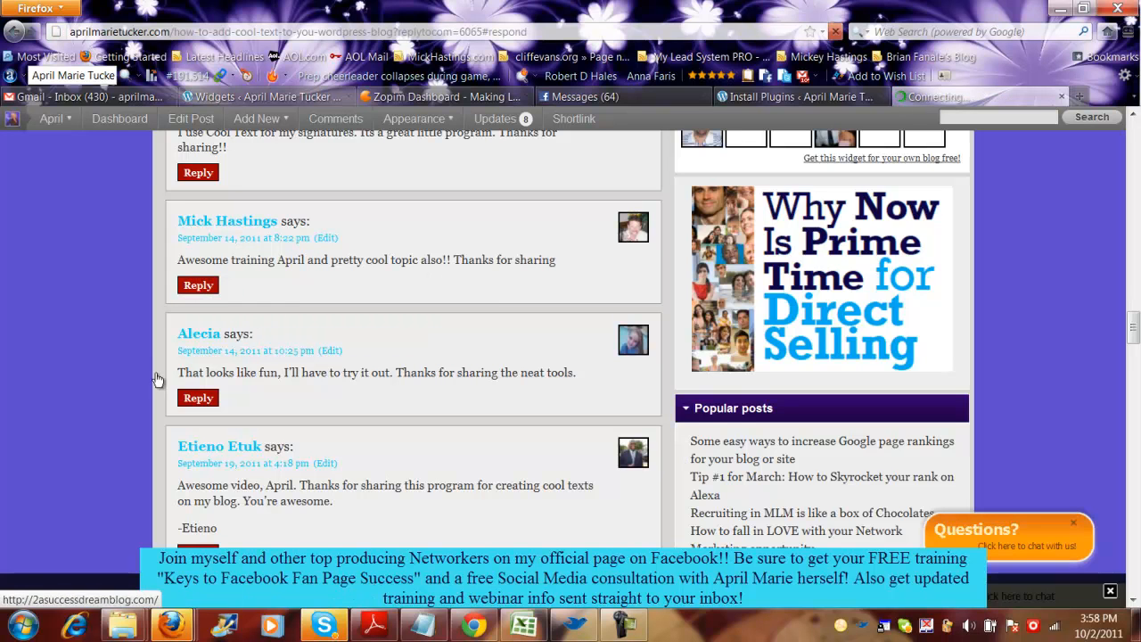
{"action": "mouse_move", "coordinate": [198, 285]}
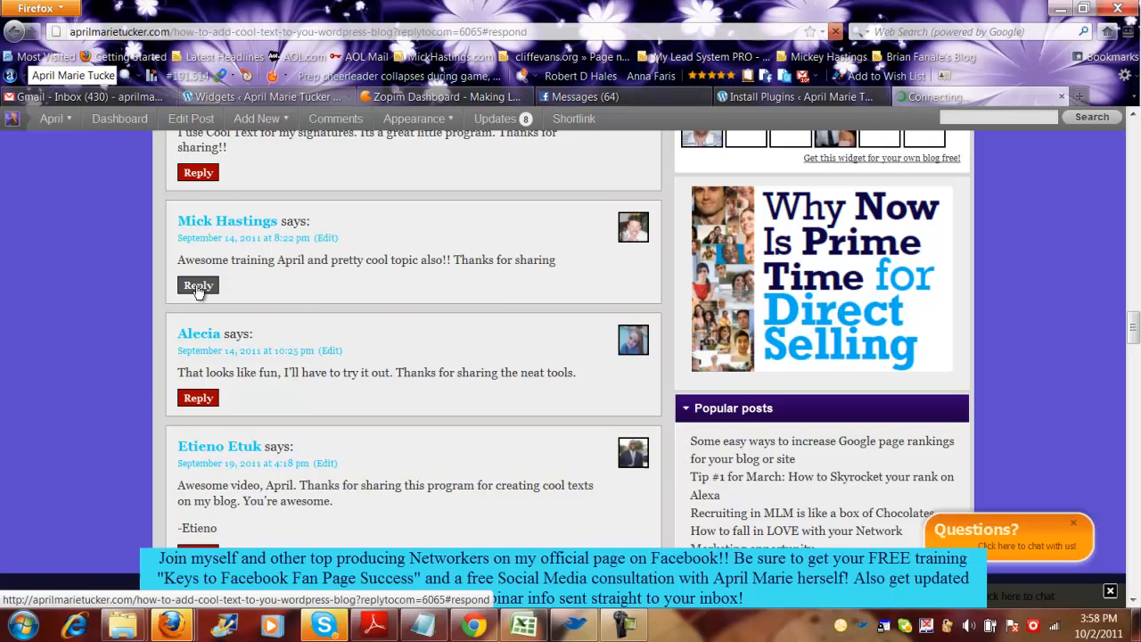
{"action": "left_click", "coordinate": [197, 285]}
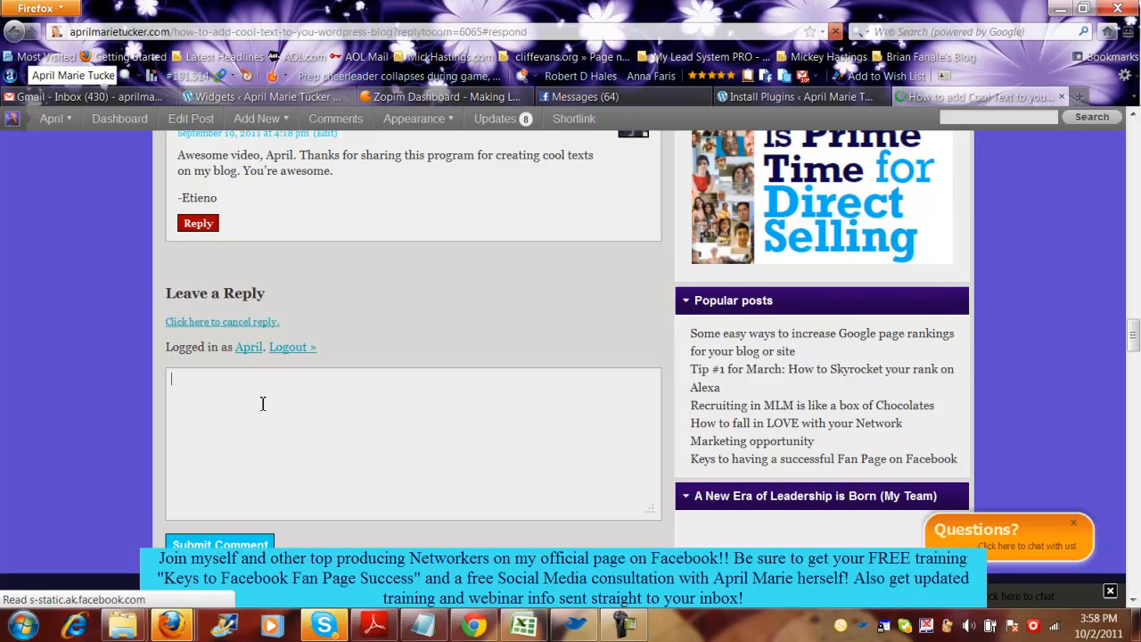
Bring the empty Leave a Reply box, logged in as April, into view
{"action": "scroll", "scroll_direction": "down", "scroll_amount": 3}
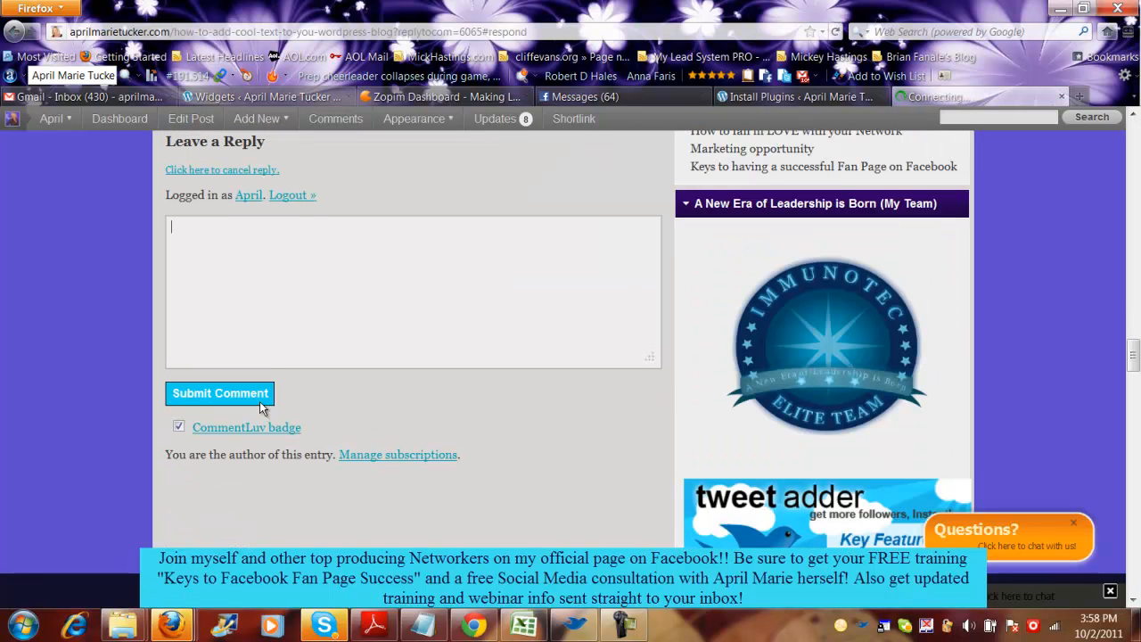
{"action": "scroll", "scroll_direction": "up", "scroll_amount": 3}
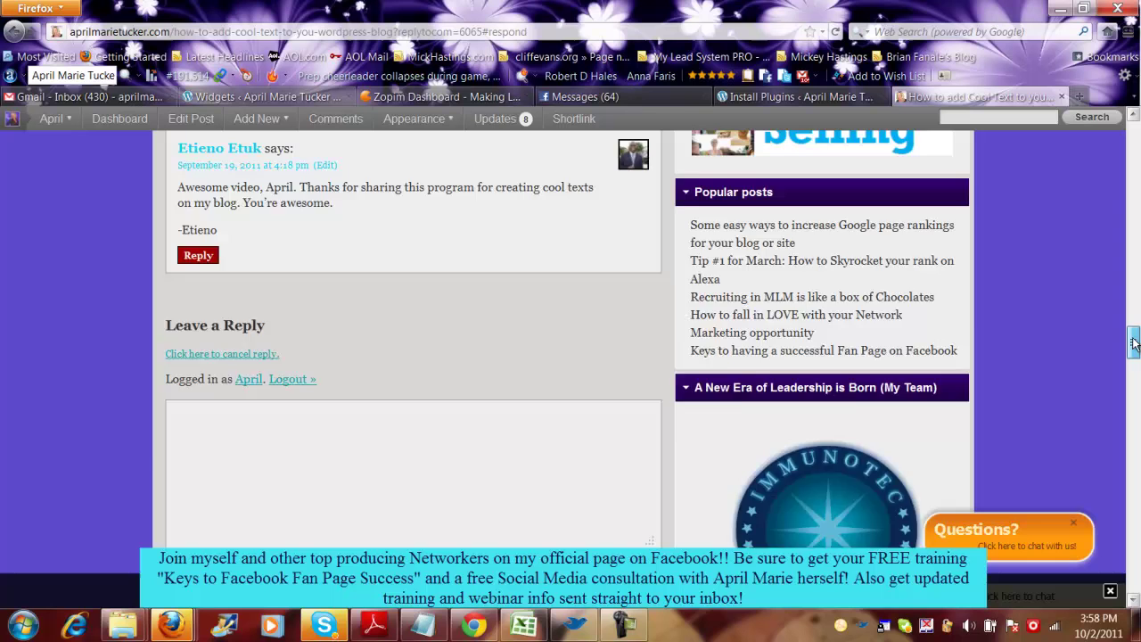
{"action": "scroll", "scroll_direction": "up", "scroll_amount": 3}
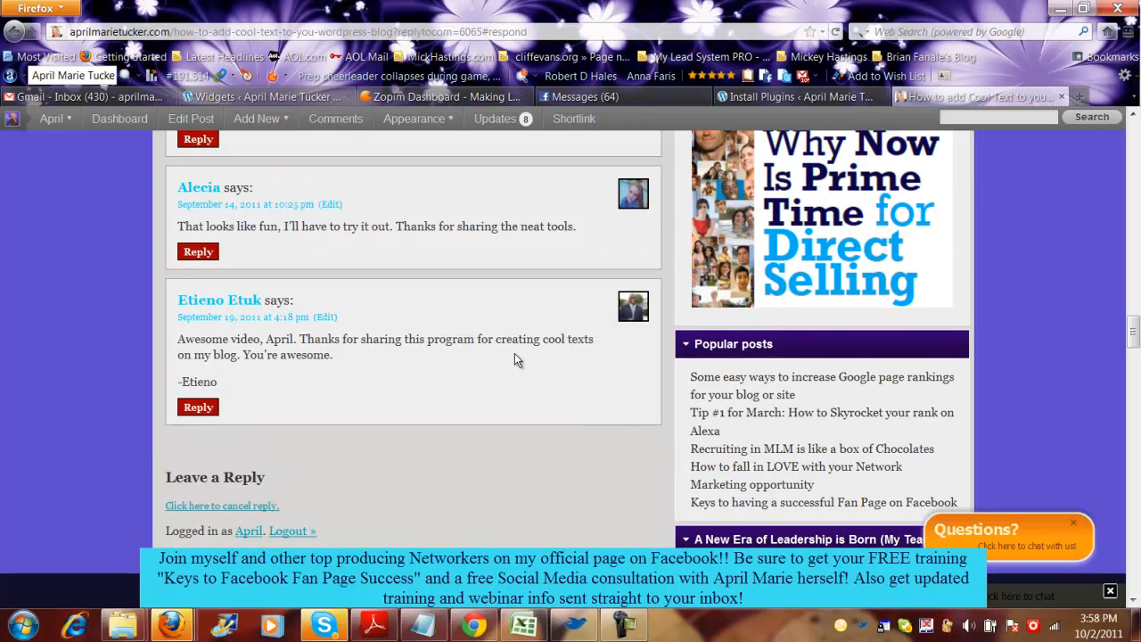
{"action": "mouse_move", "coordinate": [330, 248]}
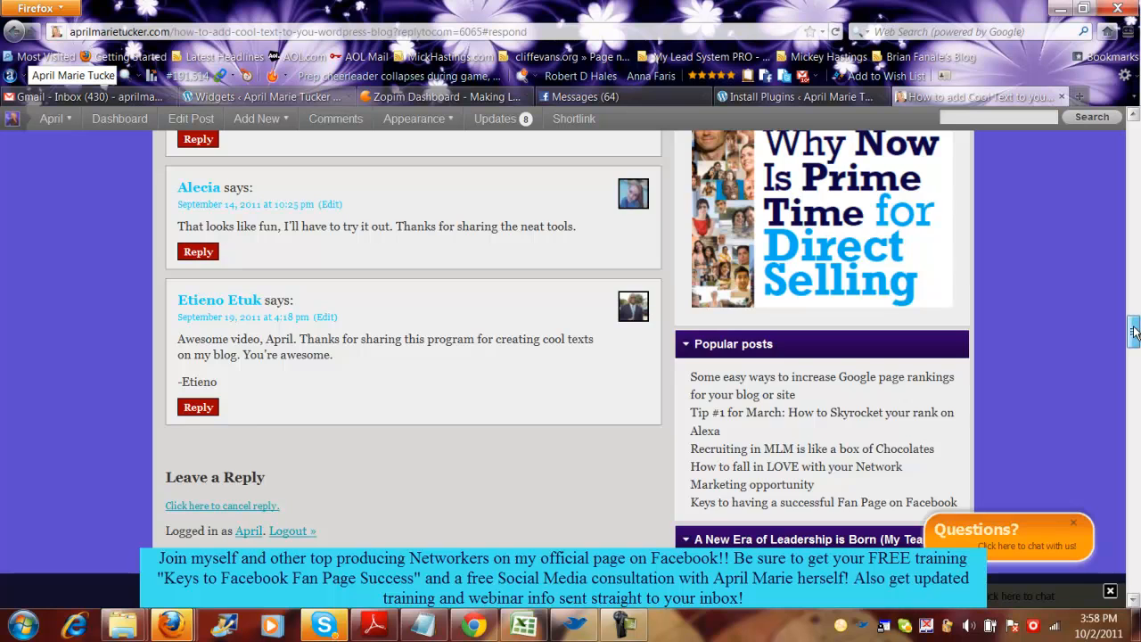
{"action": "scroll", "scroll_direction": "down", "scroll_amount": 3}
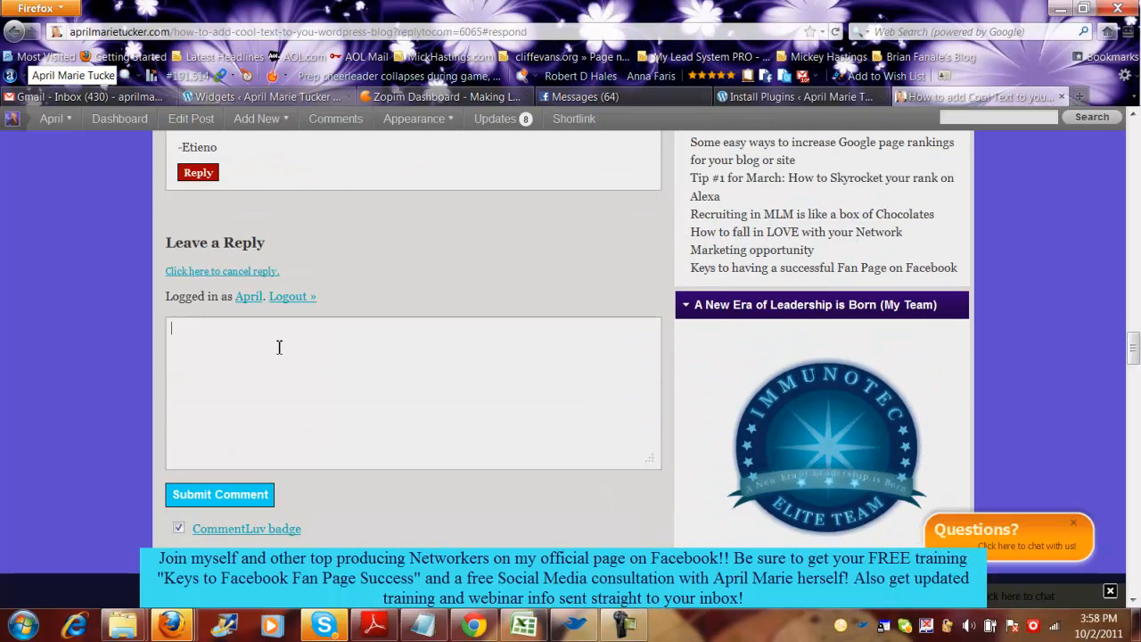
Submit the reply 'Thanks Mick for stopping by glad you enjoyed it!!', landing on the Facebook page
{"action": "type", "text": "Thanks"}
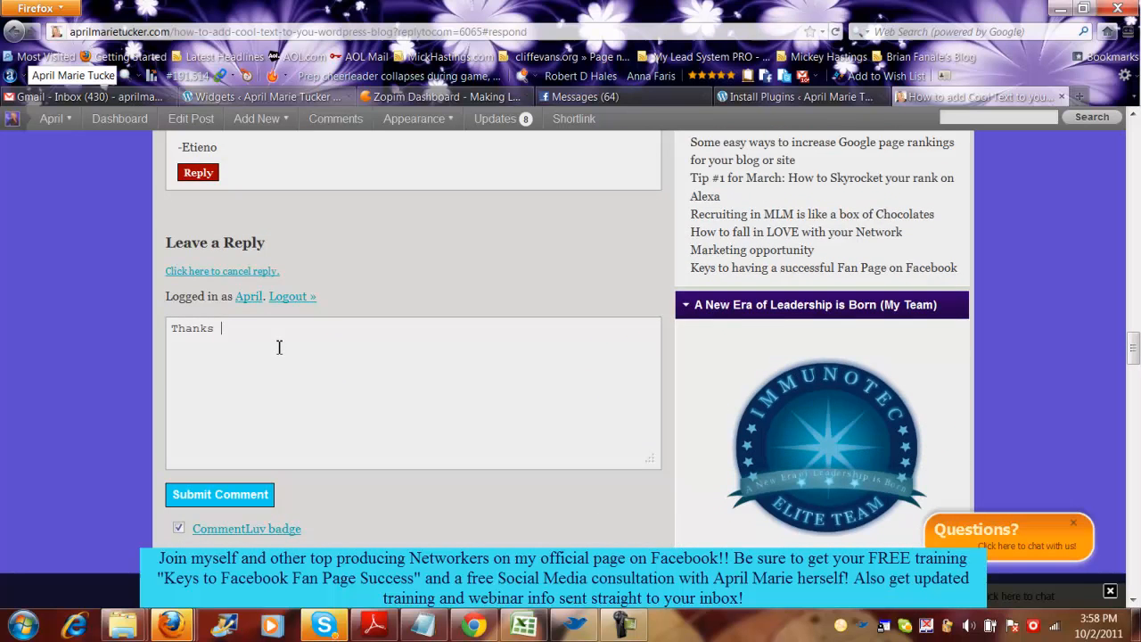
{"action": "type", "text": "Mick for stoppin"}
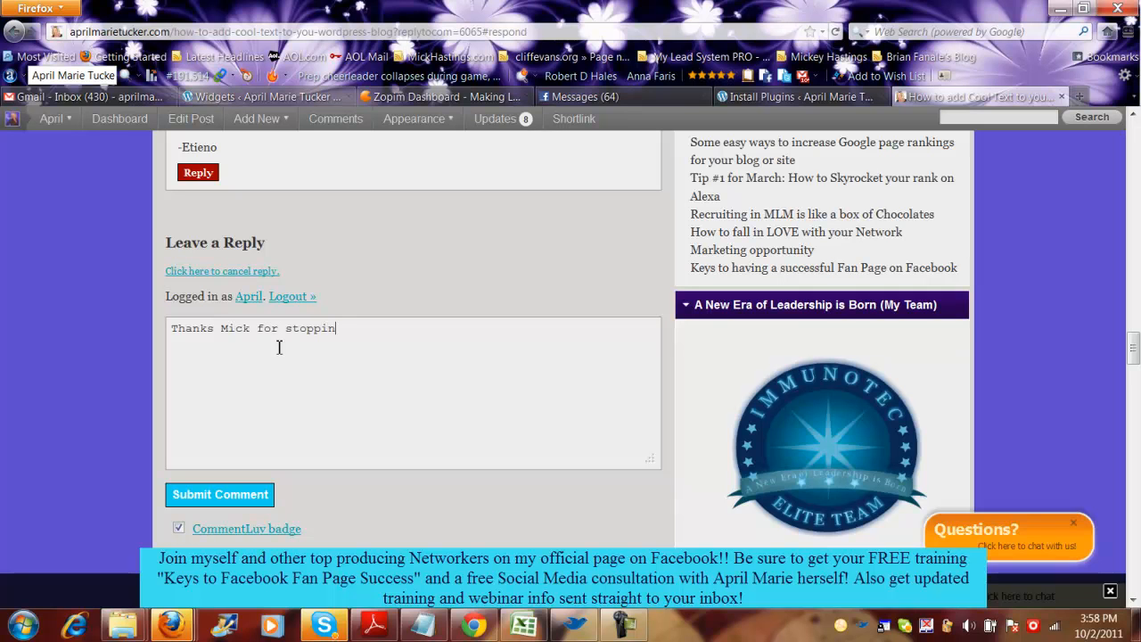
{"action": "type", "text": "g by gla"}
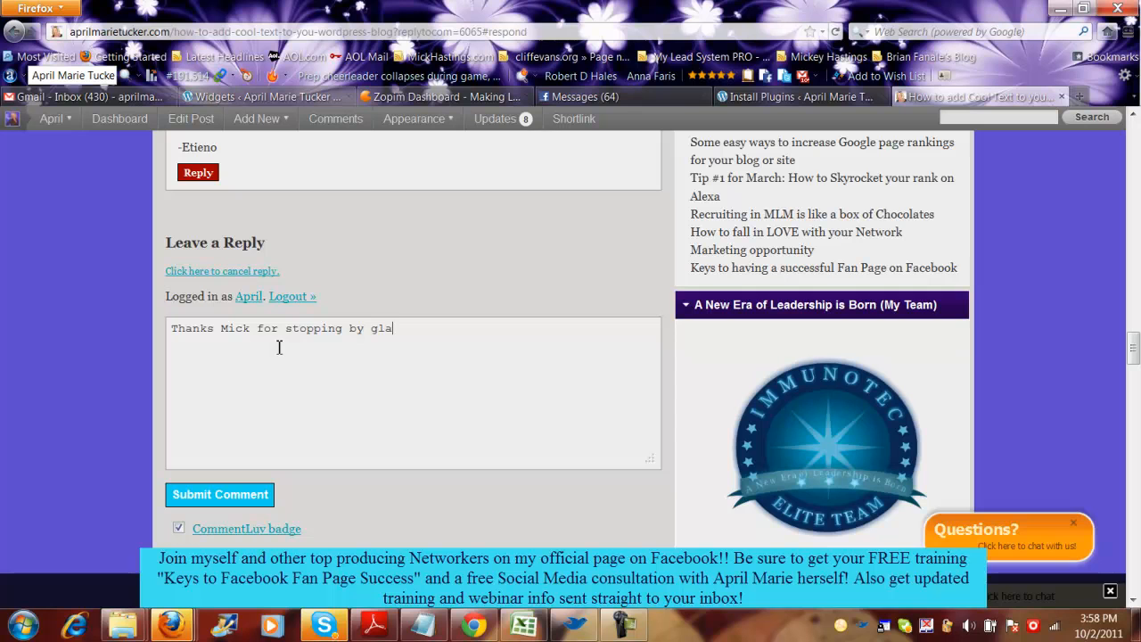
{"action": "type", "text": "d you"}
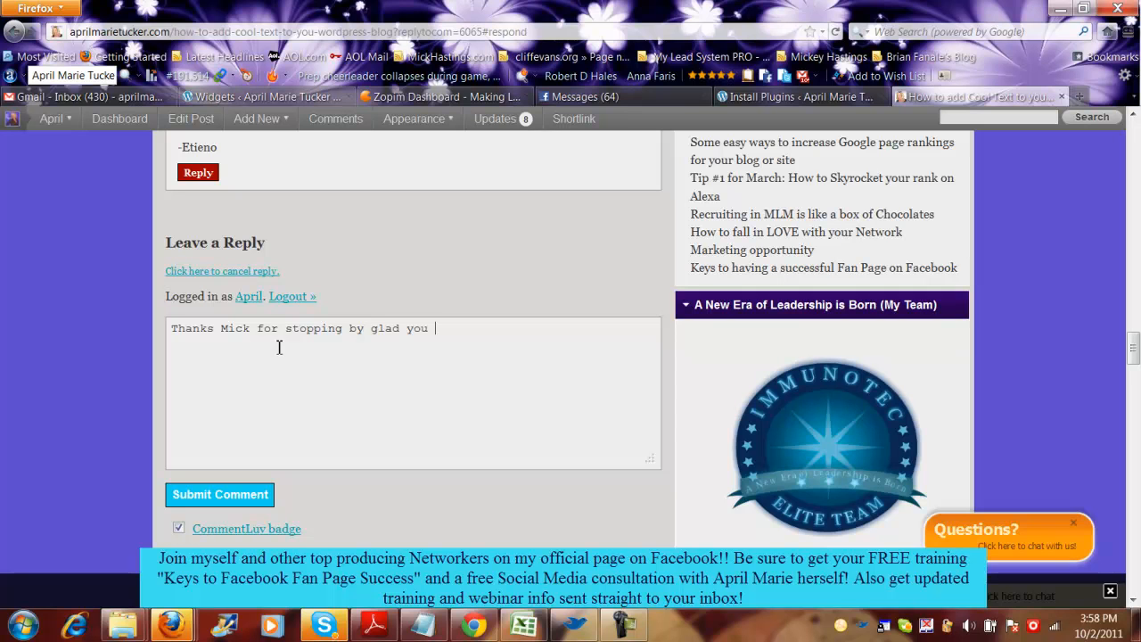
{"action": "type", "text": "enjoy"}
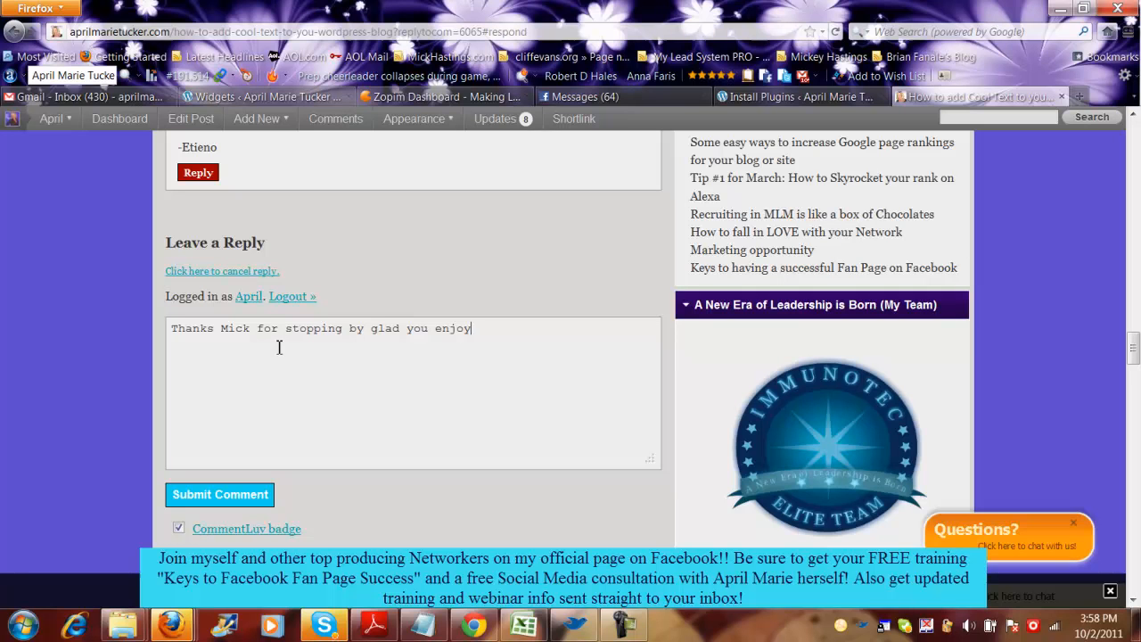
{"action": "type", "text": "d it"}
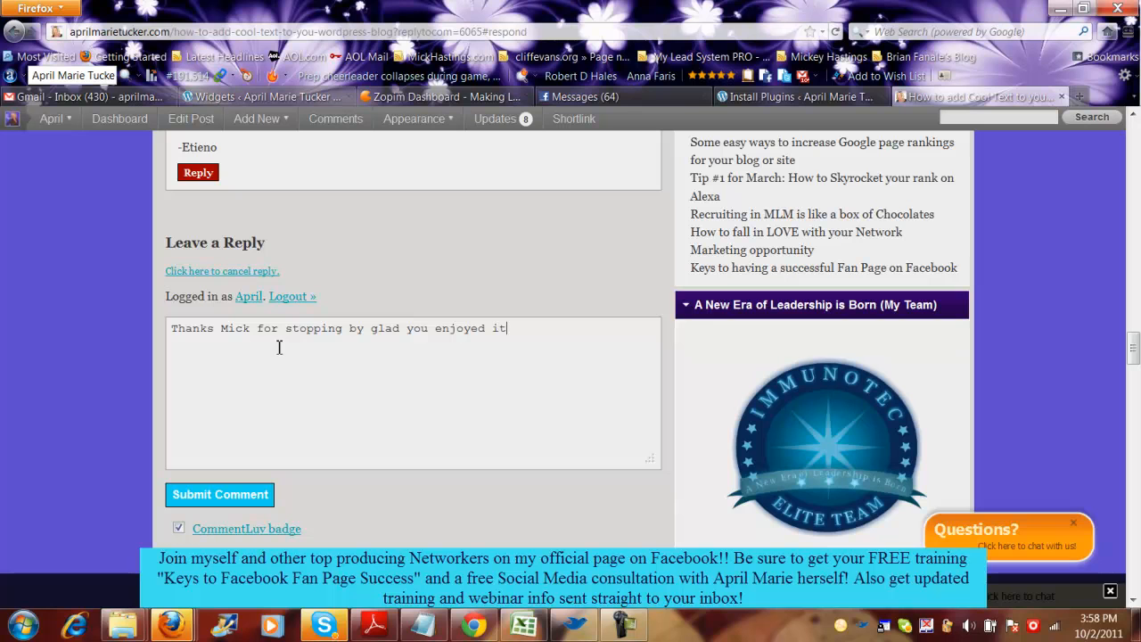
{"action": "type", "text": "!!"}
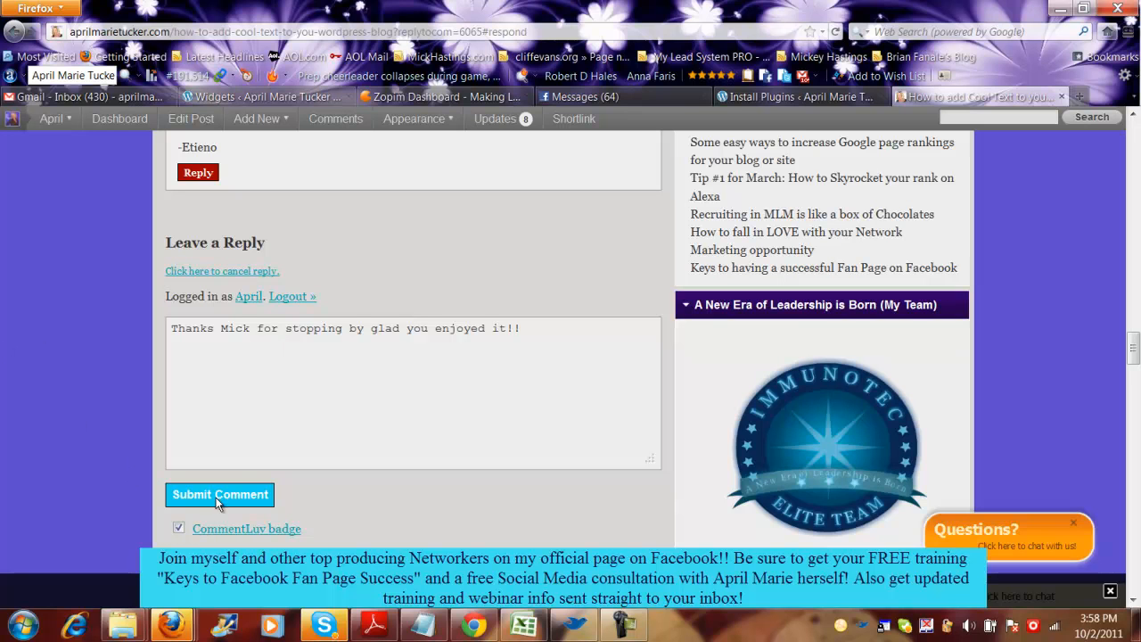
{"action": "left_click", "coordinate": [221, 494]}
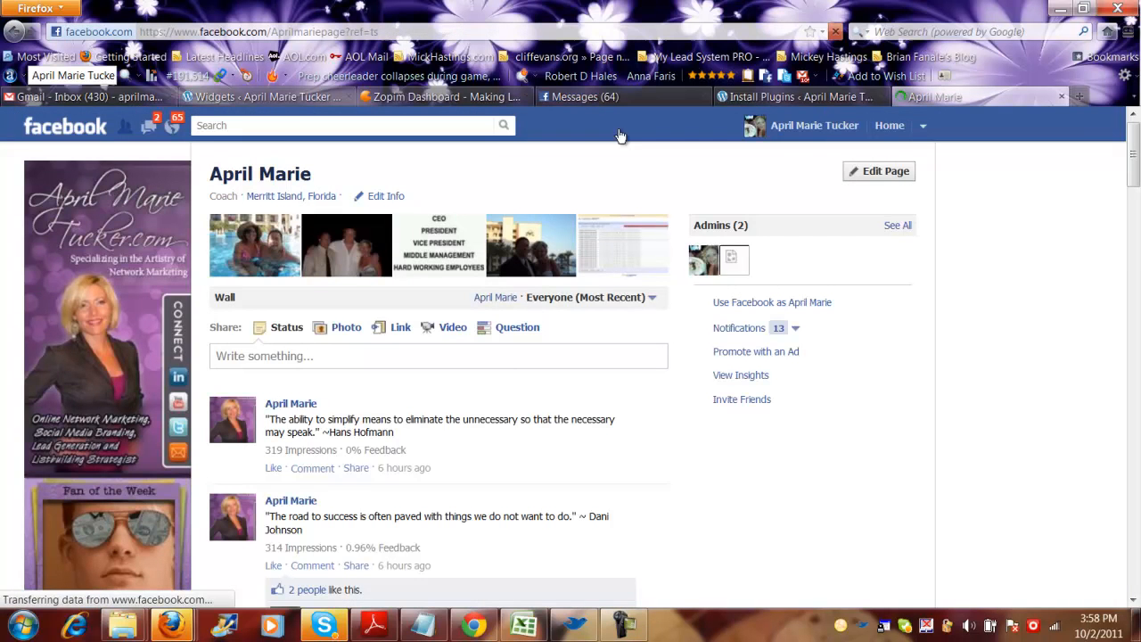
Go to the Welcome tab of April Marie's Facebook page from the left sidebar
{"action": "scroll", "scroll_direction": "down", "scroll_amount": 3}
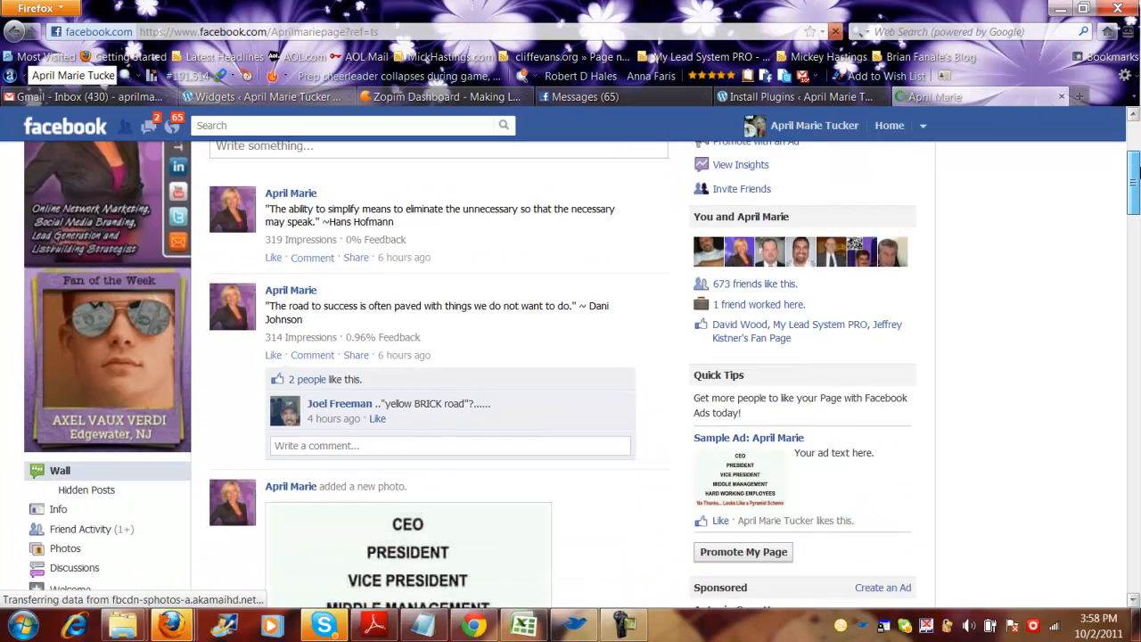
{"action": "scroll", "scroll_direction": "down", "scroll_amount": 3}
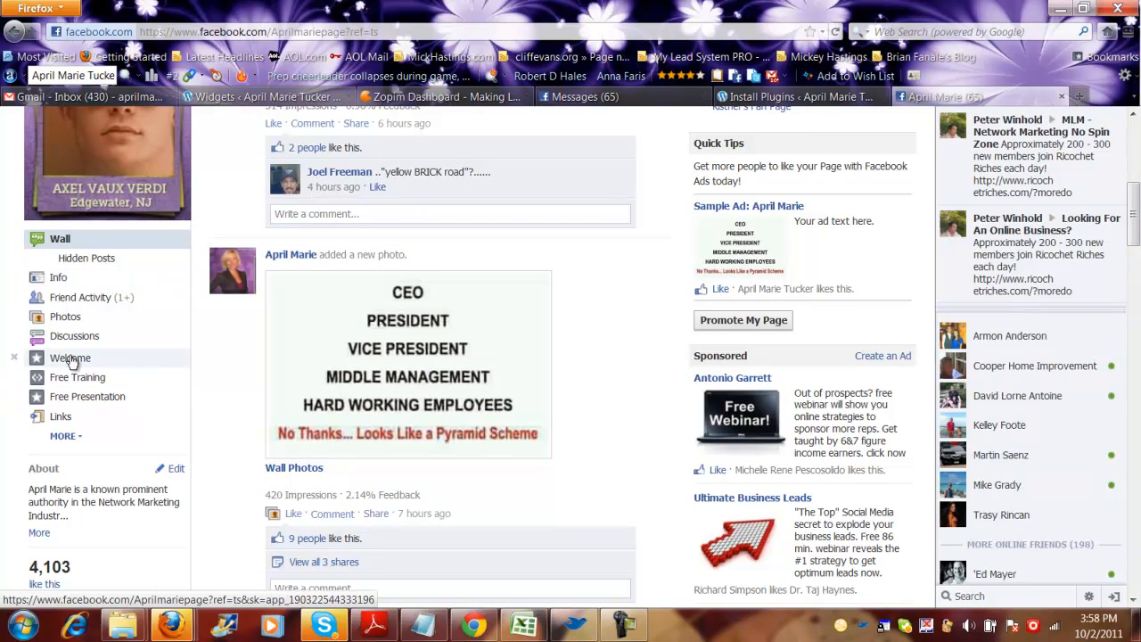
{"action": "left_click", "coordinate": [69, 356]}
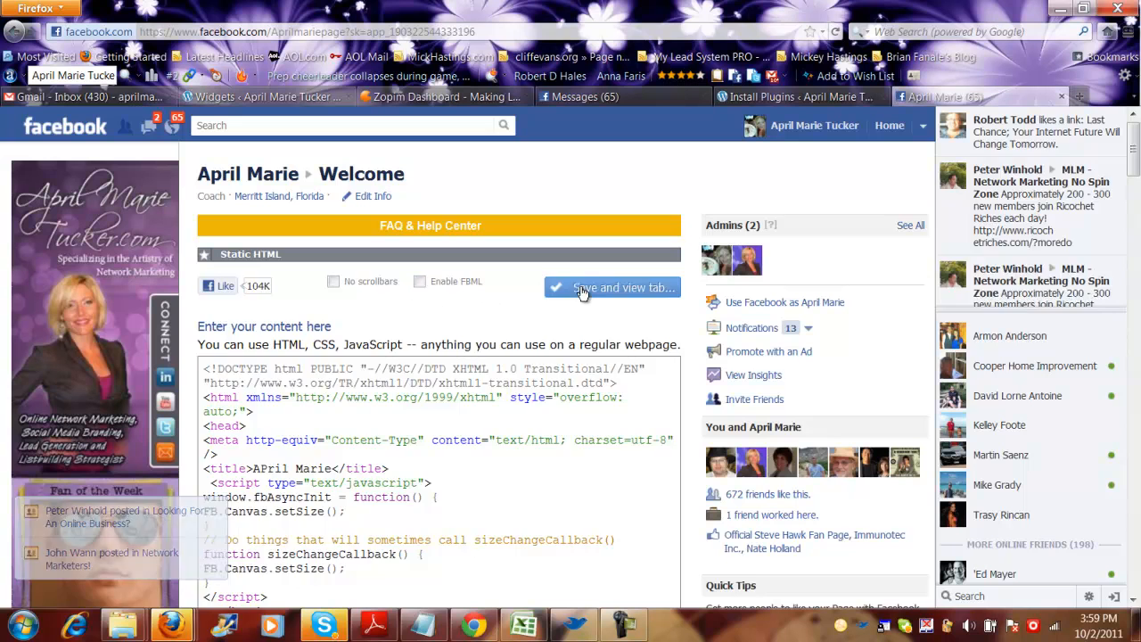
Save the tab content and review the rendered Free Training landing page preview
{"action": "left_click", "coordinate": [609, 287]}
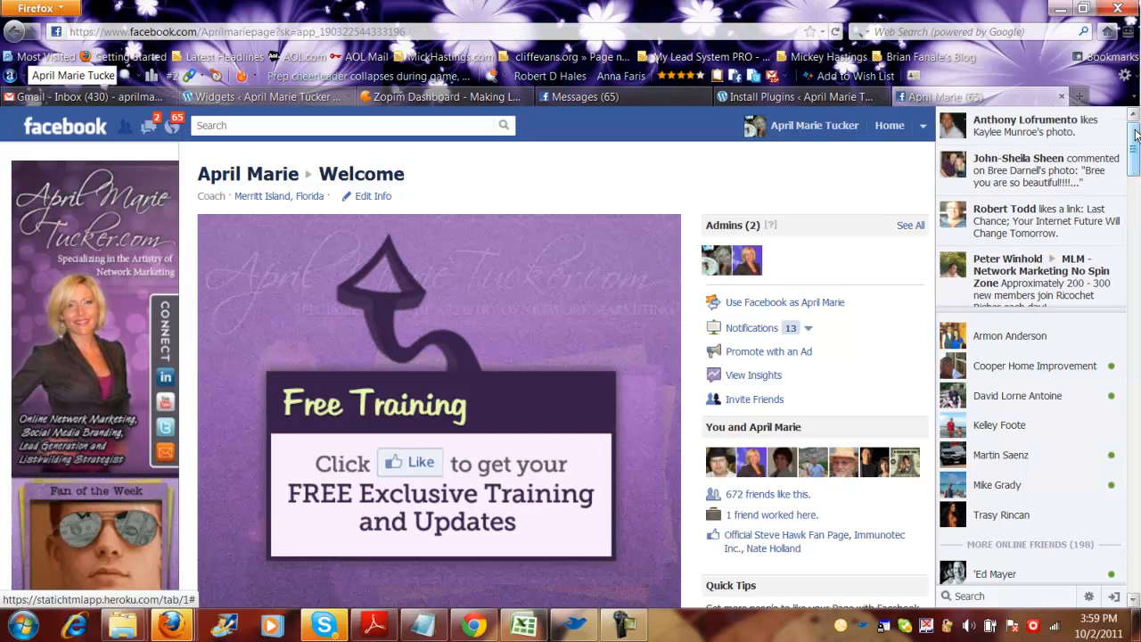
{"action": "scroll", "scroll_direction": "down", "scroll_amount": 3}
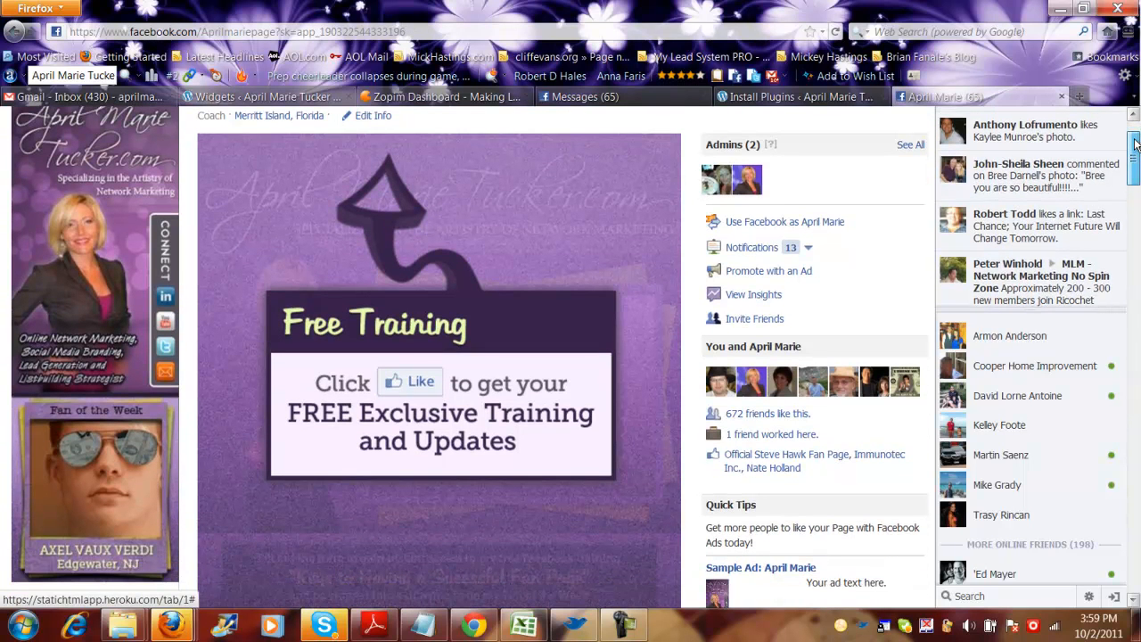
{"action": "scroll", "scroll_direction": "up", "scroll_amount": 3}
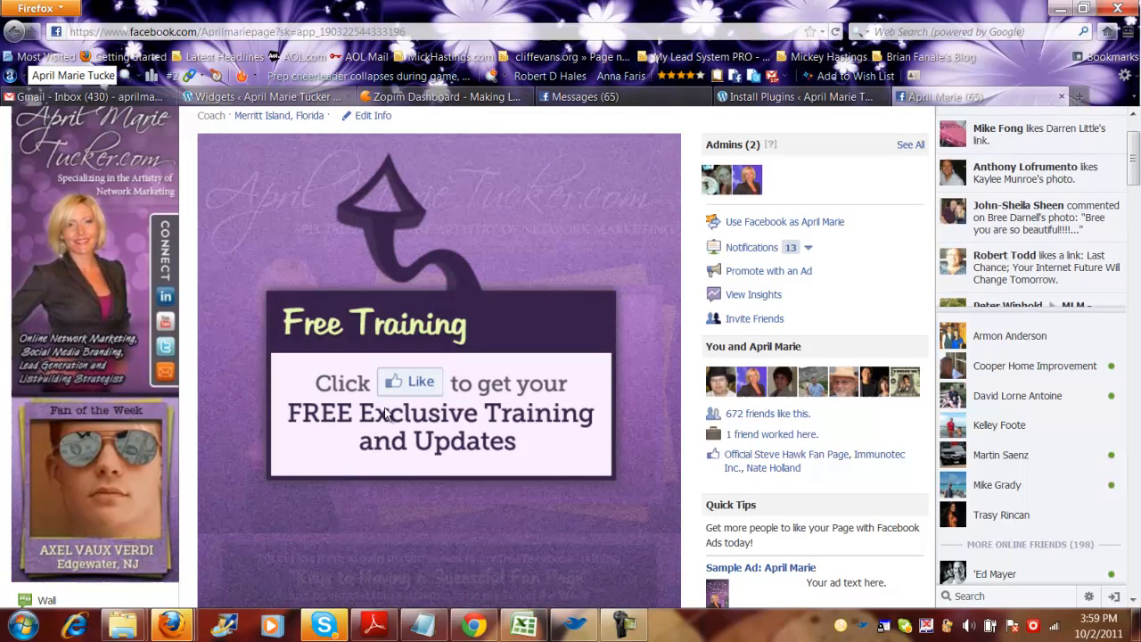
{"action": "scroll", "scroll_direction": "up", "scroll_amount": 3}
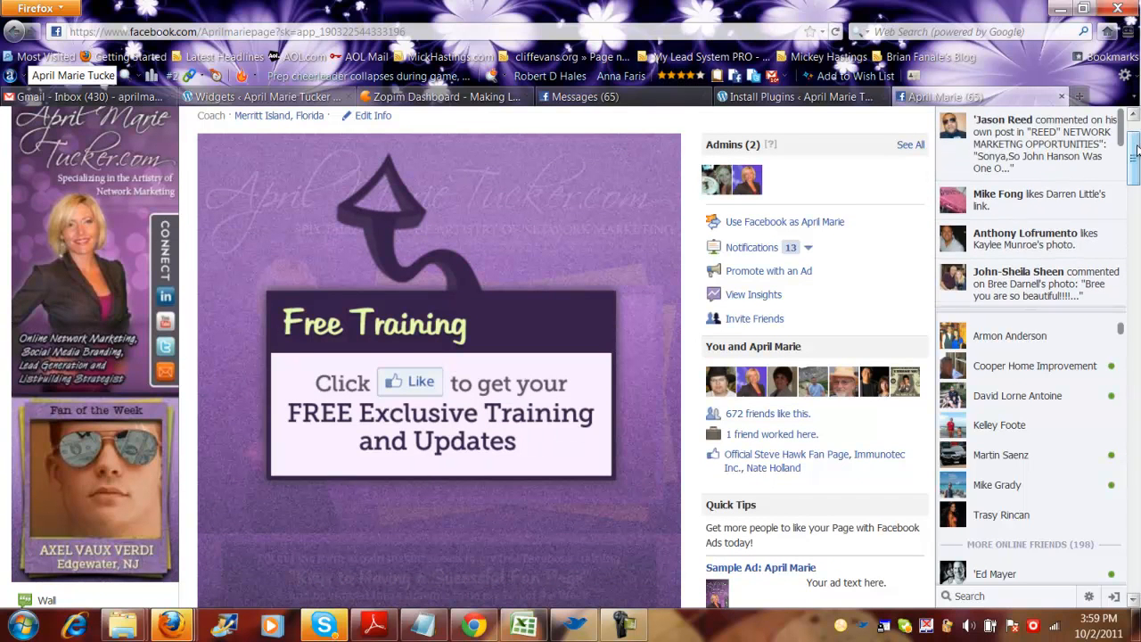
{"action": "scroll", "scroll_direction": "up", "scroll_amount": 3}
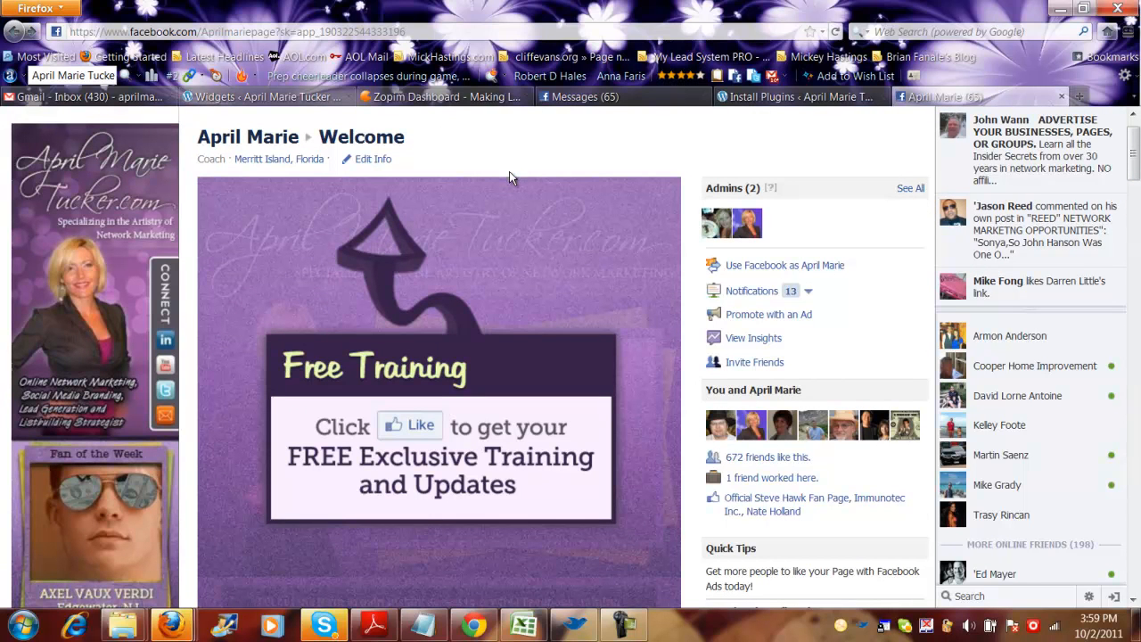
{"action": "mouse_move", "coordinate": [513, 183]}
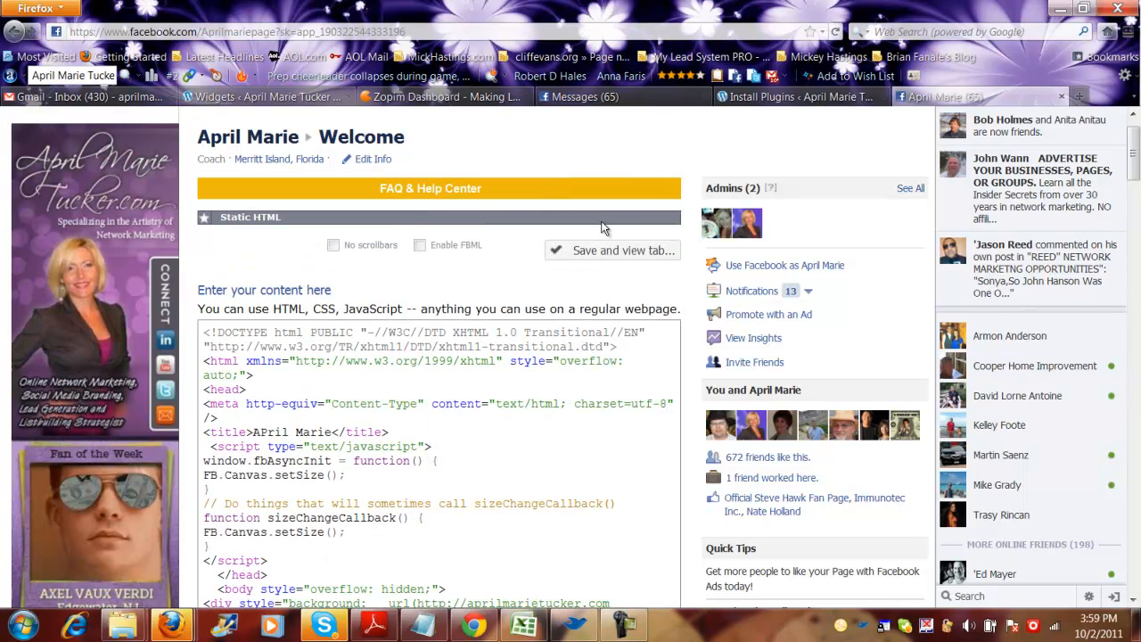
Save the Welcome tab HTML and view the full landing page as a fan sees it
{"action": "left_click", "coordinate": [613, 250]}
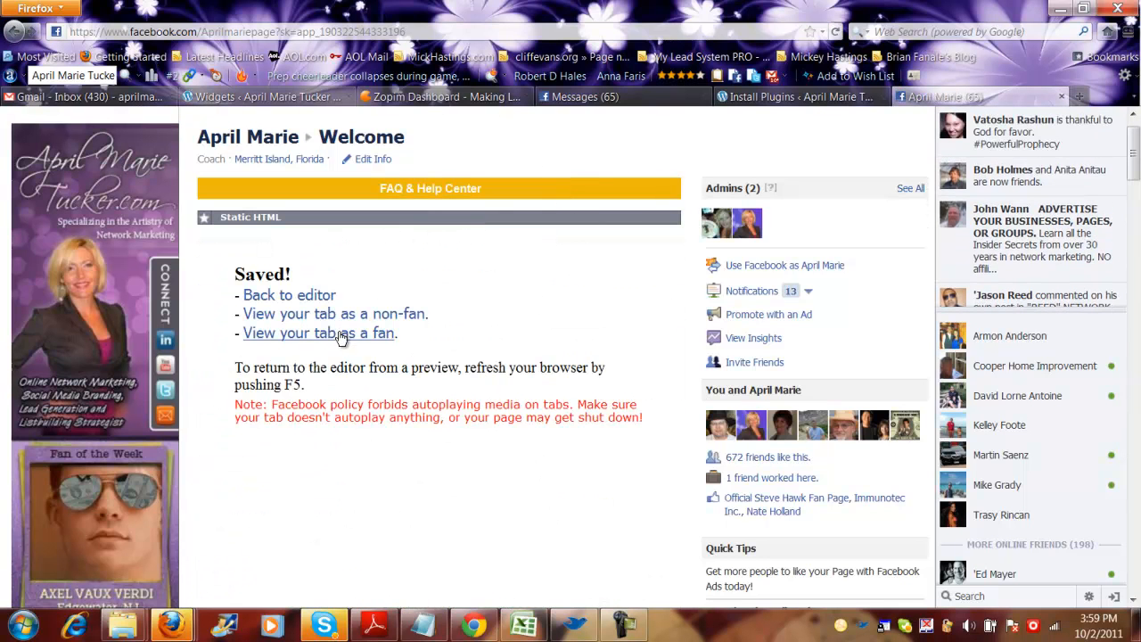
{"action": "left_click", "coordinate": [317, 333]}
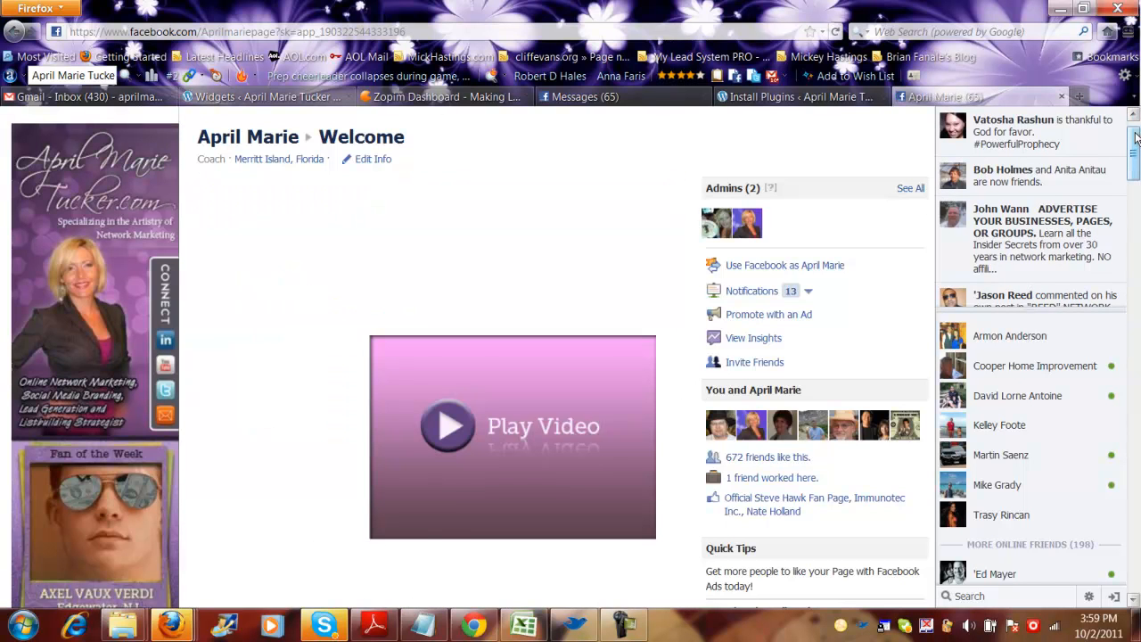
{"action": "scroll", "scroll_direction": "down", "scroll_amount": 3}
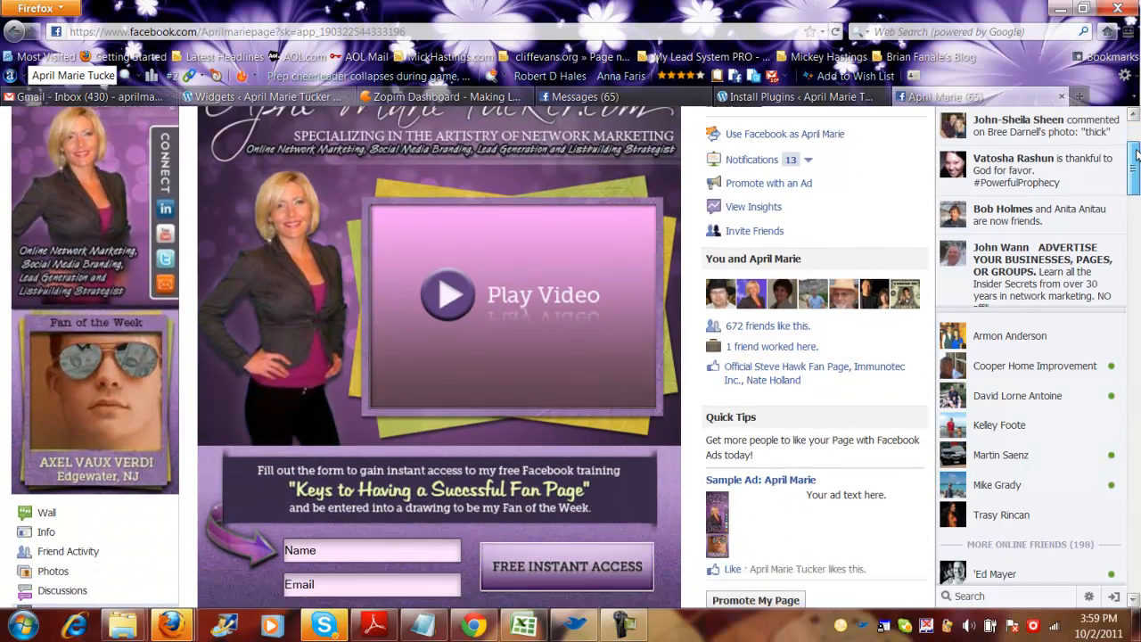
{"action": "scroll", "scroll_direction": "down", "scroll_amount": 3}
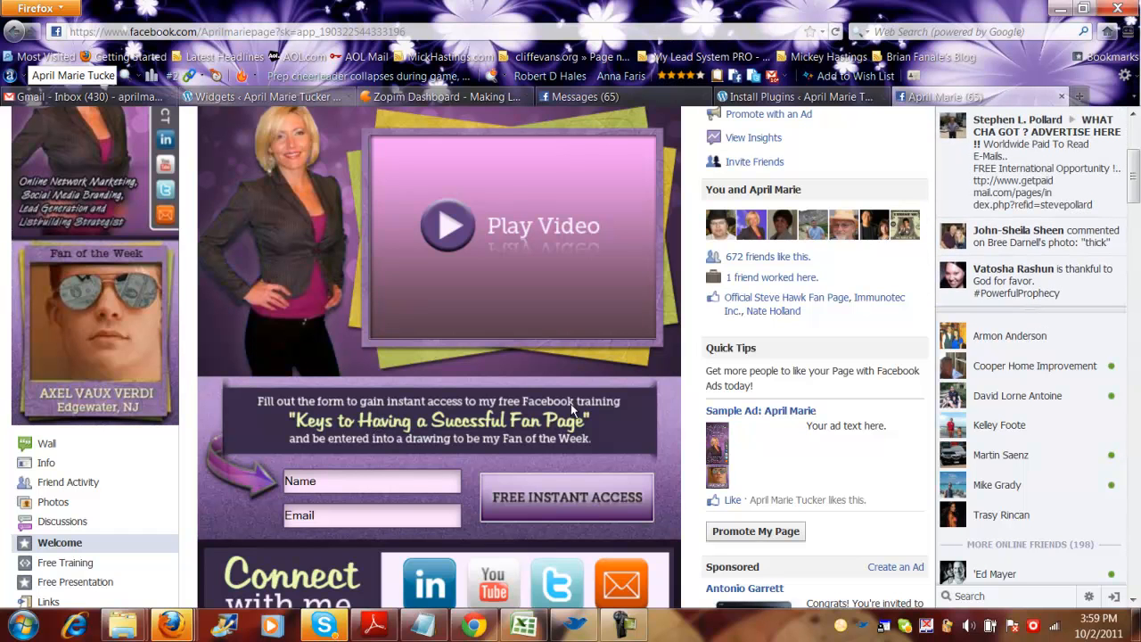
{"action": "mouse_move", "coordinate": [588, 481]}
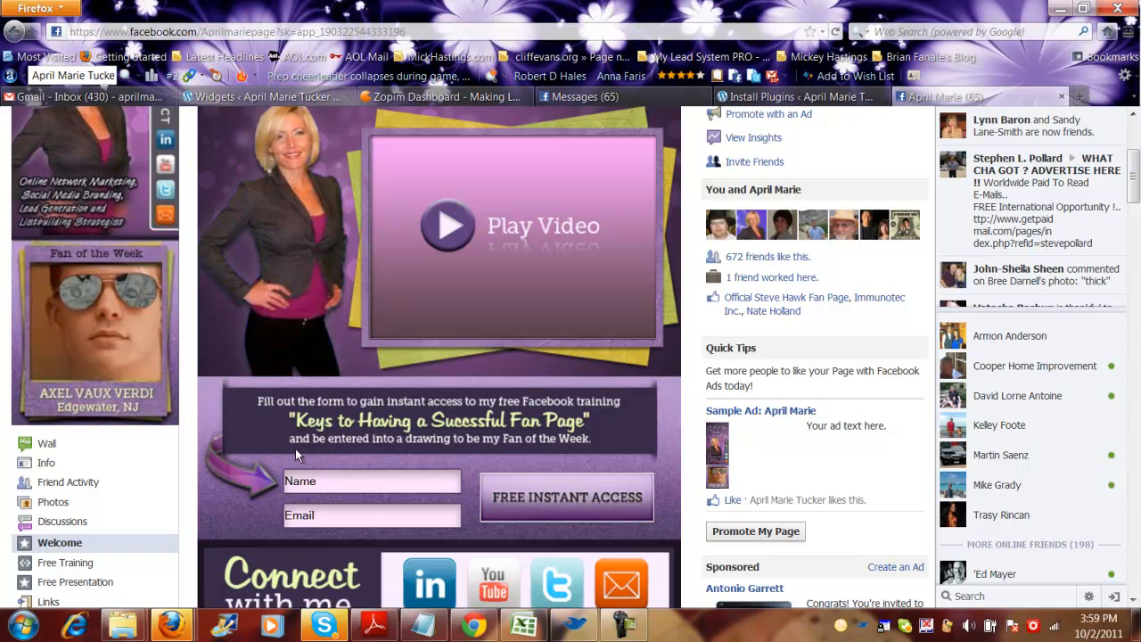
{"action": "mouse_move", "coordinate": [974, 347]}
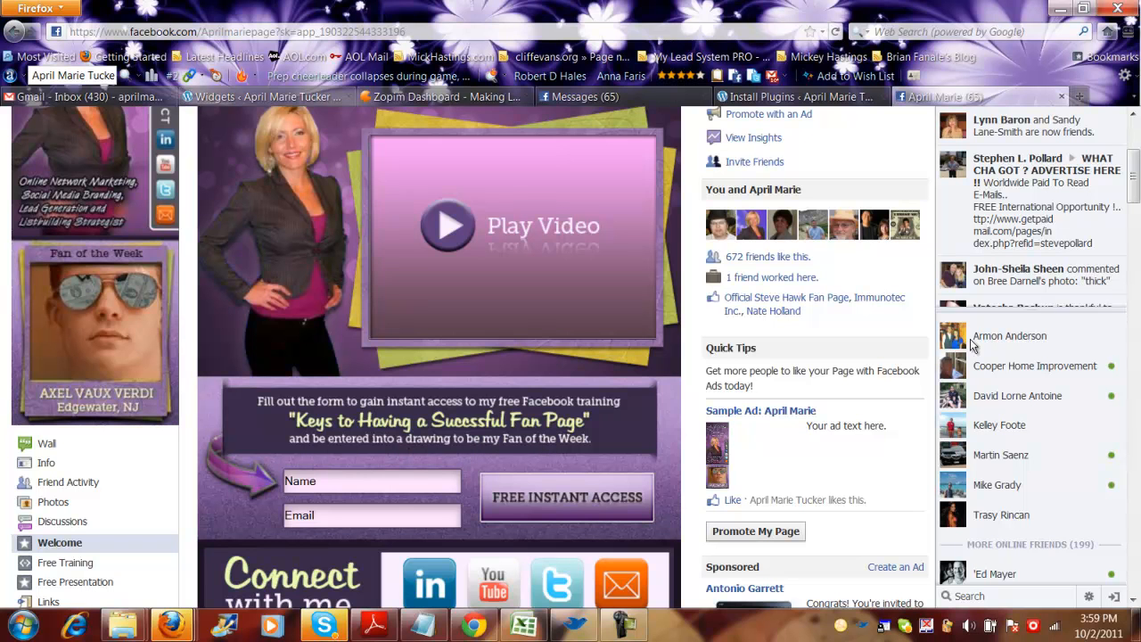
{"action": "scroll", "scroll_direction": "down", "scroll_amount": 3}
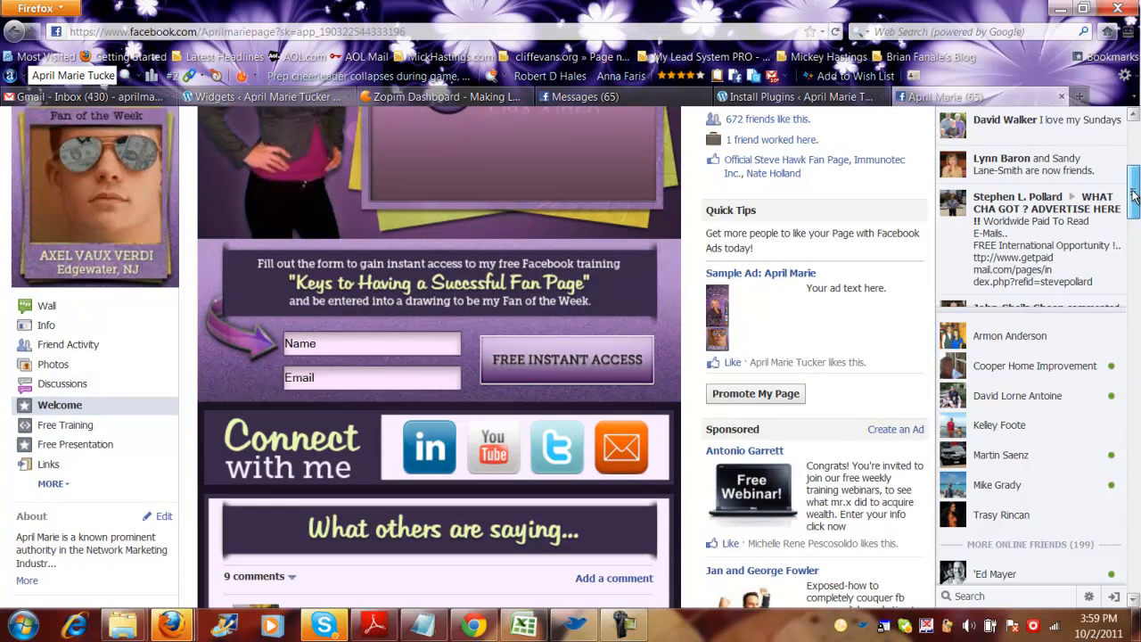
{"action": "scroll", "scroll_direction": "up", "scroll_amount": 3}
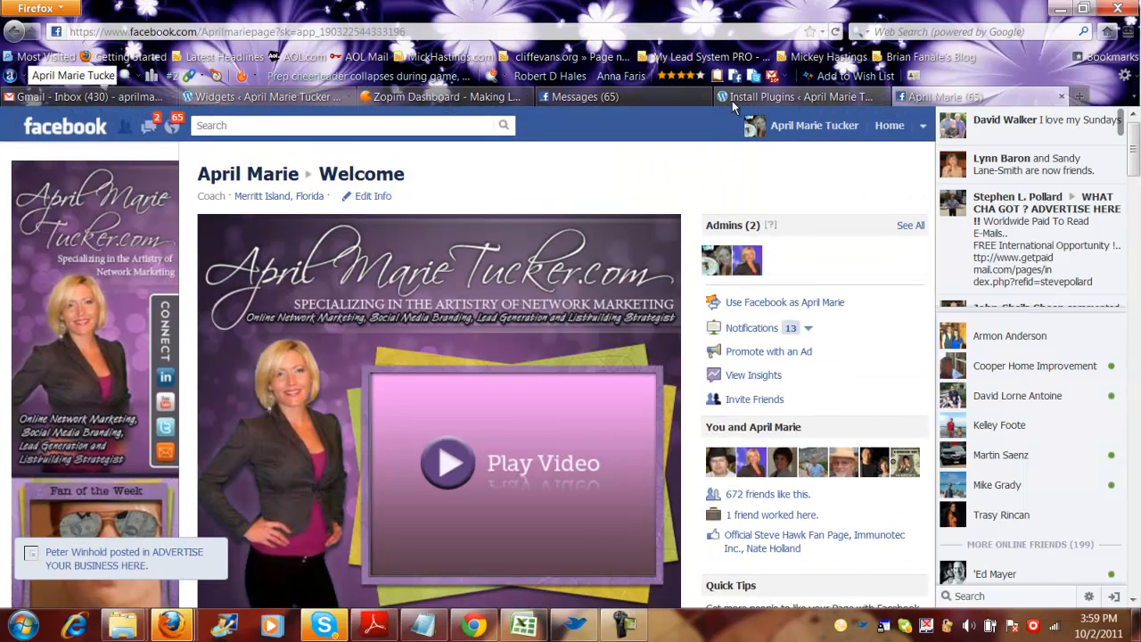
Return to the WordPress Install Plugins search results tab
{"action": "left_click", "coordinate": [798, 96]}
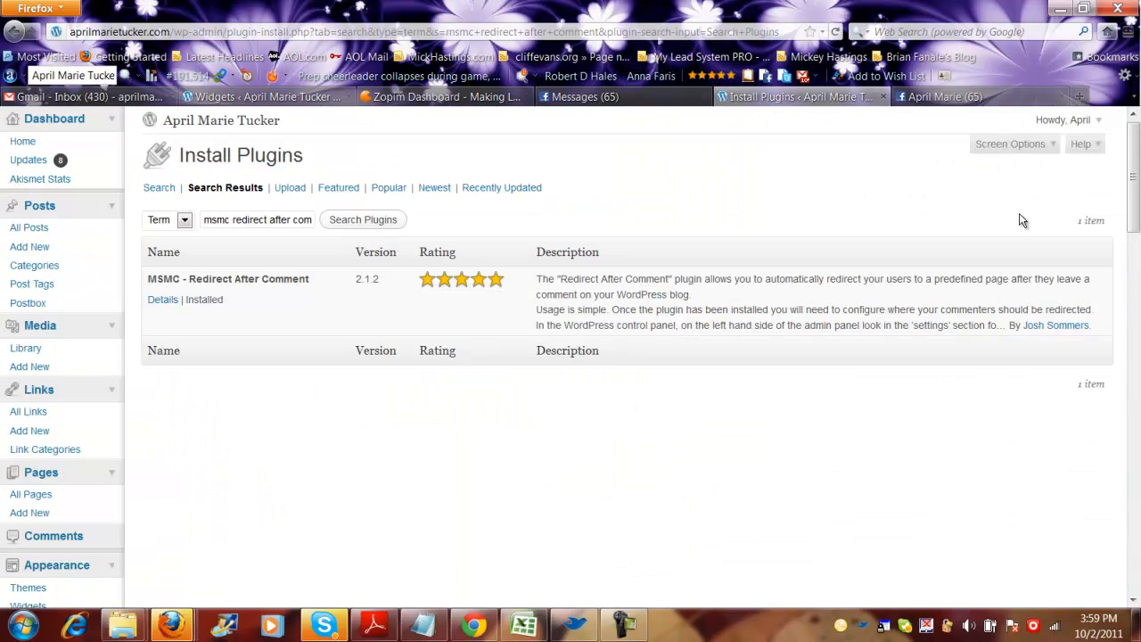
{"action": "mouse_move", "coordinate": [151, 278]}
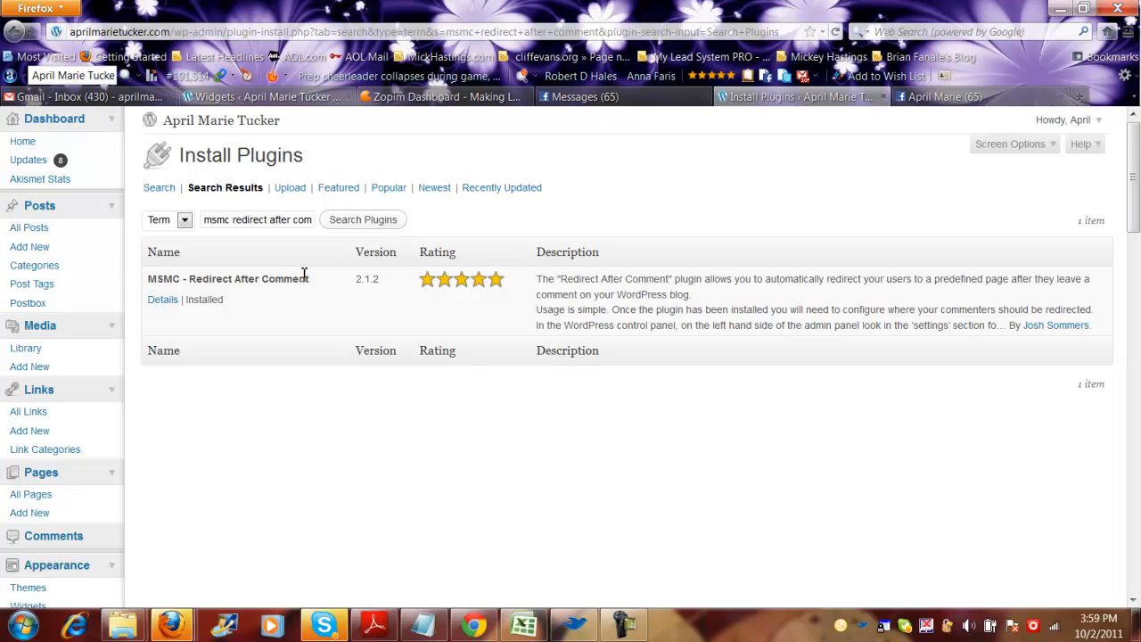
{"action": "mouse_move", "coordinate": [174, 264]}
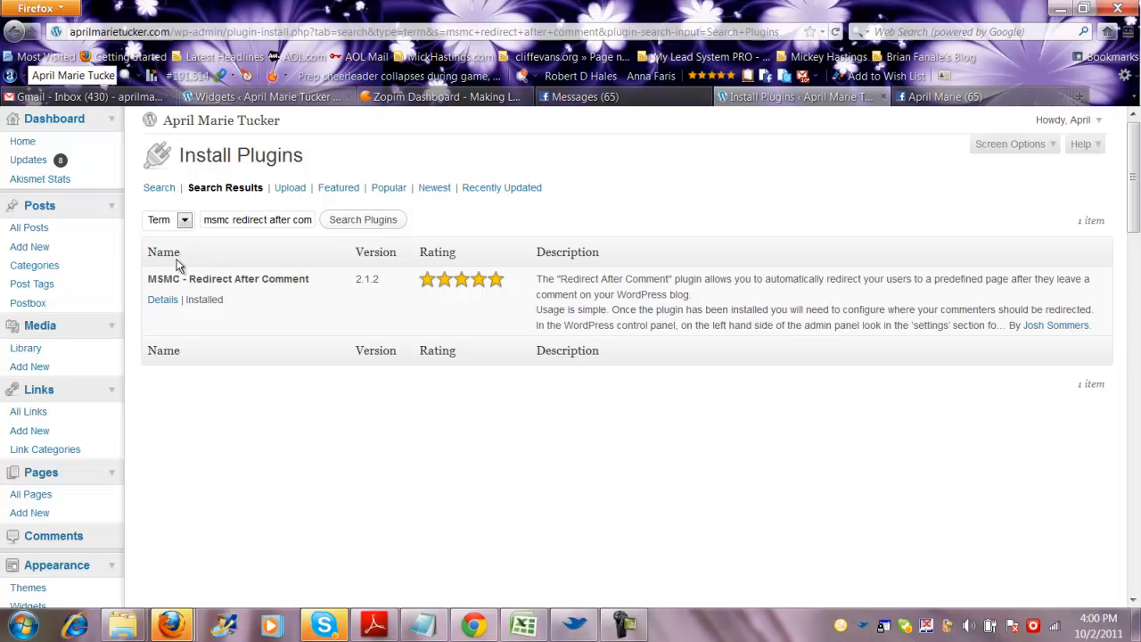
{"action": "mouse_move", "coordinate": [461, 526]}
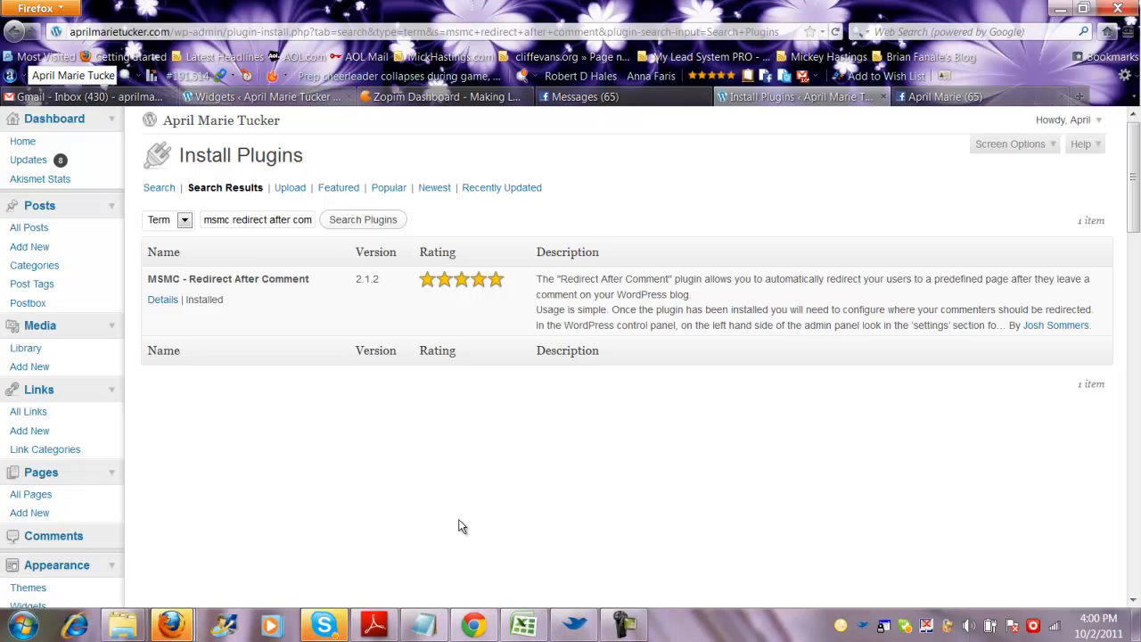
{"action": "mouse_move", "coordinate": [319, 299]}
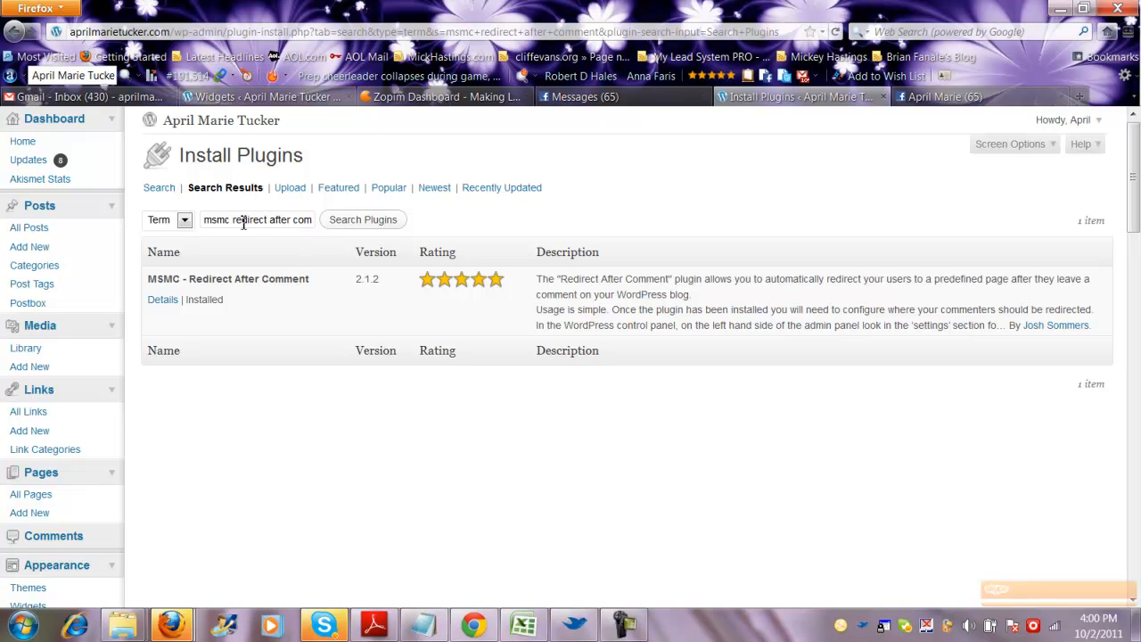
Scroll the plugin results confirming MSMC Redirect After Comment is installed
{"action": "scroll", "scroll_direction": "down", "scroll_amount": 3}
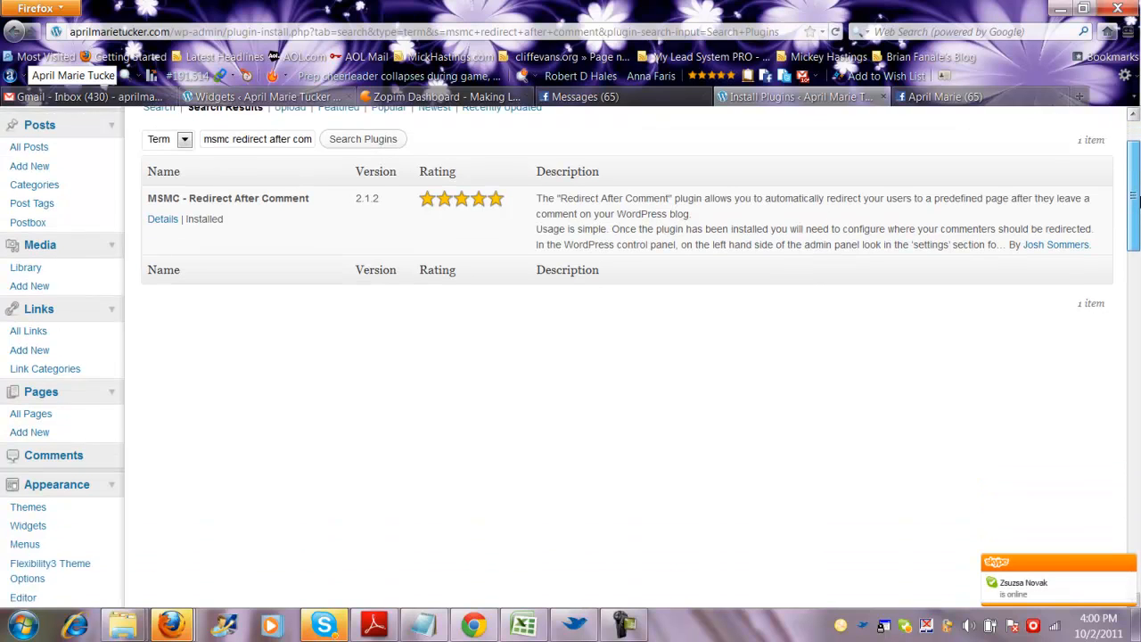
{"action": "scroll", "scroll_direction": "down", "scroll_amount": 3}
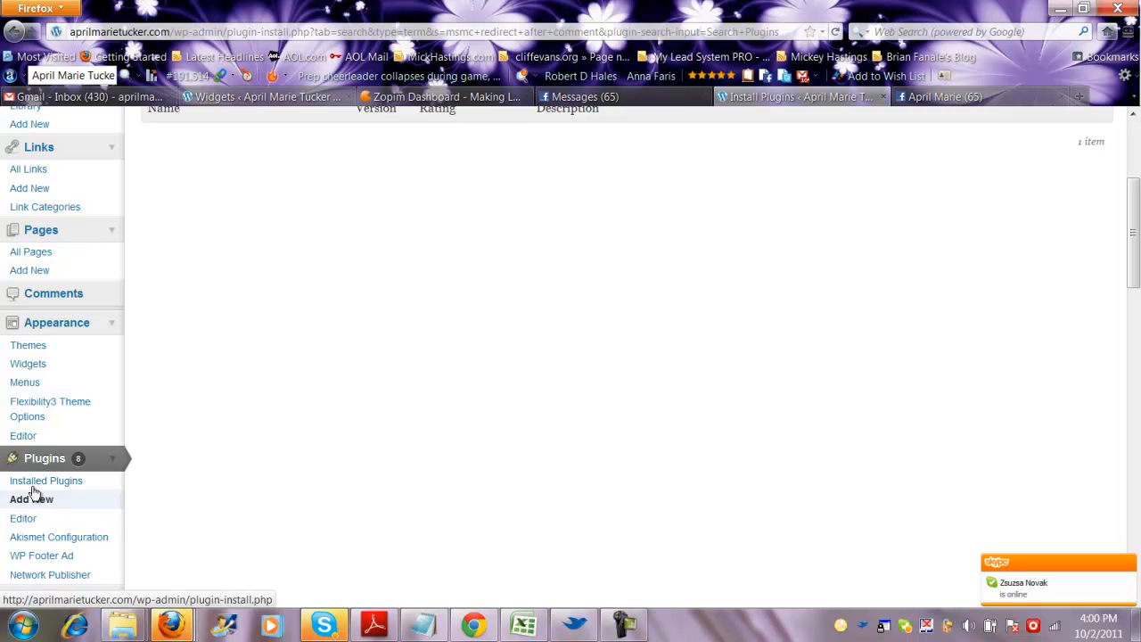
{"action": "scroll", "scroll_direction": "up", "scroll_amount": 3}
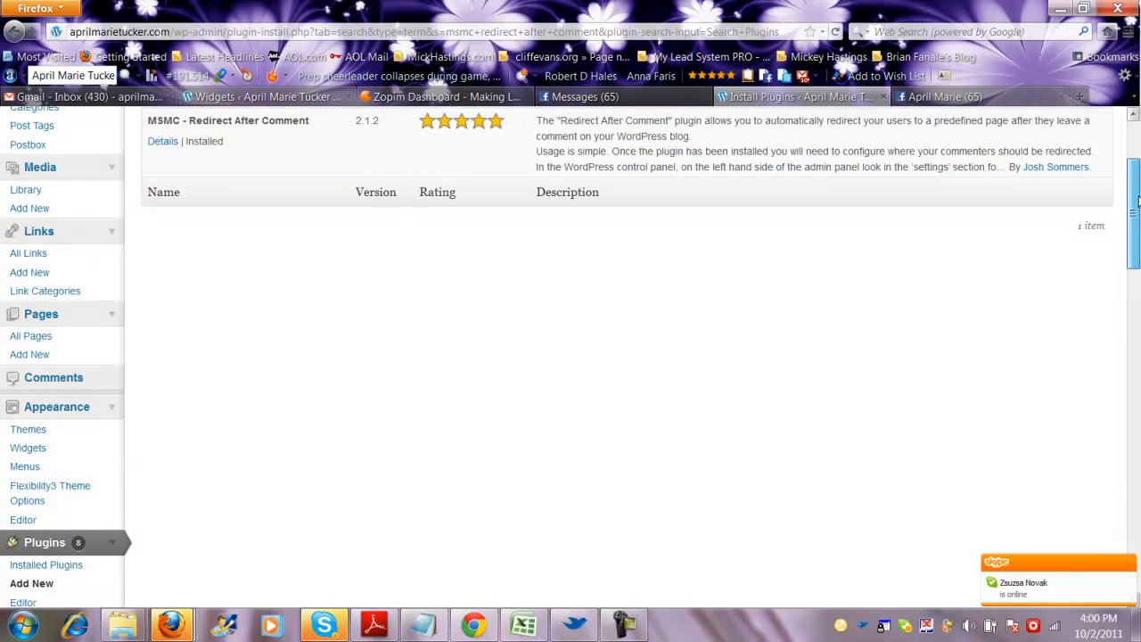
{"action": "scroll", "scroll_direction": "up", "scroll_amount": 3}
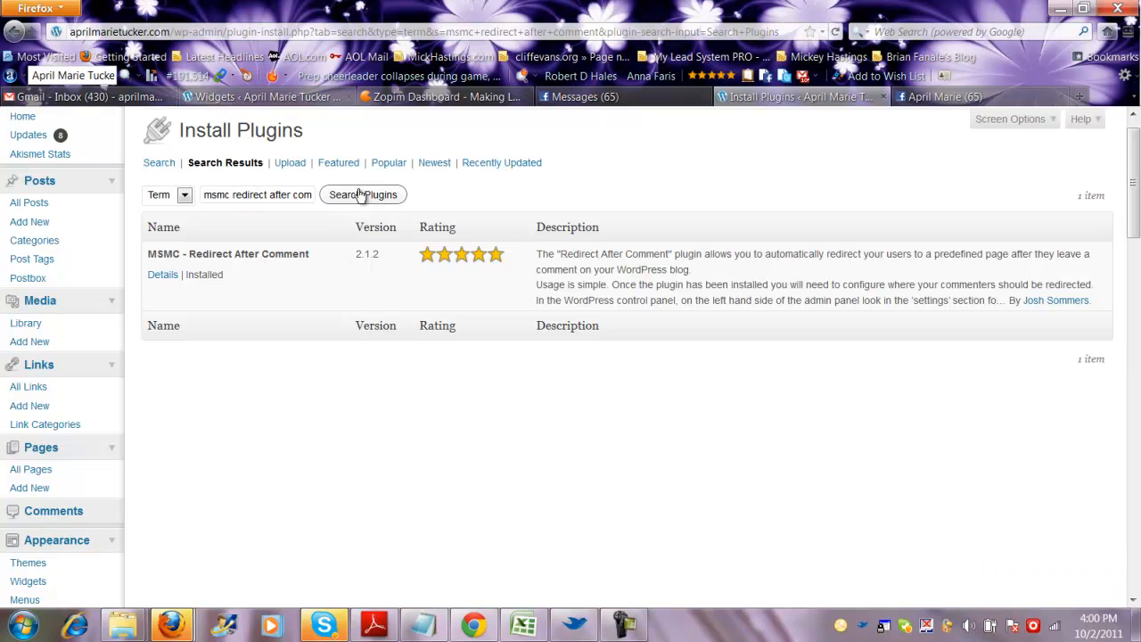
{"action": "mouse_move", "coordinate": [936, 239]}
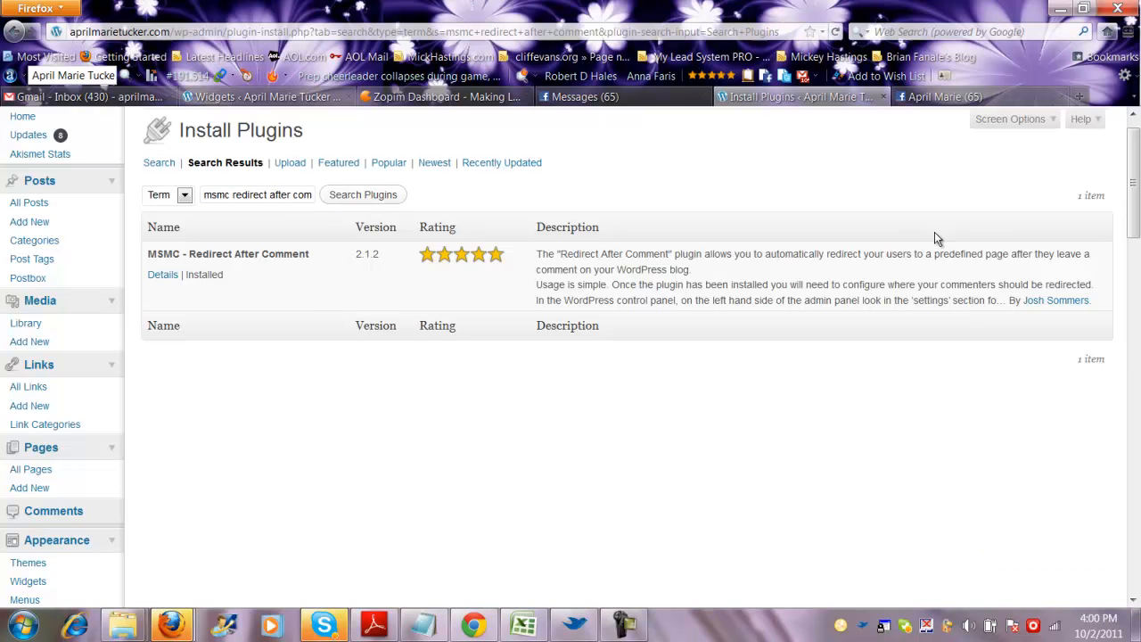
{"action": "scroll", "scroll_direction": "down", "scroll_amount": 3}
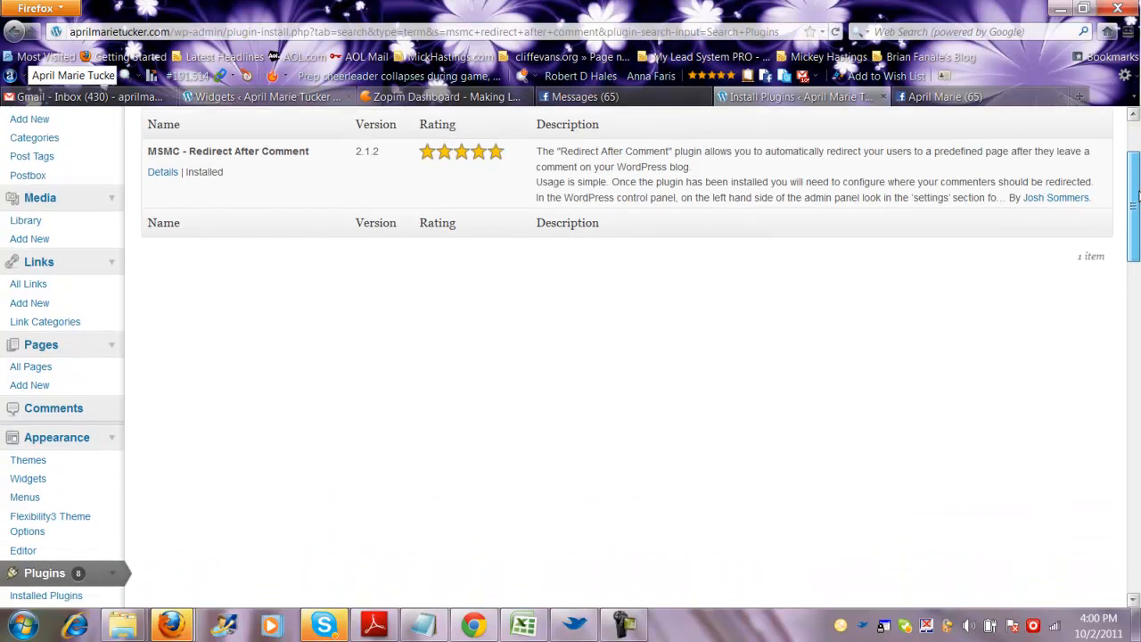
{"action": "scroll", "scroll_direction": "down", "scroll_amount": 3}
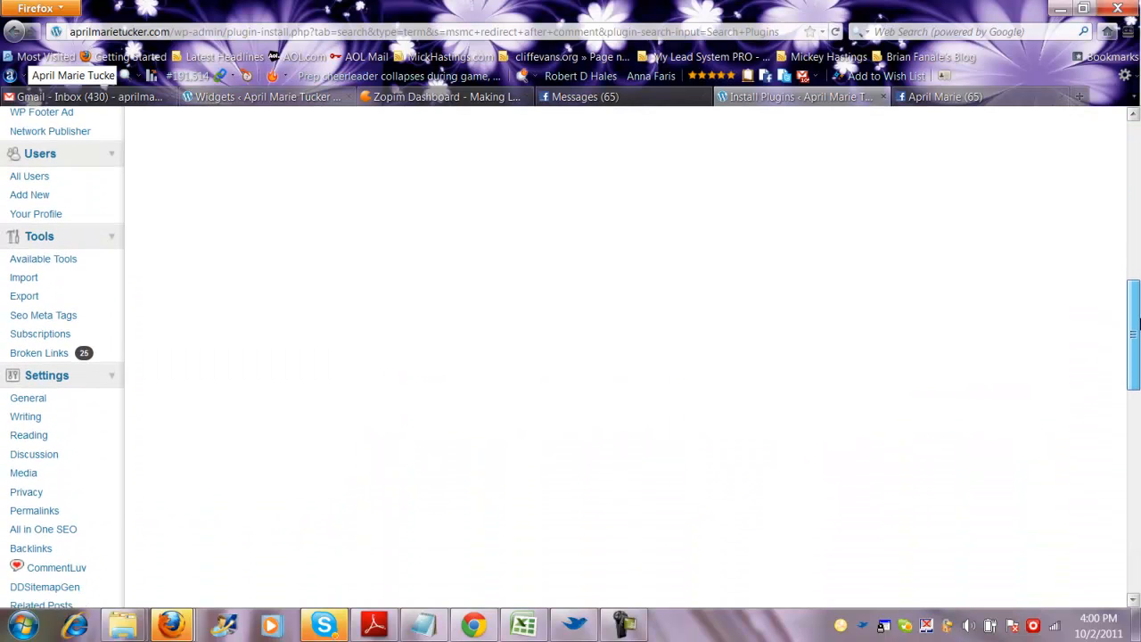
{"action": "scroll", "scroll_direction": "up", "scroll_amount": 3}
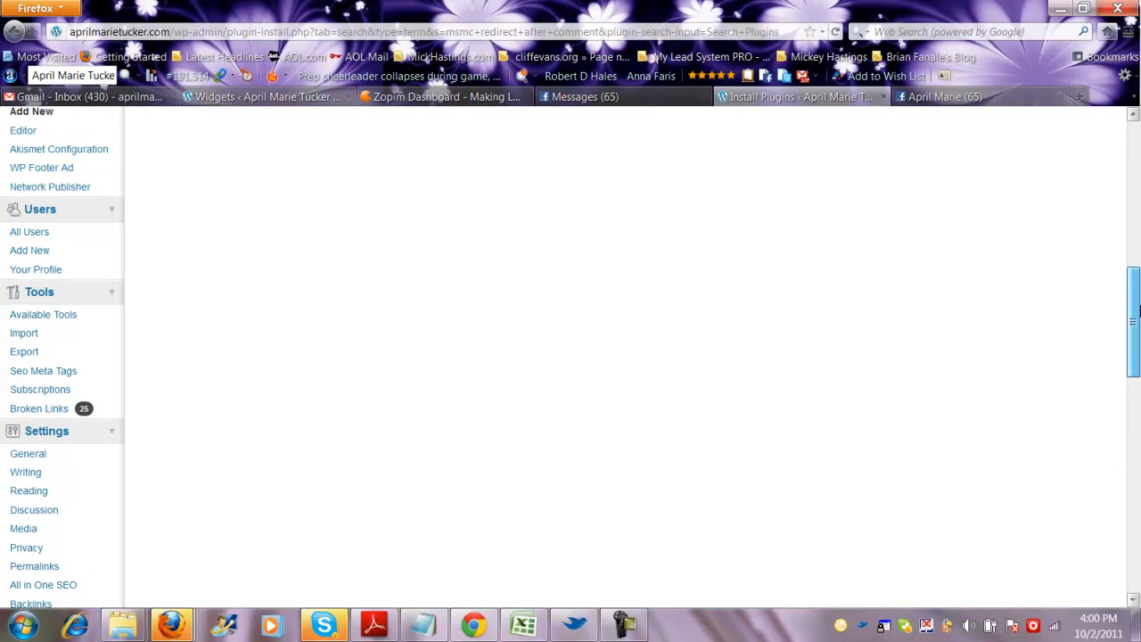
{"action": "scroll", "scroll_direction": "up", "scroll_amount": 3}
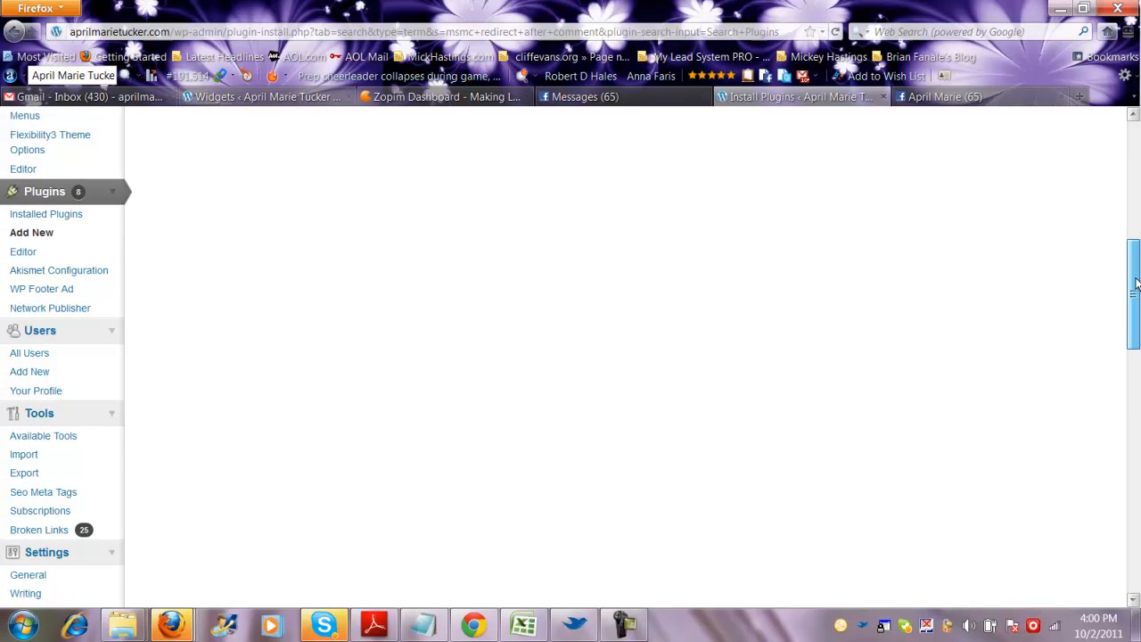
{"action": "scroll", "scroll_direction": "up", "scroll_amount": 3}
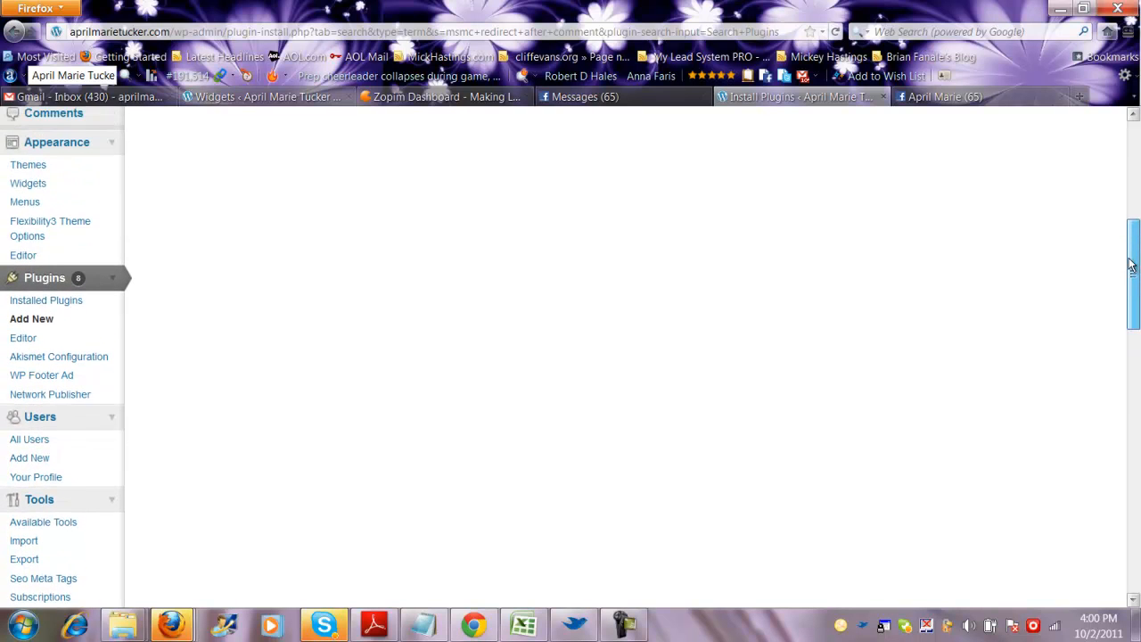
Go to Settings > Comment Redirect to reach the plugin's settings page
{"action": "scroll", "scroll_direction": "down", "scroll_amount": 3}
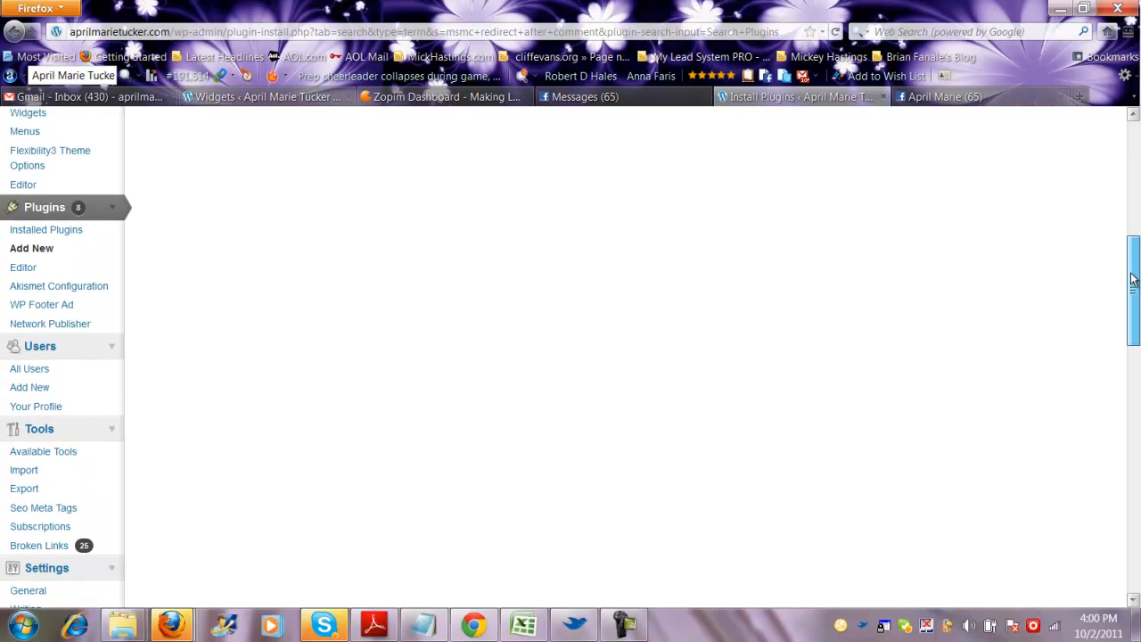
{"action": "scroll", "scroll_direction": "down", "scroll_amount": 3}
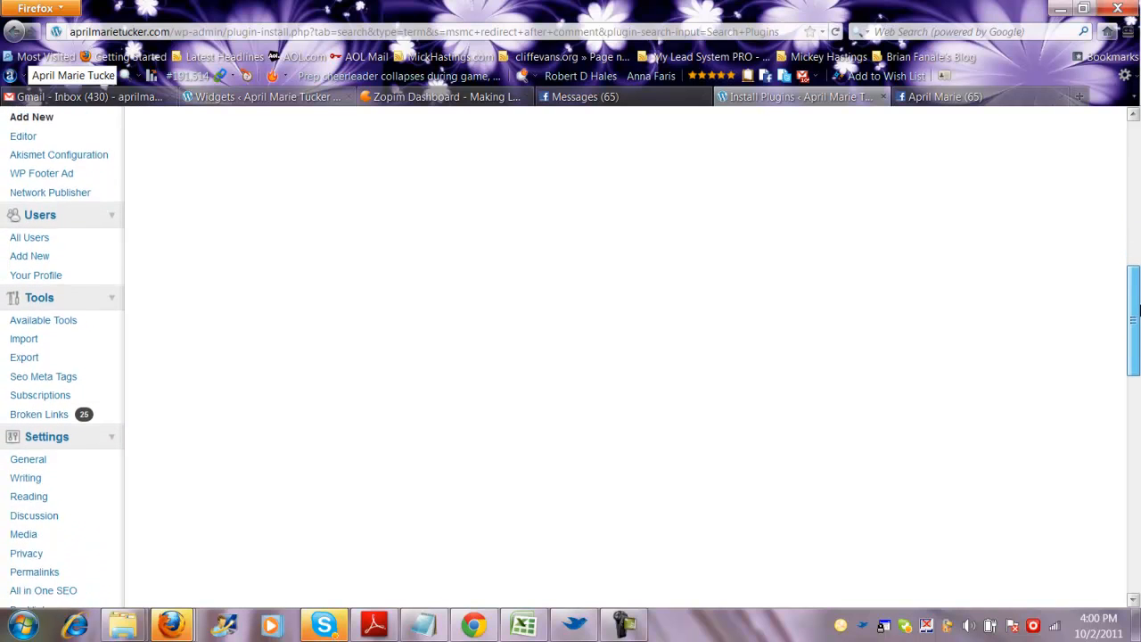
{"action": "scroll", "scroll_direction": "down", "scroll_amount": 3}
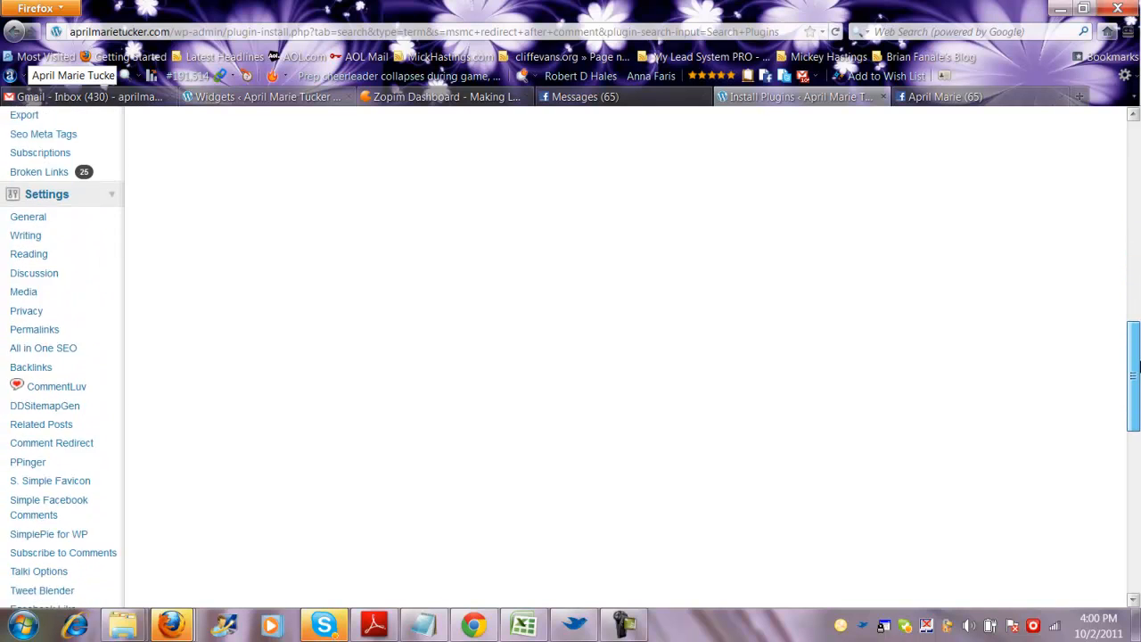
{"action": "scroll", "scroll_direction": "down", "scroll_amount": 3}
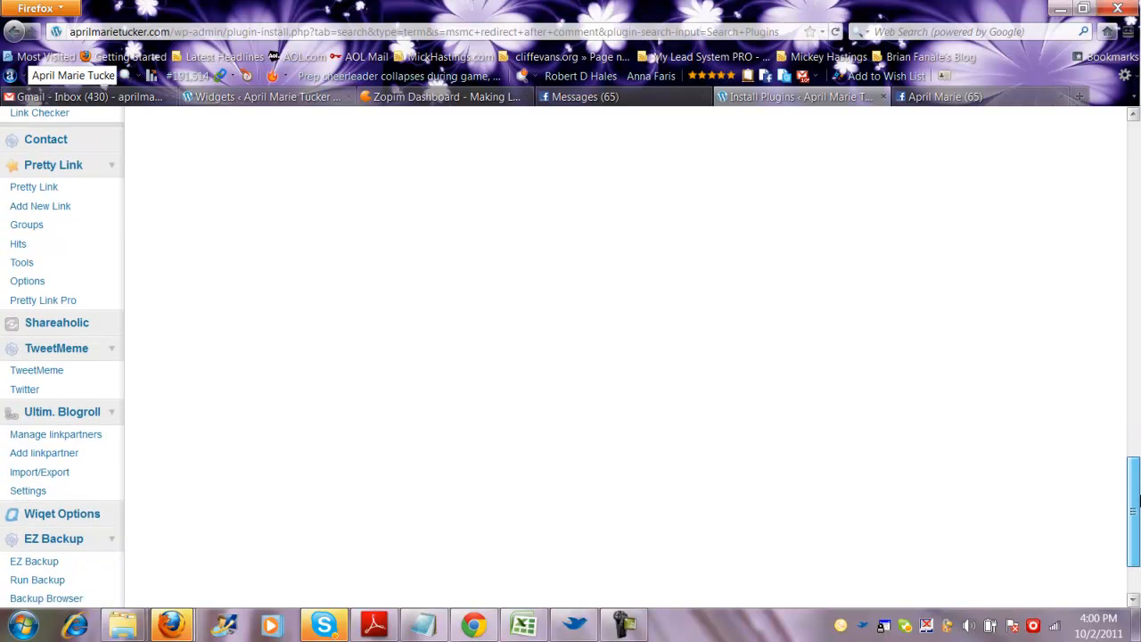
{"action": "scroll", "scroll_direction": "up", "scroll_amount": 3}
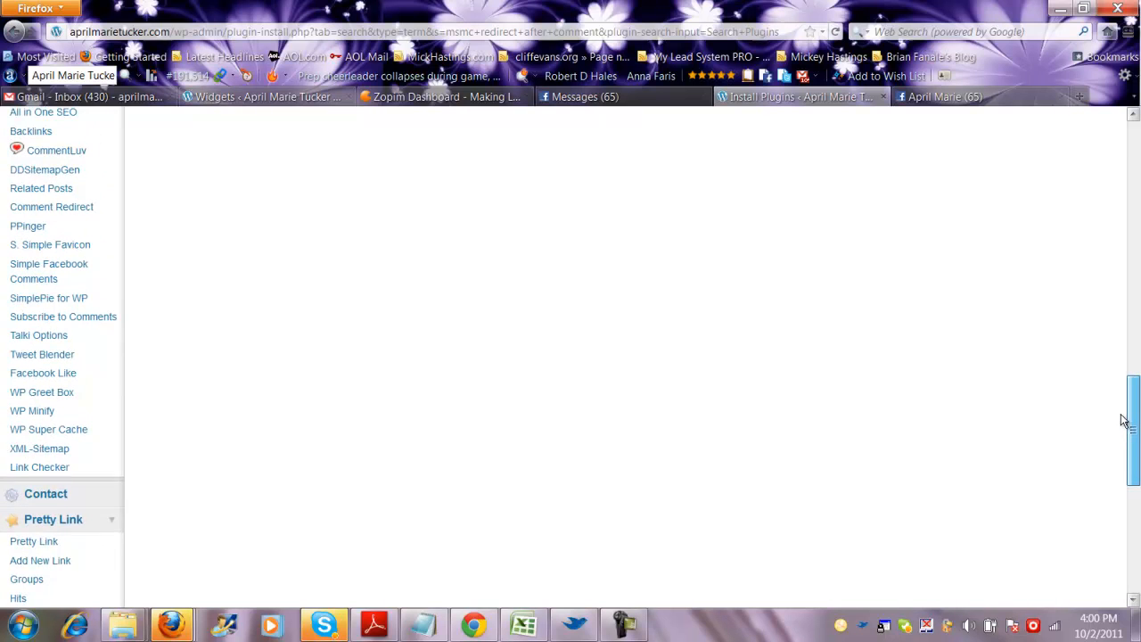
{"action": "scroll", "scroll_direction": "up", "scroll_amount": 3}
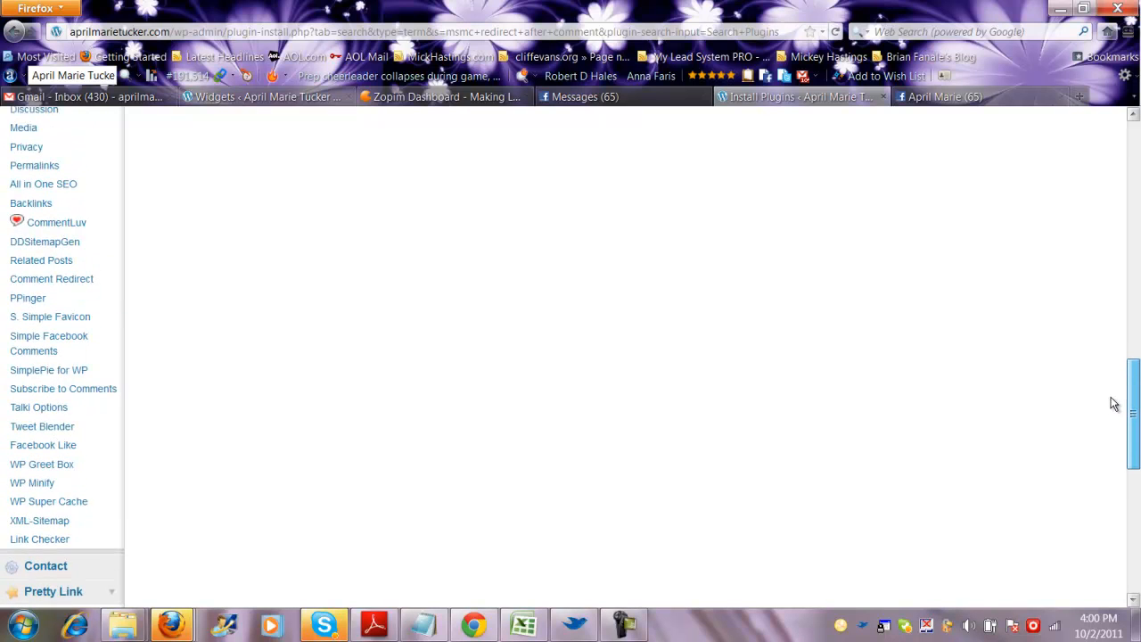
{"action": "scroll", "scroll_direction": "up", "scroll_amount": 3}
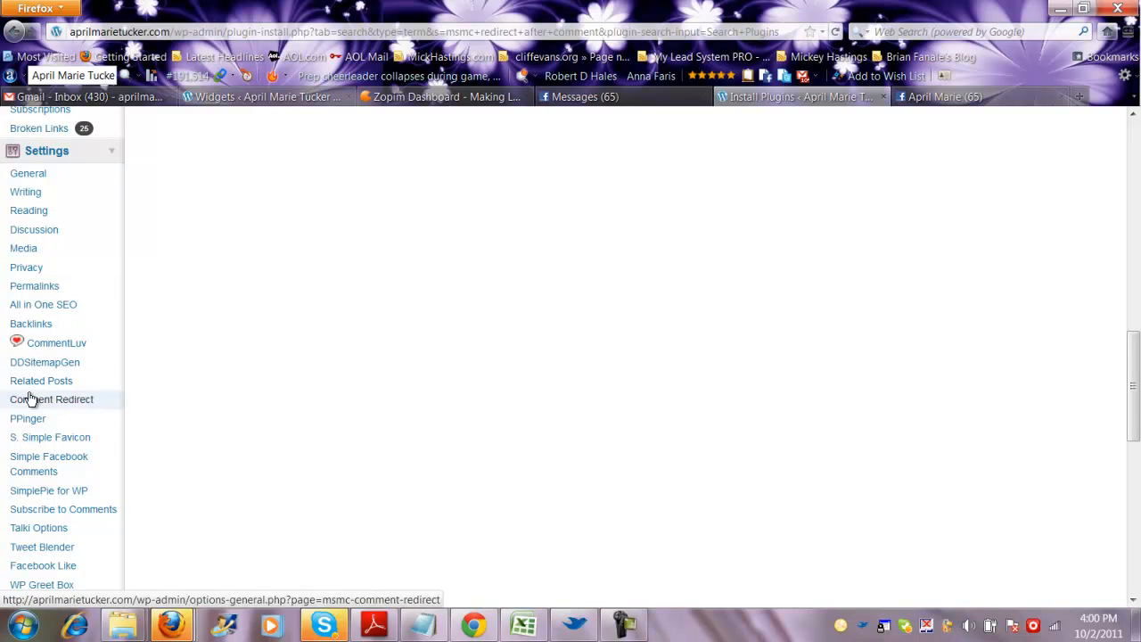
{"action": "mouse_move", "coordinate": [60, 406]}
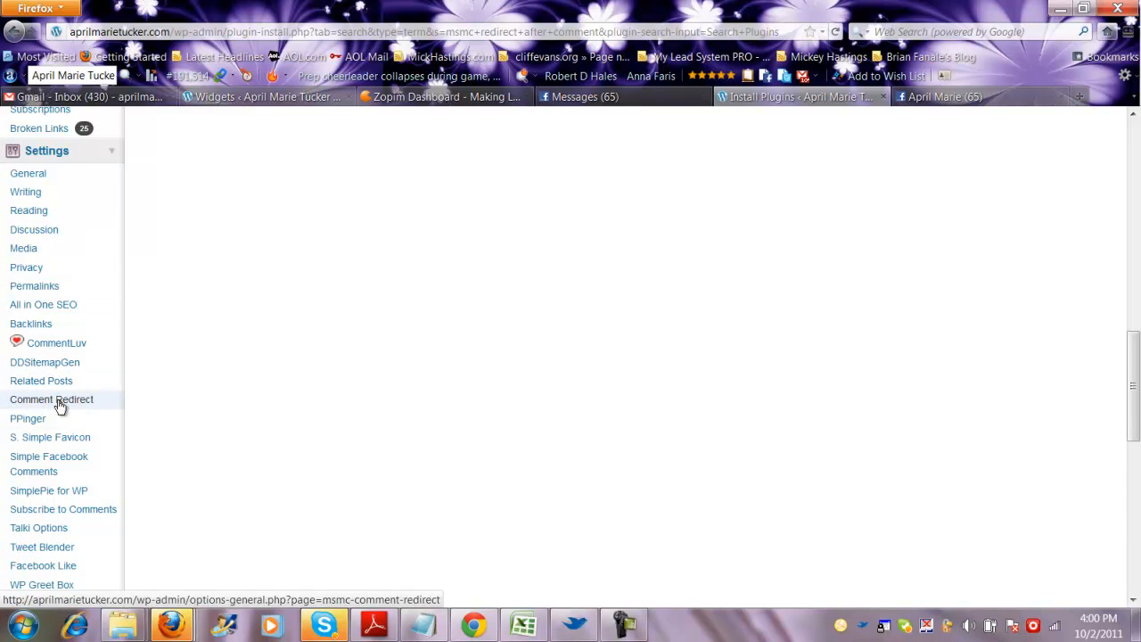
{"action": "left_click", "coordinate": [50, 399]}
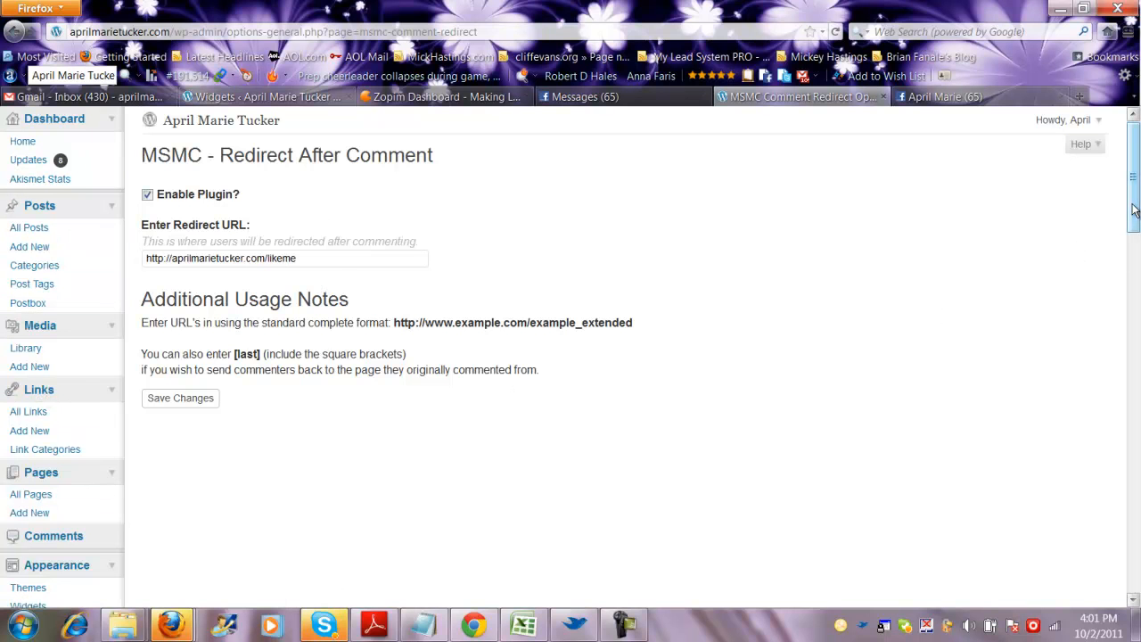
Confirm Enable Plugin is checked with the likeme redirect URL, then switch to the Facebook page tab
{"action": "scroll", "scroll_direction": "down", "scroll_amount": 3}
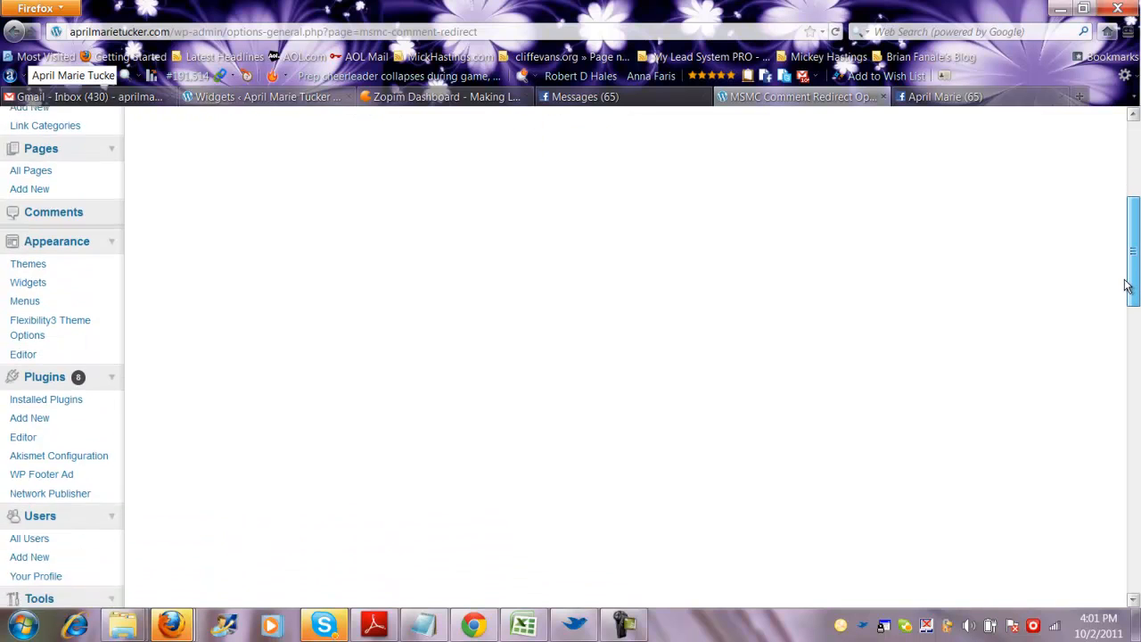
{"action": "scroll", "scroll_direction": "down", "scroll_amount": 3}
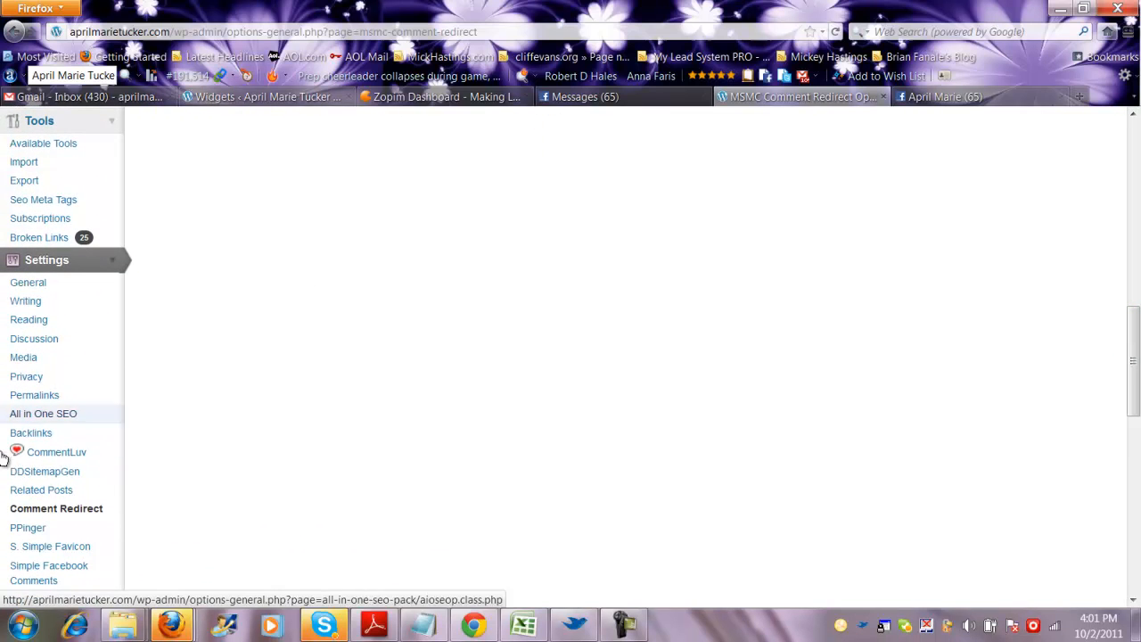
{"action": "mouse_move", "coordinate": [57, 453]}
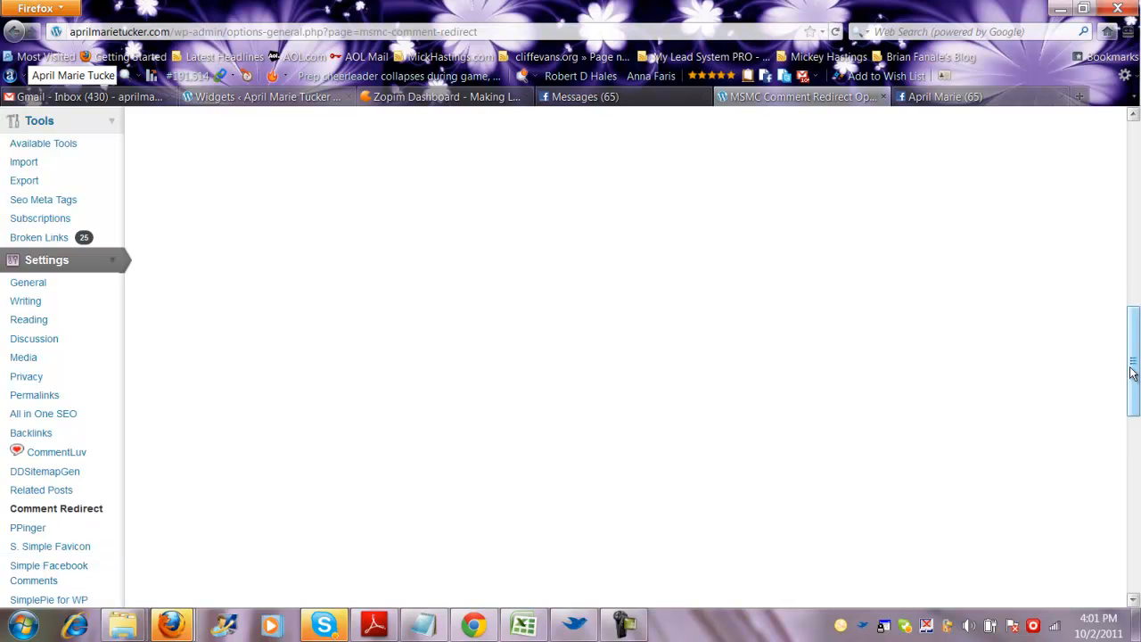
{"action": "scroll", "scroll_direction": "up", "scroll_amount": 3}
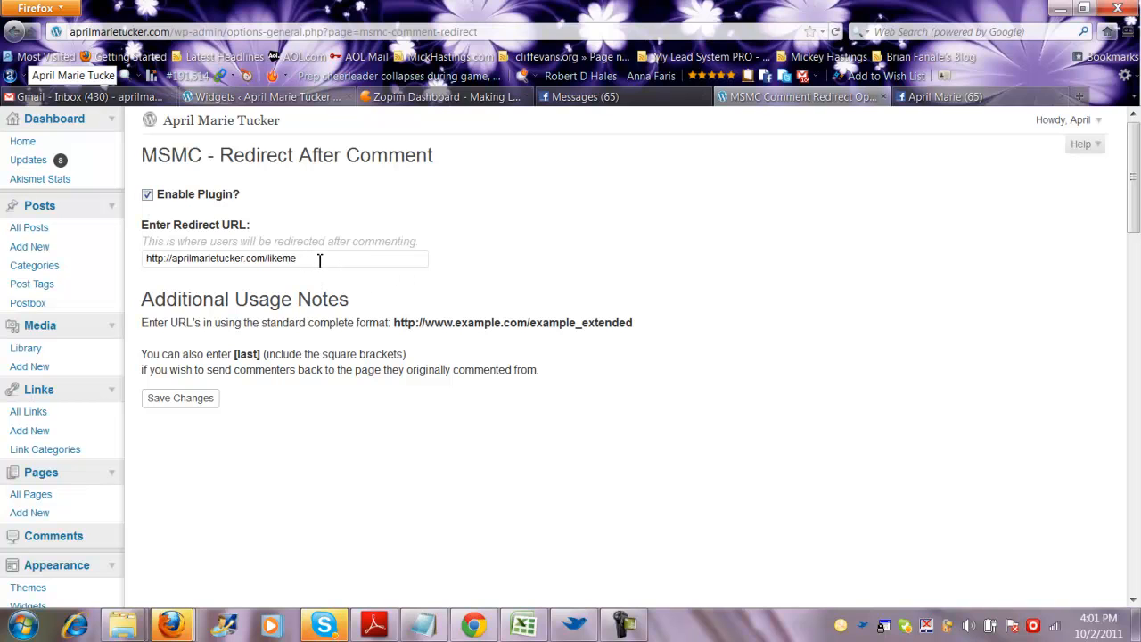
{"action": "mouse_move", "coordinate": [310, 256]}
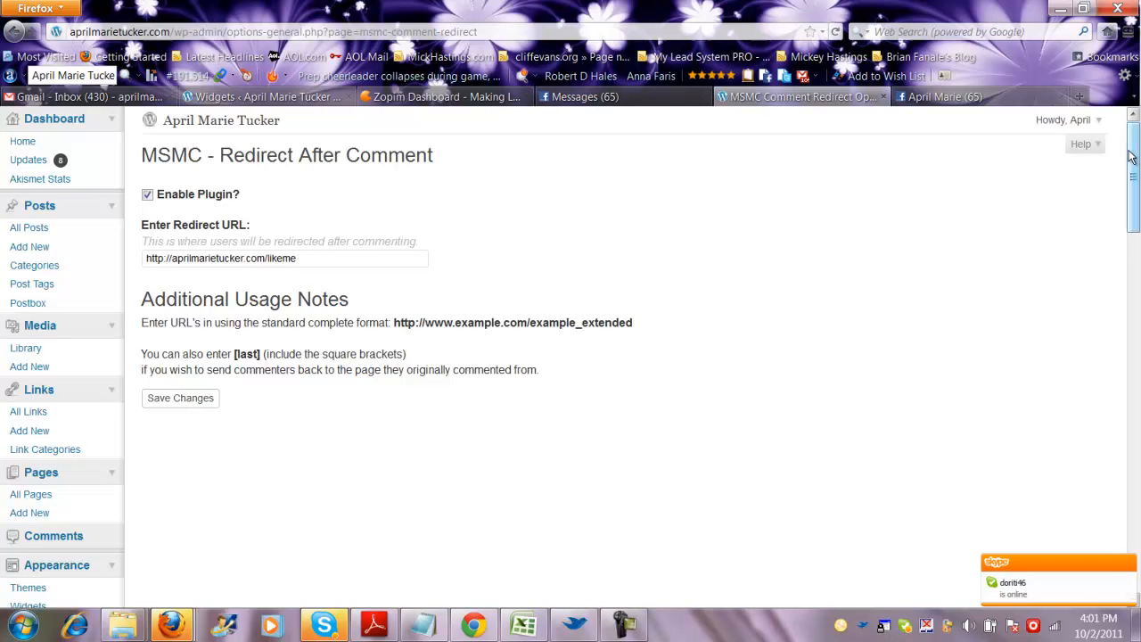
{"action": "mouse_move", "coordinate": [638, 122]}
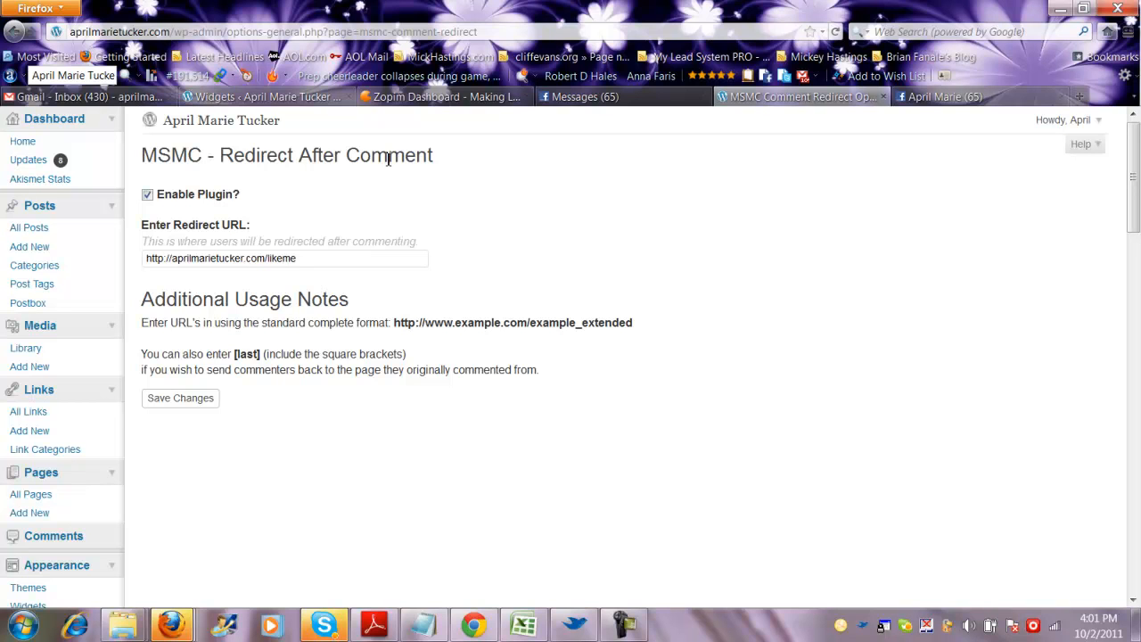
{"action": "mouse_move", "coordinate": [569, 25]}
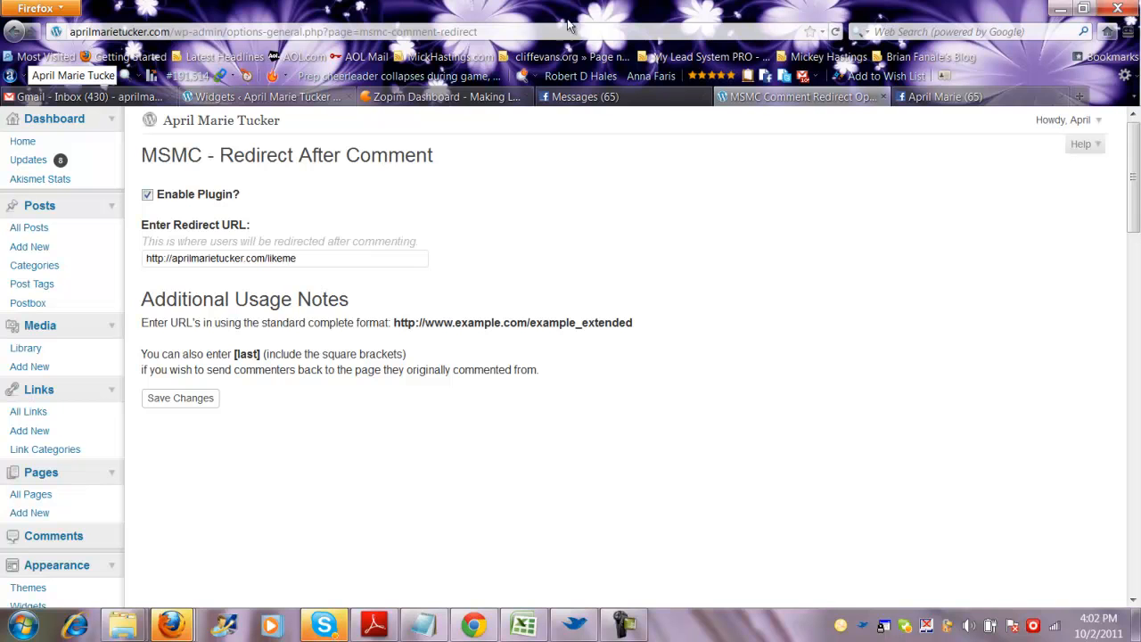
{"action": "left_click", "coordinate": [962, 96]}
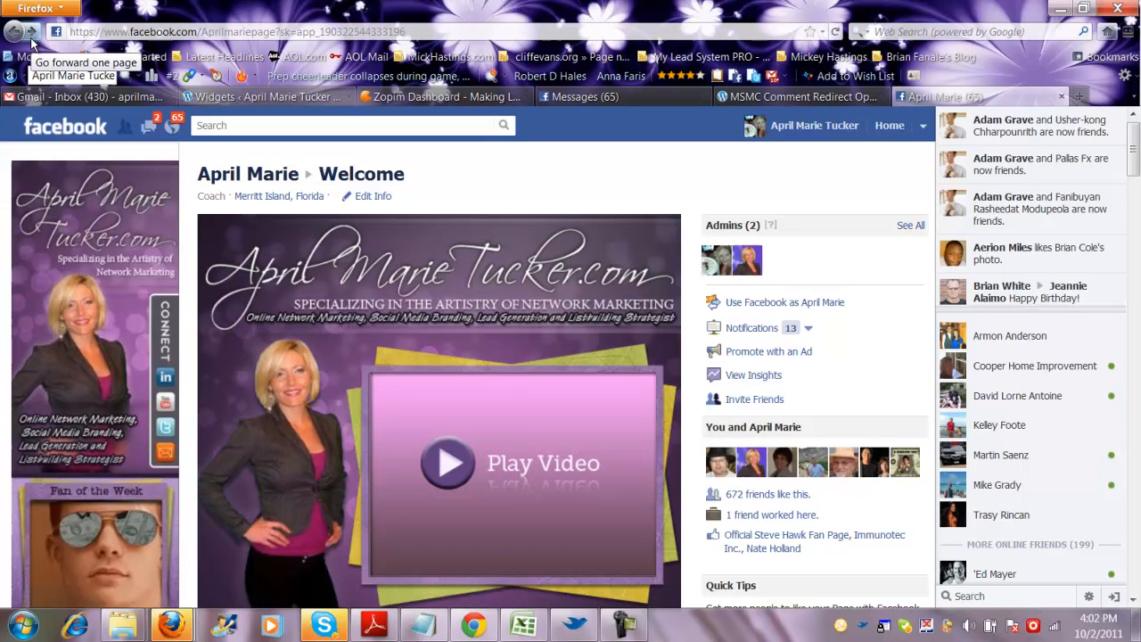
Load the aprilmarie blog's welcome splash page with newsletter signup in a new tab
{"action": "left_click", "coordinate": [14, 32]}
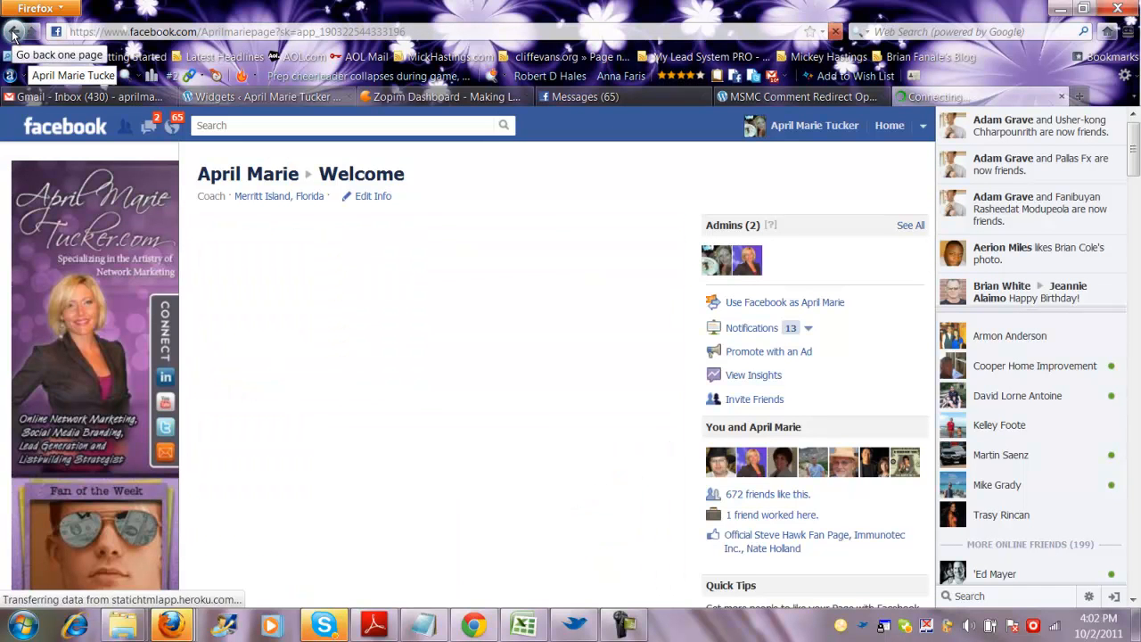
{"action": "left_click", "coordinate": [14, 32]}
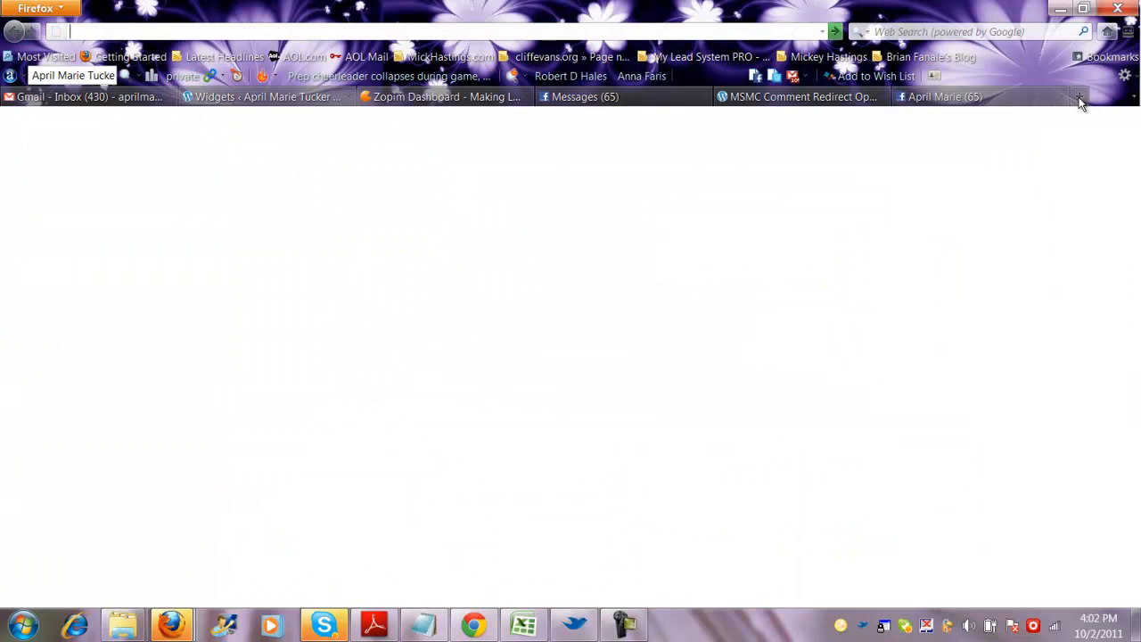
{"action": "type", "text": "aprilma"}
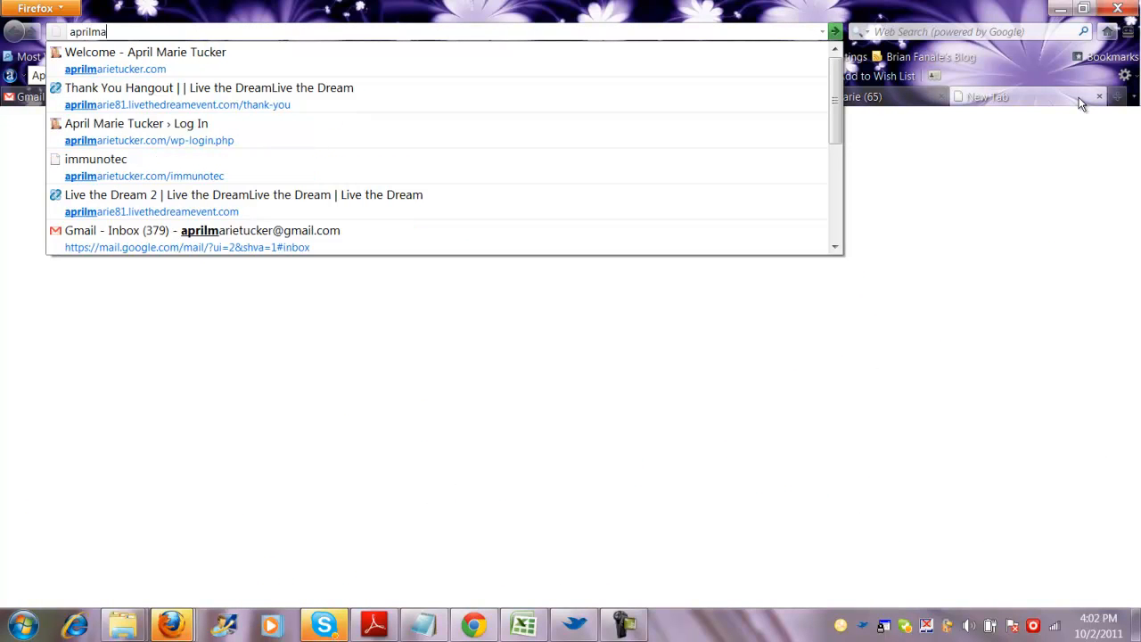
{"action": "type", "text": "rie"}
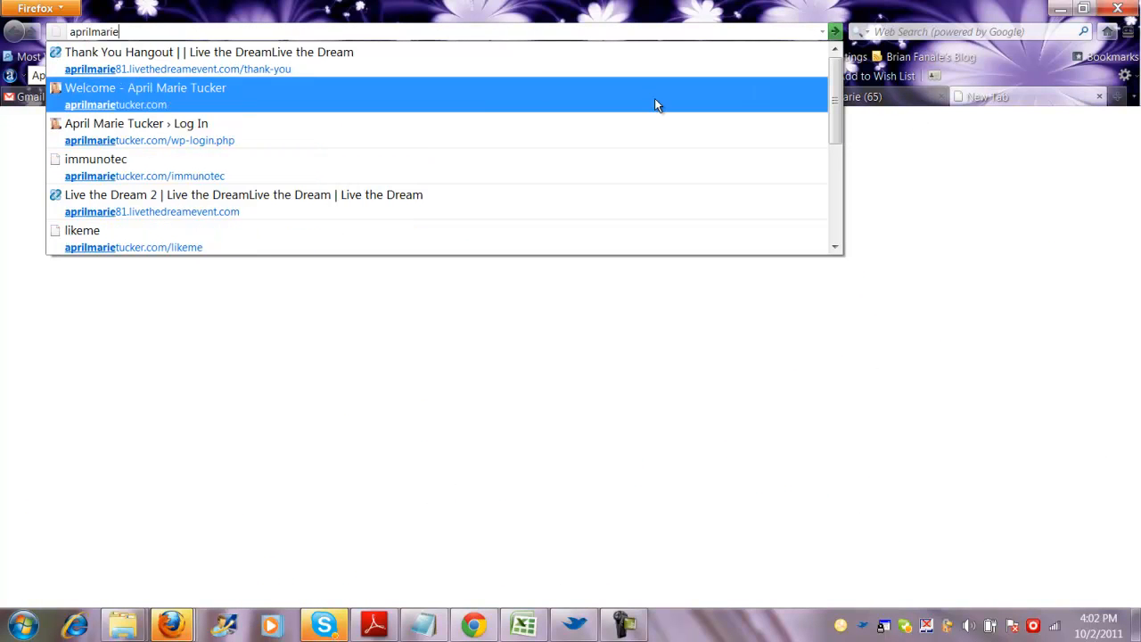
{"action": "left_click", "coordinate": [146, 88]}
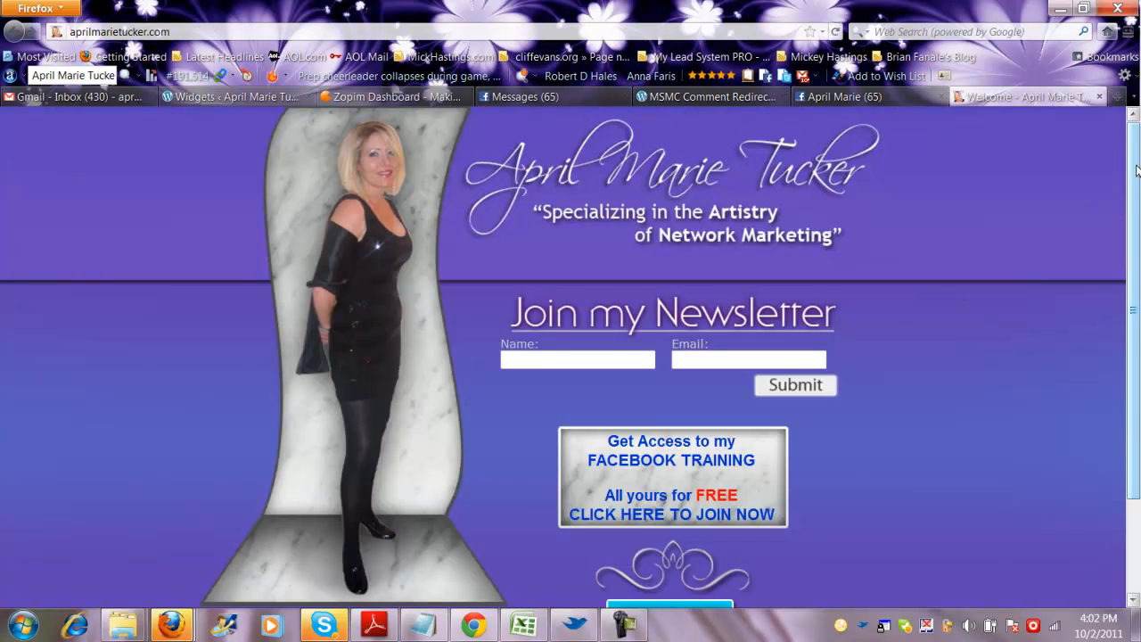
{"action": "scroll", "scroll_direction": "down", "scroll_amount": 3}
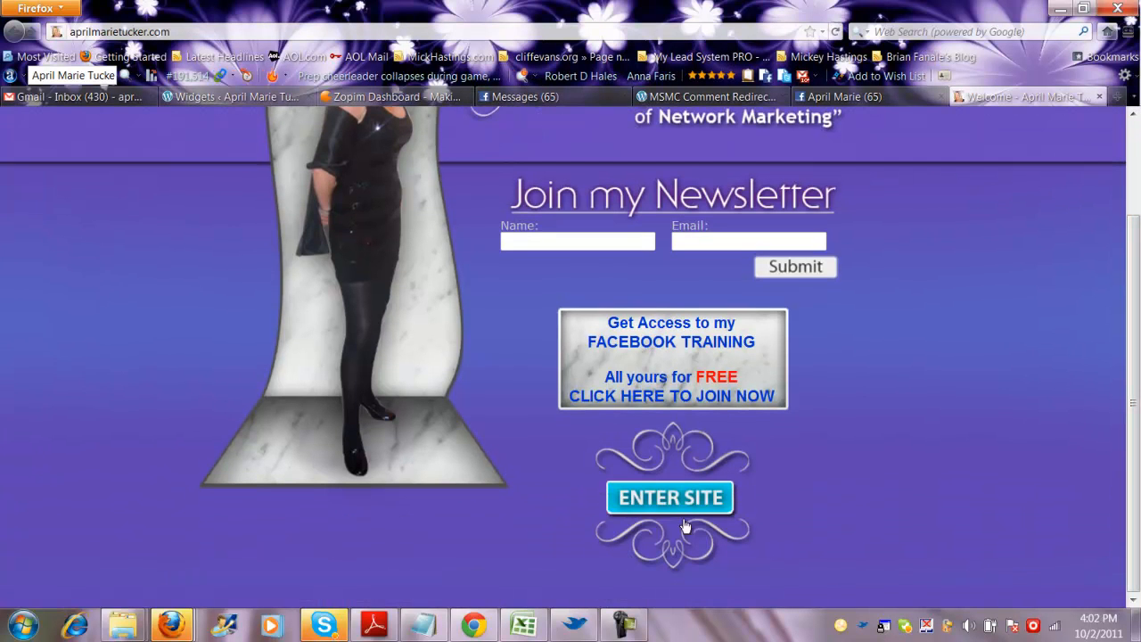
Enter the main blog home page via ENTER SITE on the splash page
{"action": "left_click", "coordinate": [670, 495]}
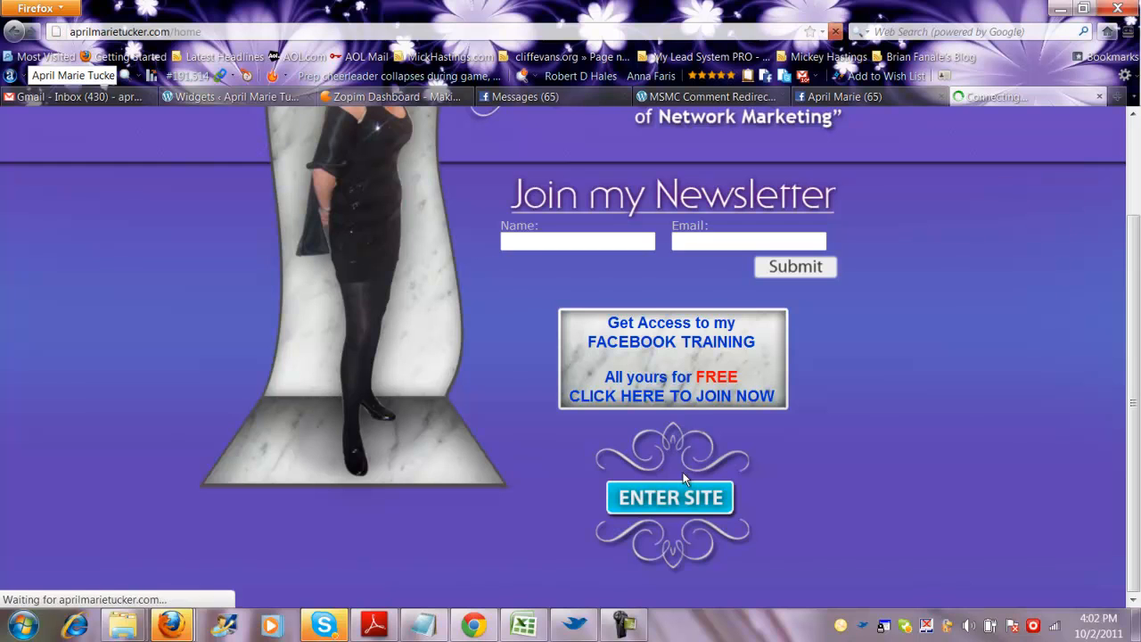
{"action": "mouse_move", "coordinate": [759, 438]}
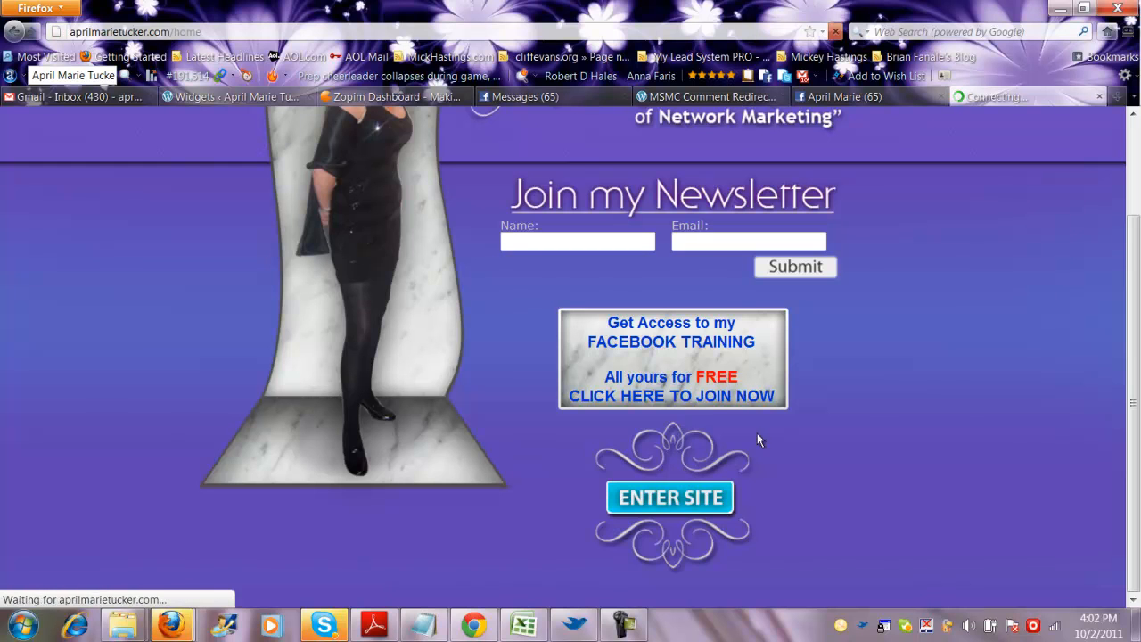
{"action": "mouse_move", "coordinate": [1048, 583]}
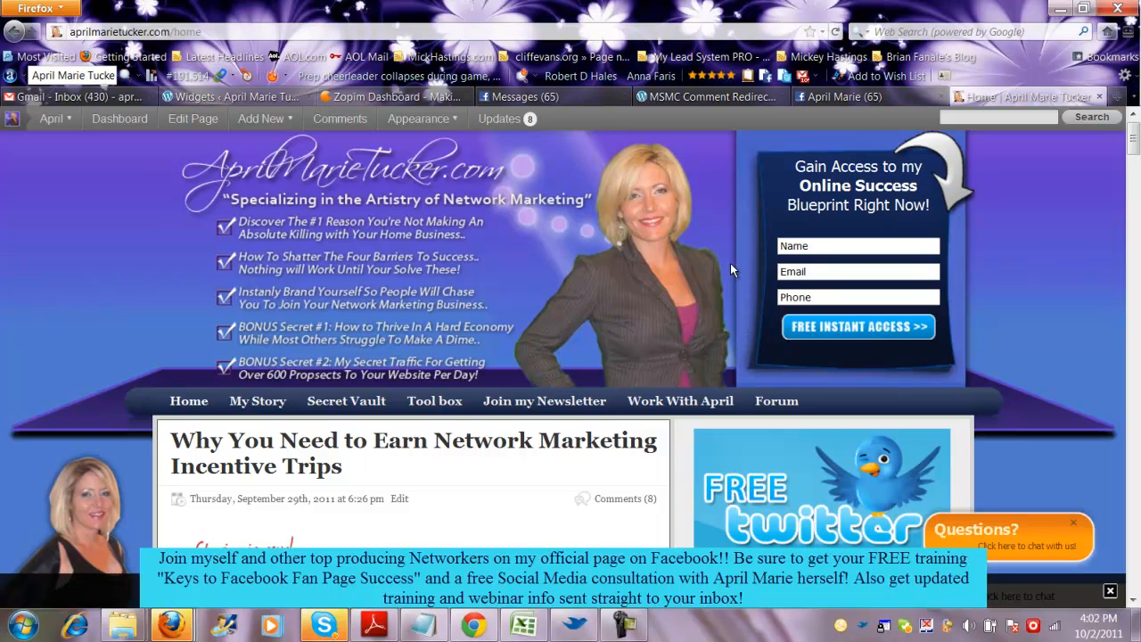
{"action": "mouse_move", "coordinate": [869, 142]}
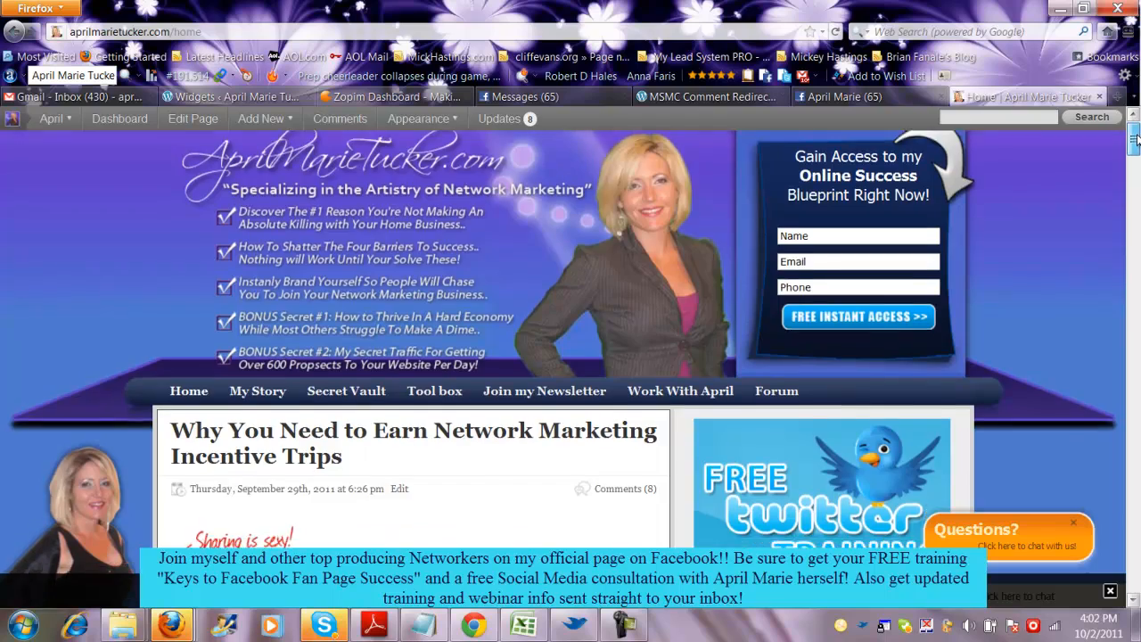
{"action": "scroll", "scroll_direction": "down", "scroll_amount": 3}
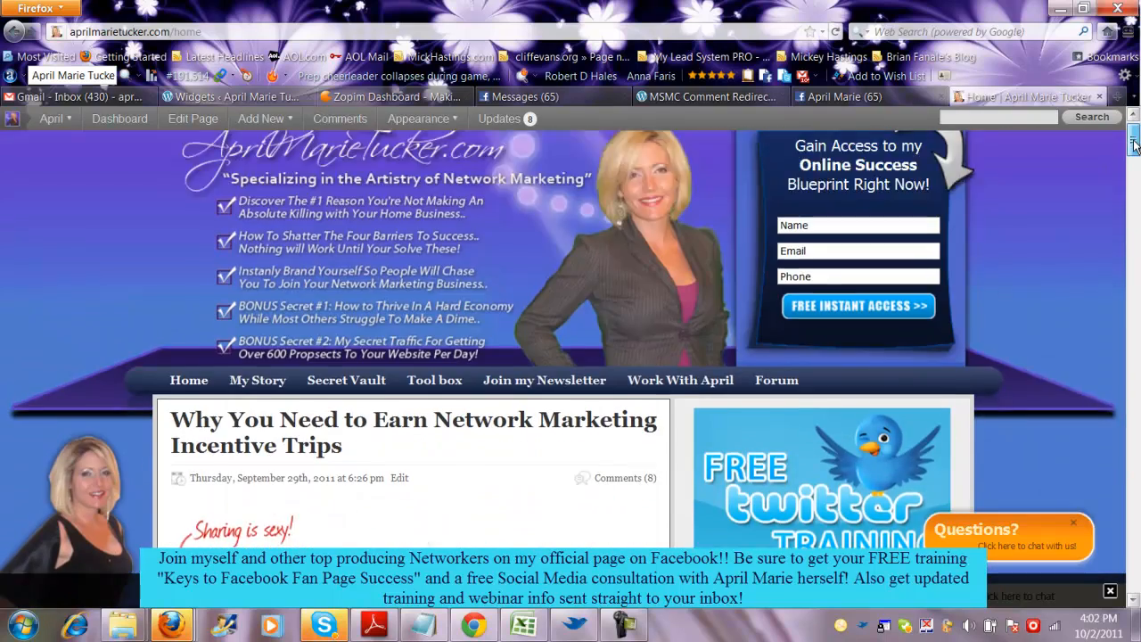
{"action": "scroll", "scroll_direction": "down", "scroll_amount": 3}
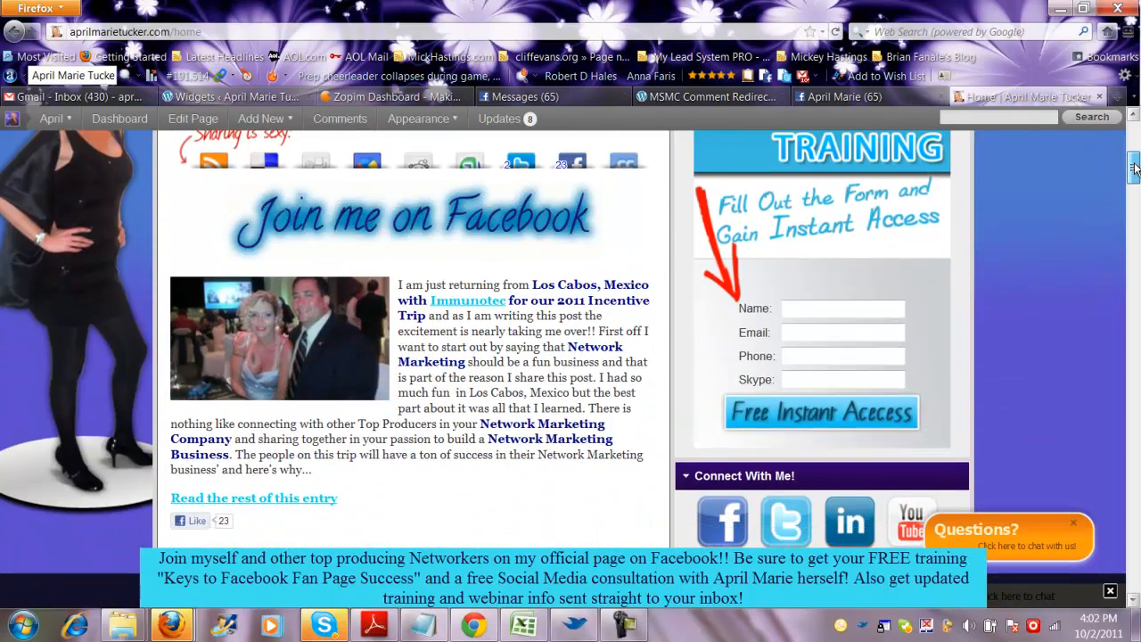
{"action": "scroll", "scroll_direction": "down", "scroll_amount": 3}
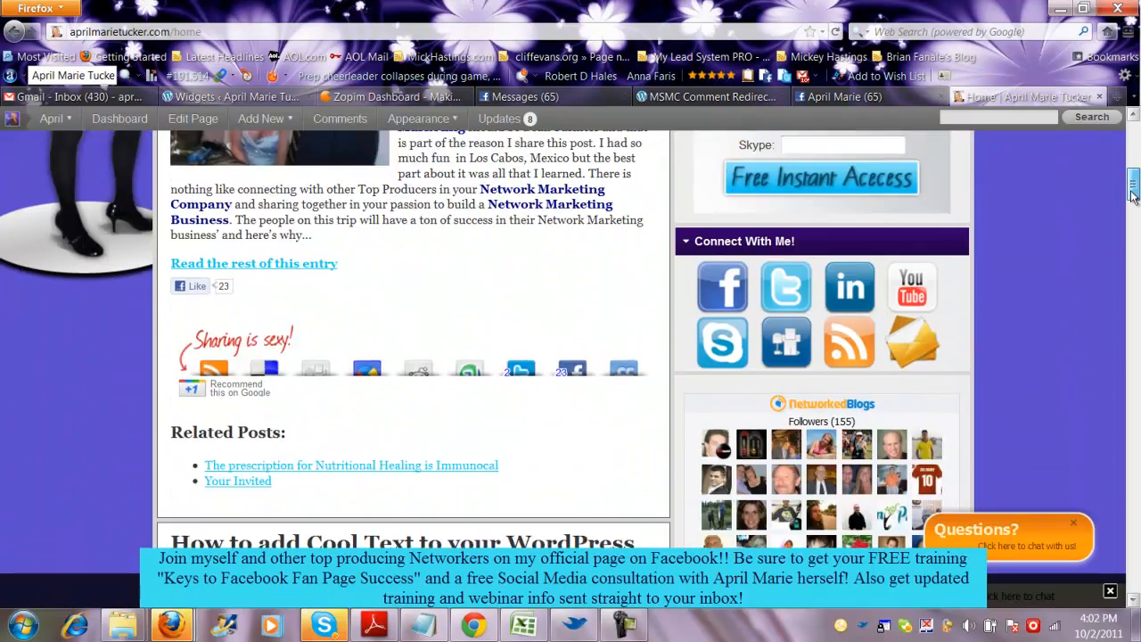
{"action": "scroll", "scroll_direction": "down", "scroll_amount": 3}
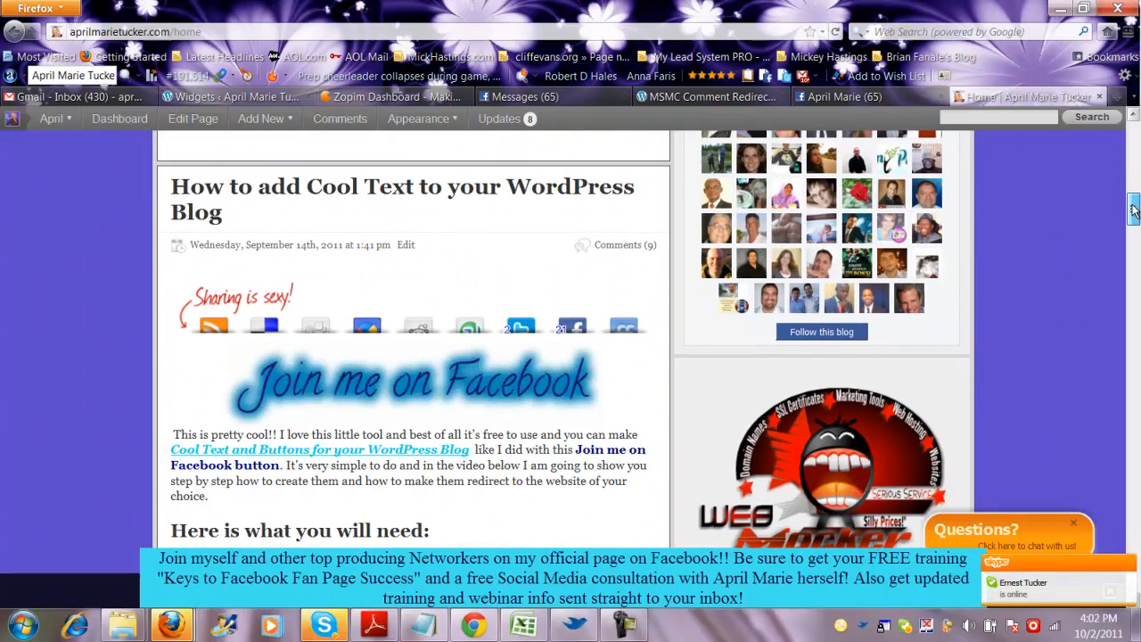
{"action": "scroll", "scroll_direction": "down", "scroll_amount": 3}
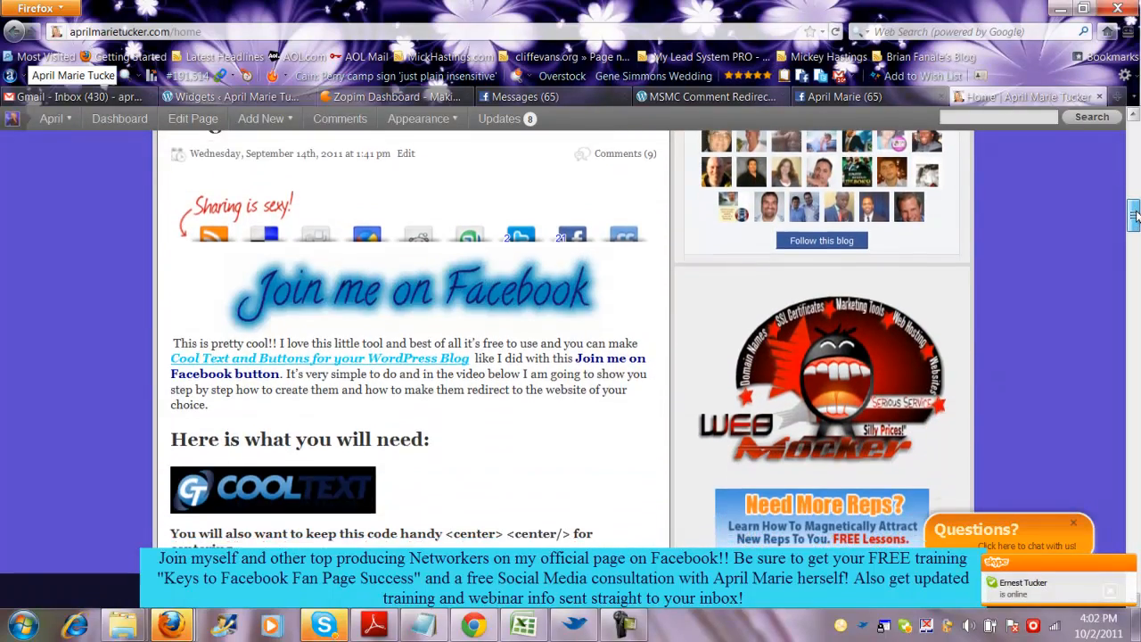
{"action": "scroll", "scroll_direction": "up", "scroll_amount": 3}
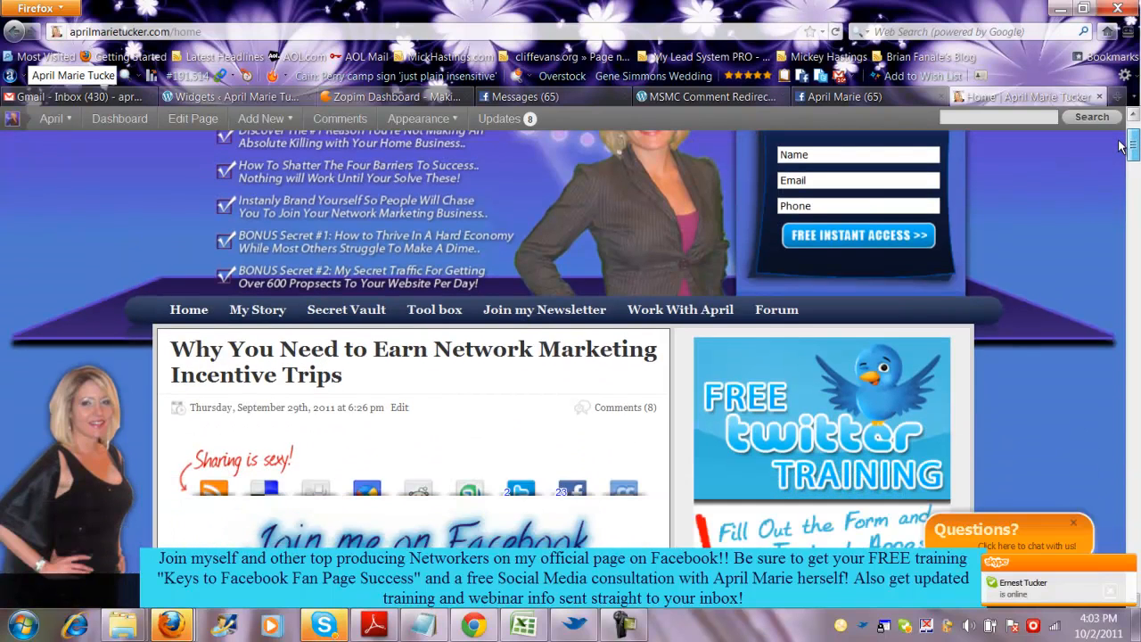
{"action": "scroll", "scroll_direction": "up", "scroll_amount": 3}
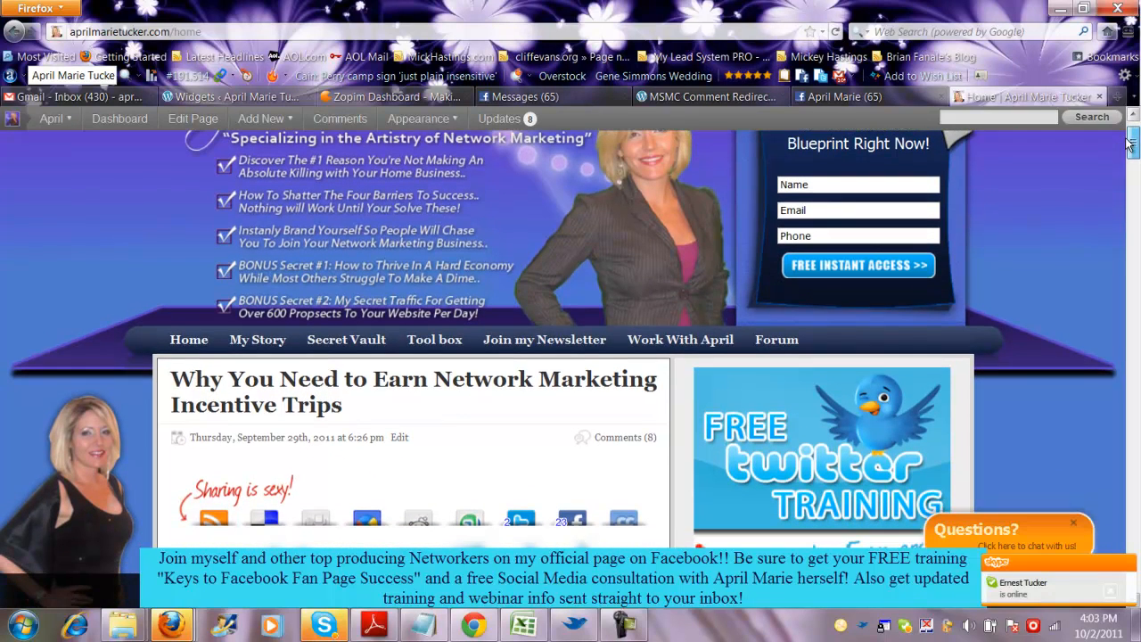
{"action": "scroll", "scroll_direction": "up", "scroll_amount": 3}
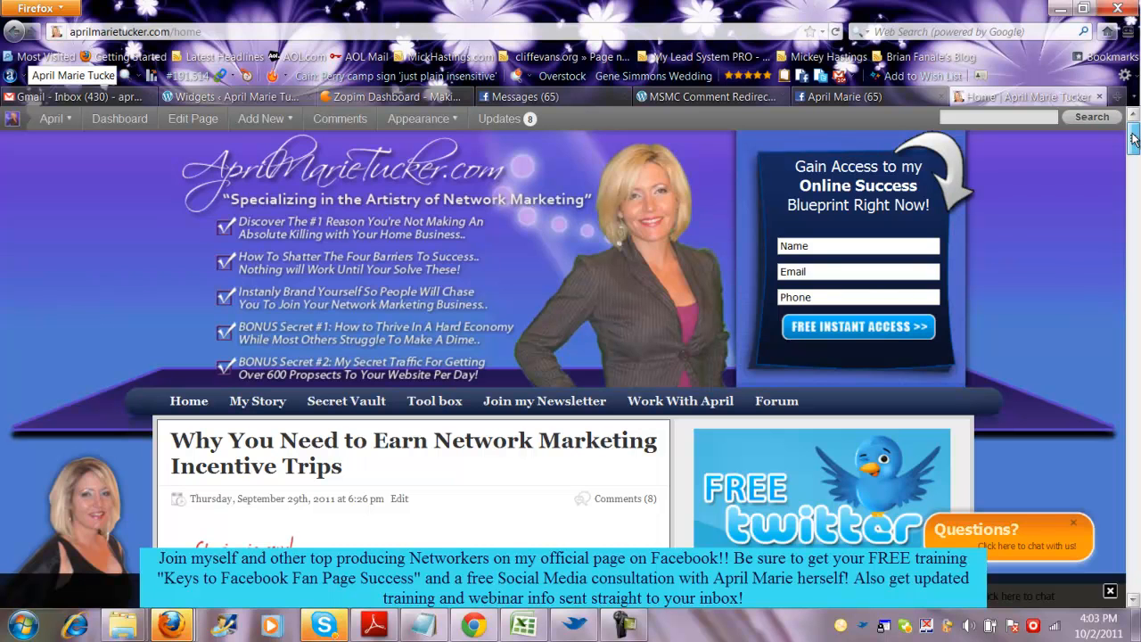
{"action": "scroll", "scroll_direction": "down", "scroll_amount": 3}
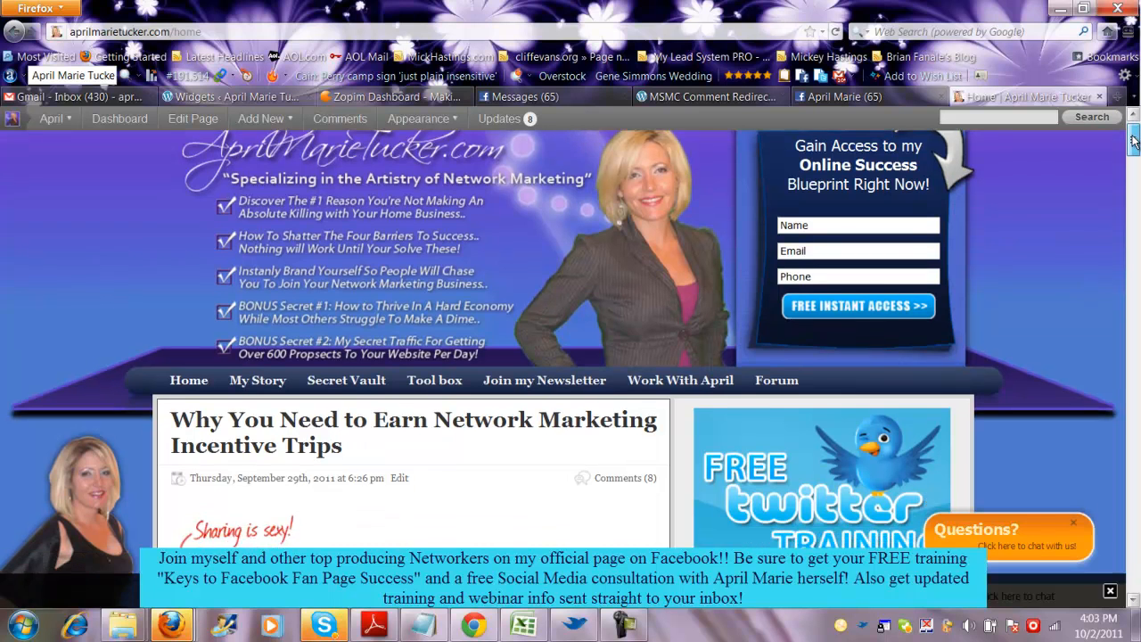
{"action": "scroll", "scroll_direction": "down", "scroll_amount": 3}
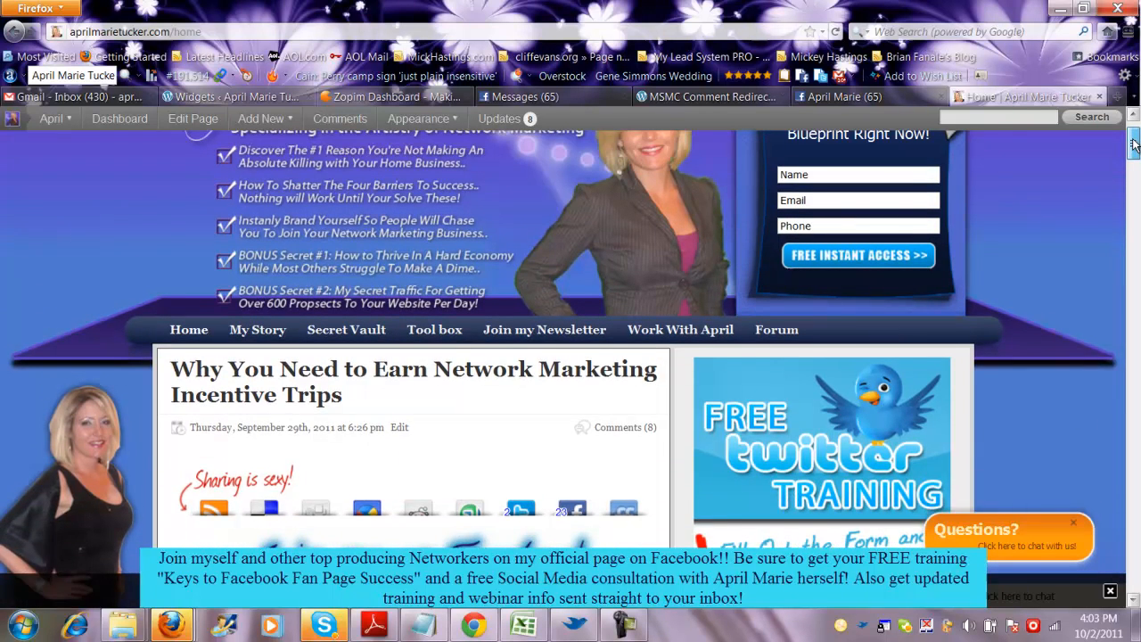
{"action": "scroll", "scroll_direction": "up", "scroll_amount": 3}
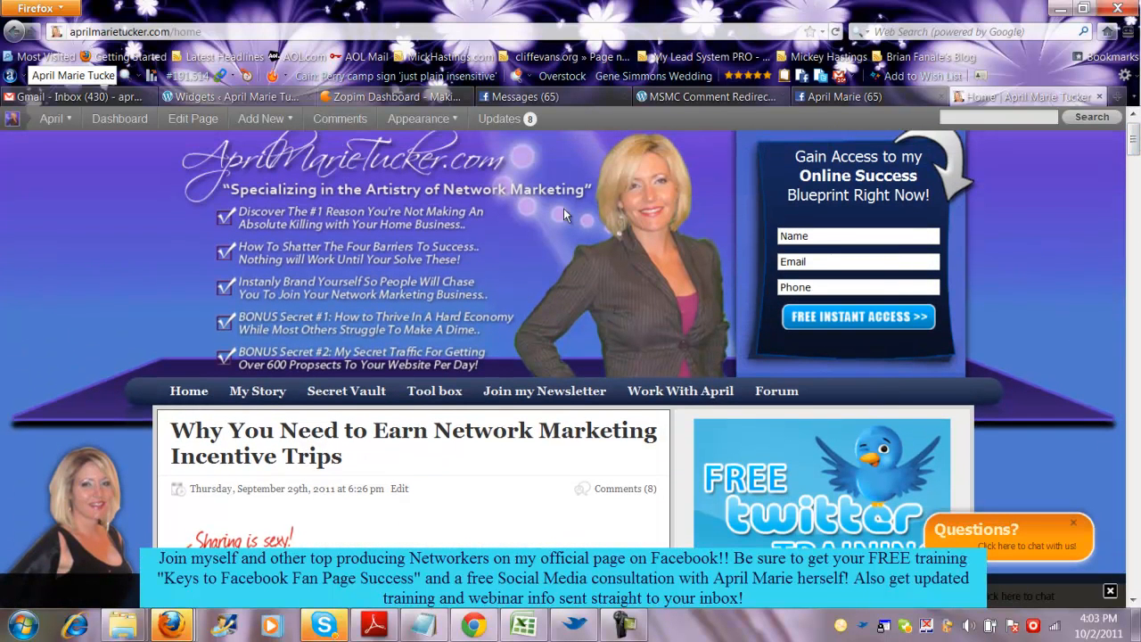
{"action": "mouse_move", "coordinate": [674, 246]}
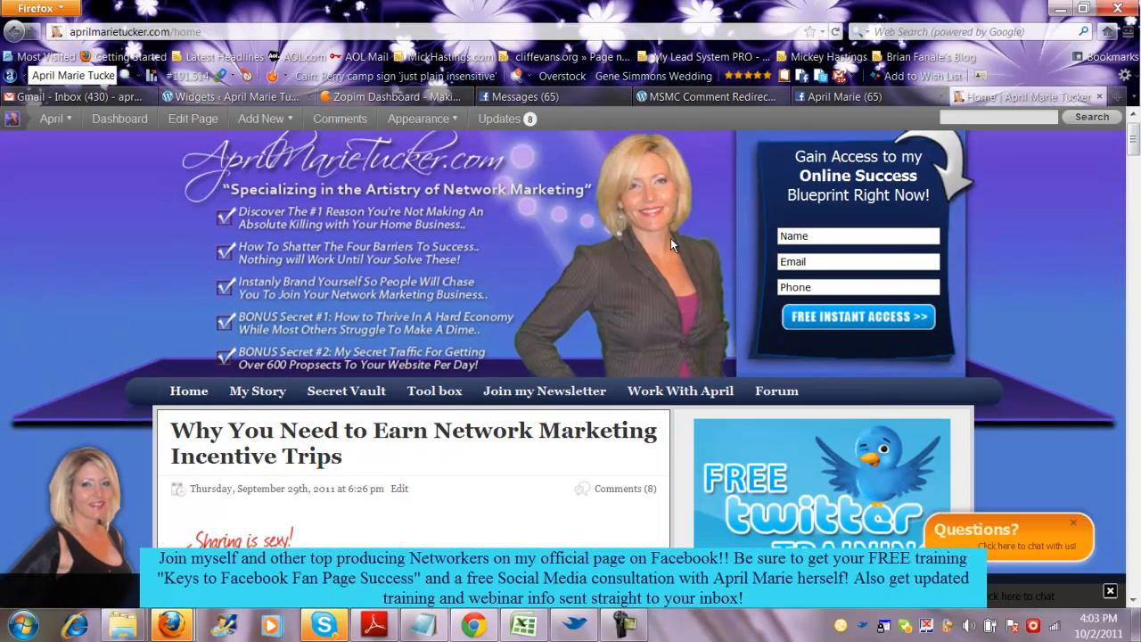
{"action": "mouse_move", "coordinate": [650, 196]}
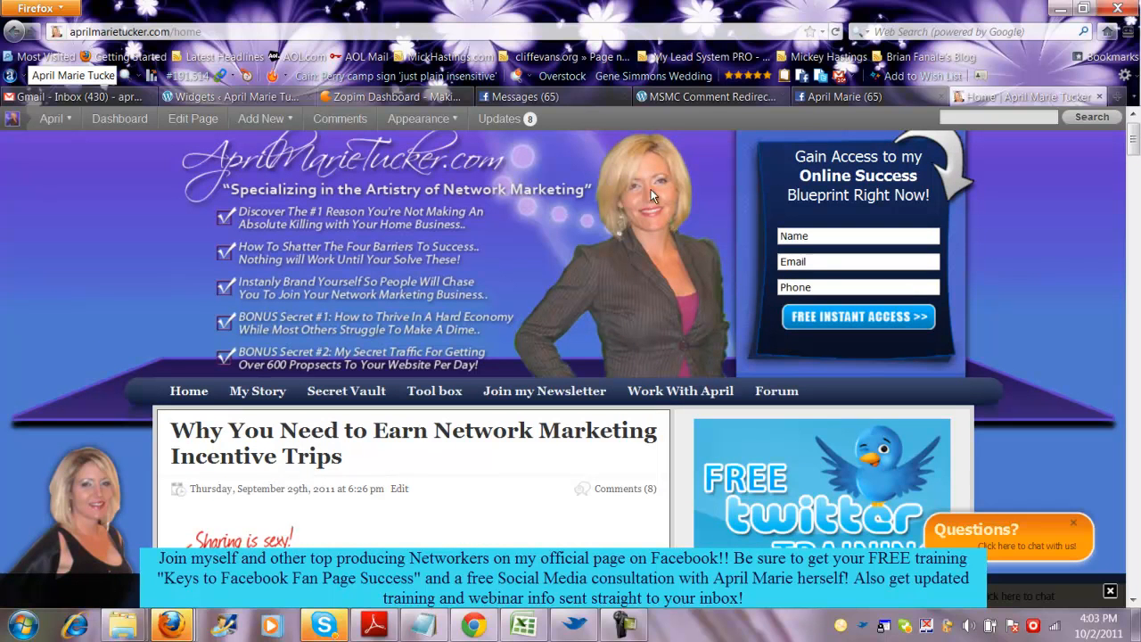
{"action": "mouse_move", "coordinate": [175, 153]}
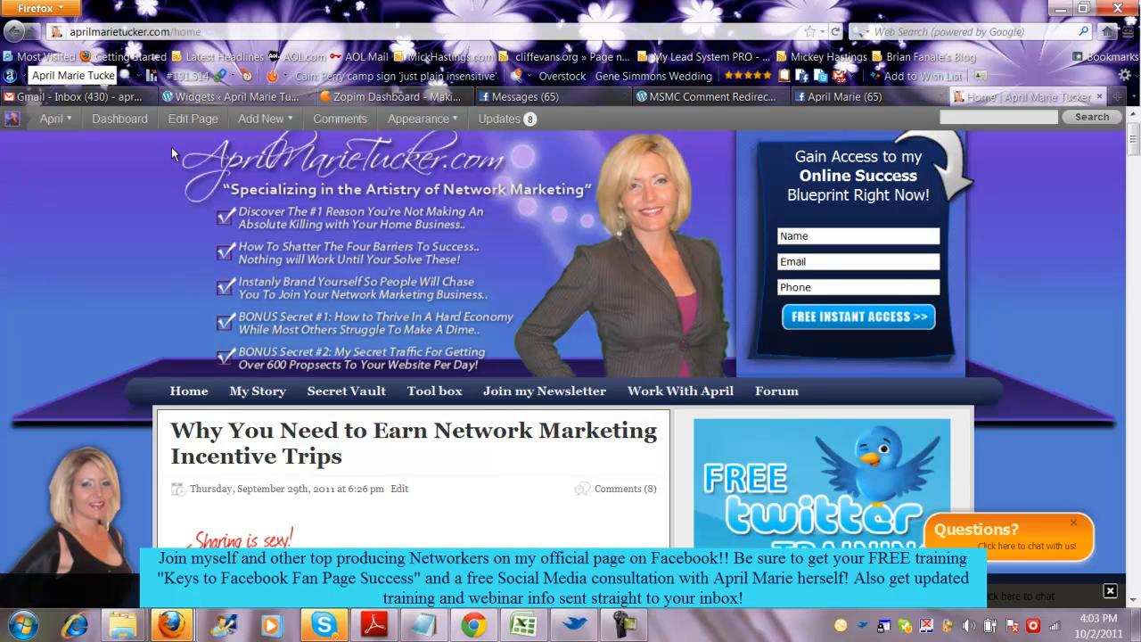
{"action": "mouse_move", "coordinate": [524, 218]}
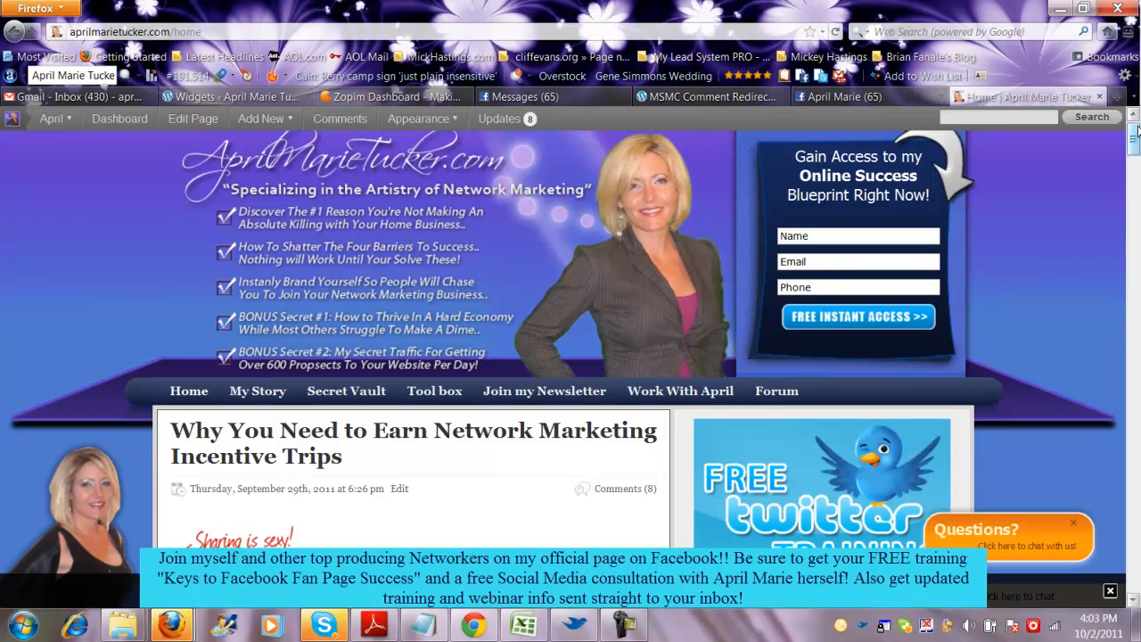
Scroll down the home page past the incentive trips post to the 'How to add Cool Text' post
{"action": "scroll", "scroll_direction": "down", "scroll_amount": 3}
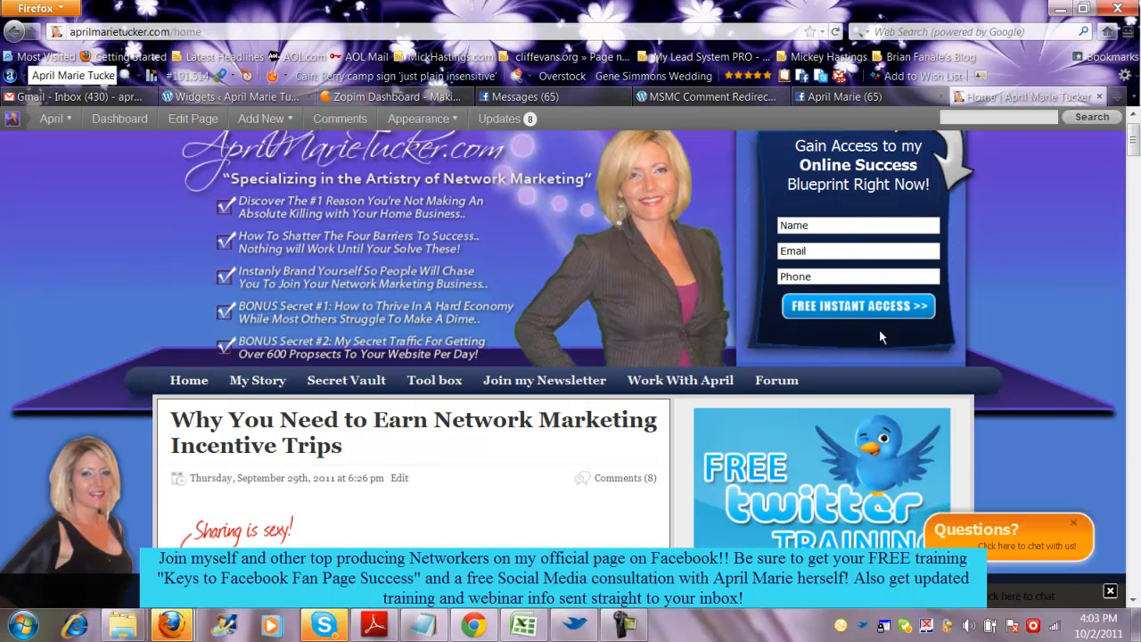
{"action": "scroll", "scroll_direction": "down", "scroll_amount": 3}
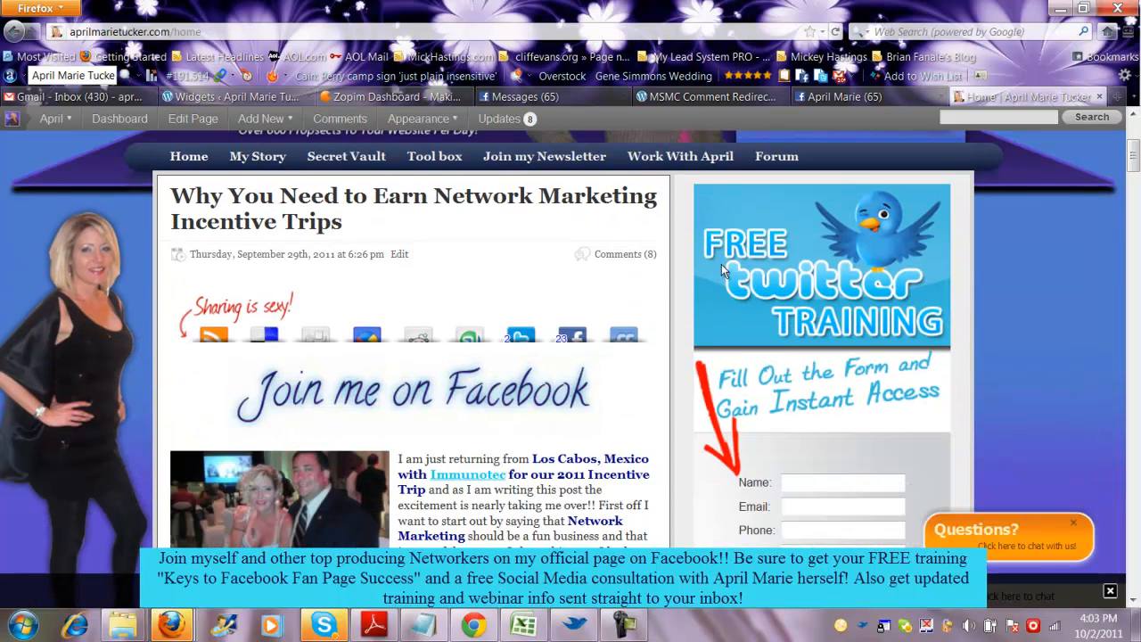
{"action": "mouse_move", "coordinate": [96, 524]}
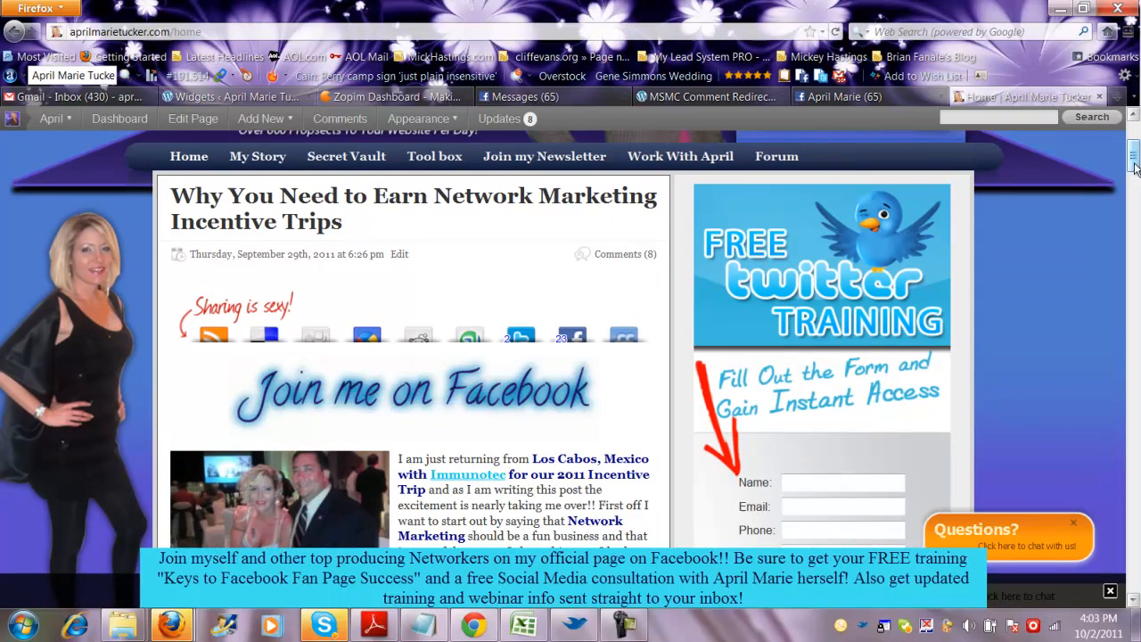
{"action": "scroll", "scroll_direction": "down", "scroll_amount": 3}
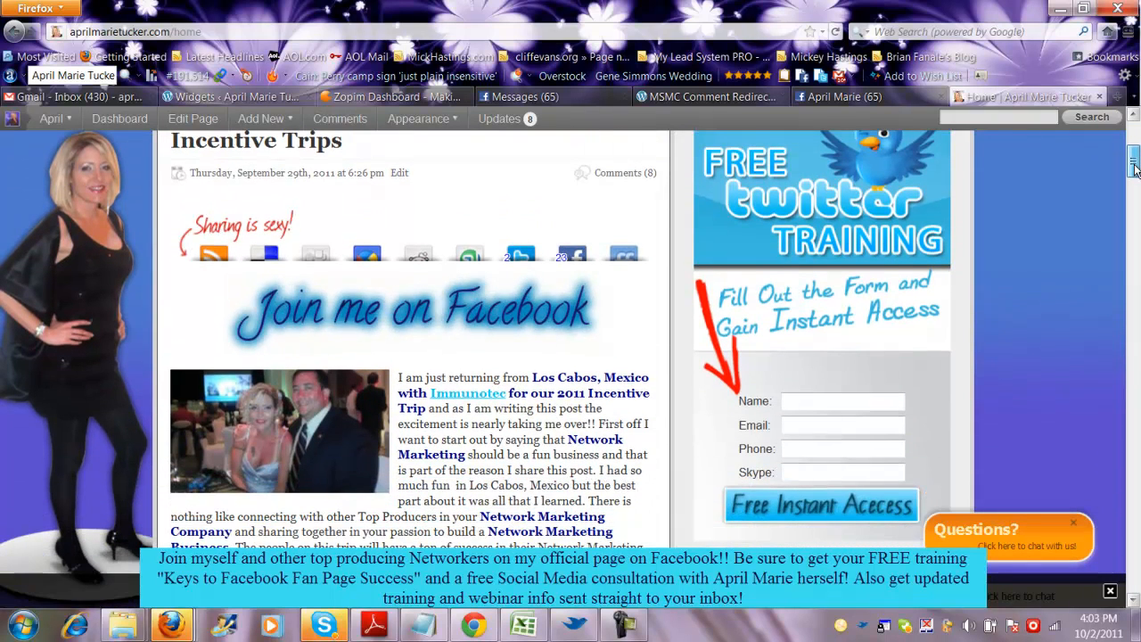
{"action": "scroll", "scroll_direction": "down", "scroll_amount": 3}
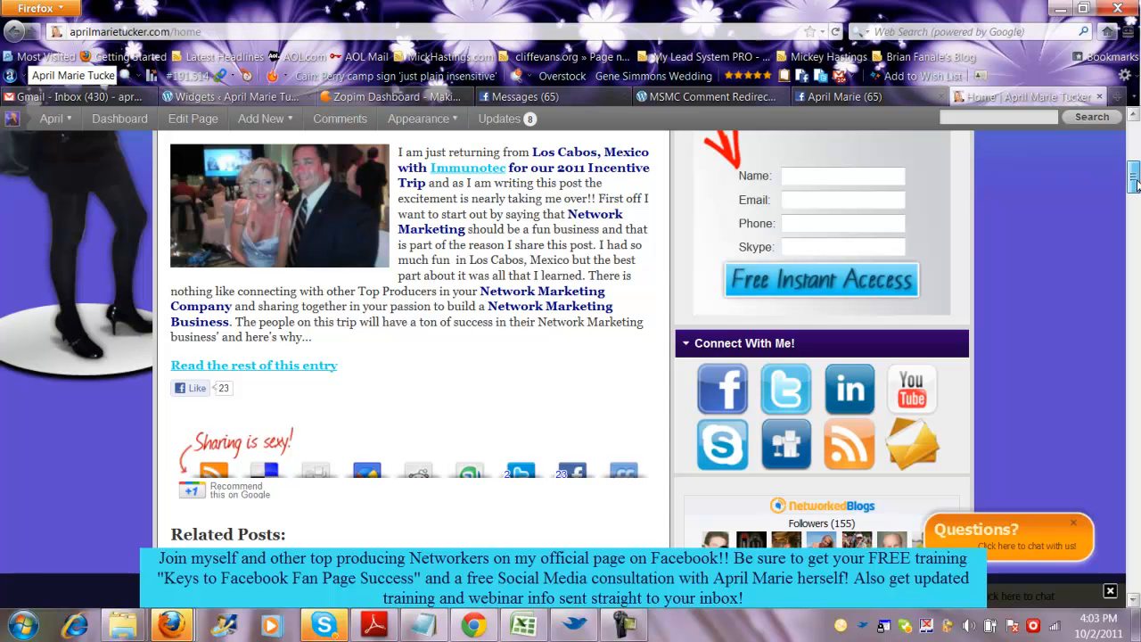
{"action": "scroll", "scroll_direction": "up", "scroll_amount": 3}
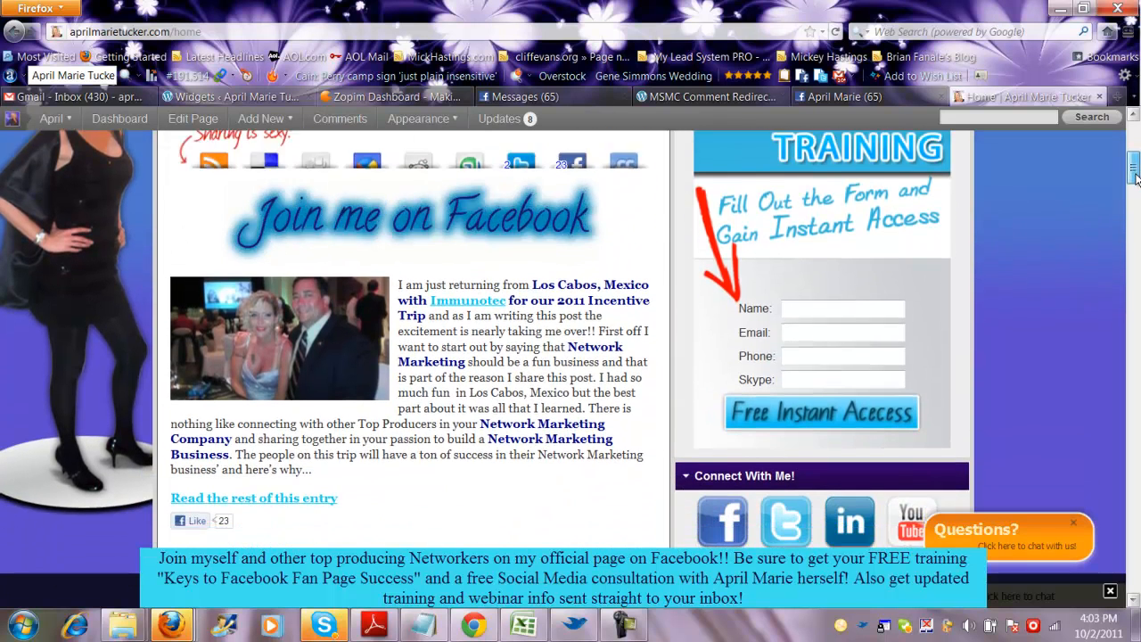
{"action": "scroll", "scroll_direction": "down", "scroll_amount": 3}
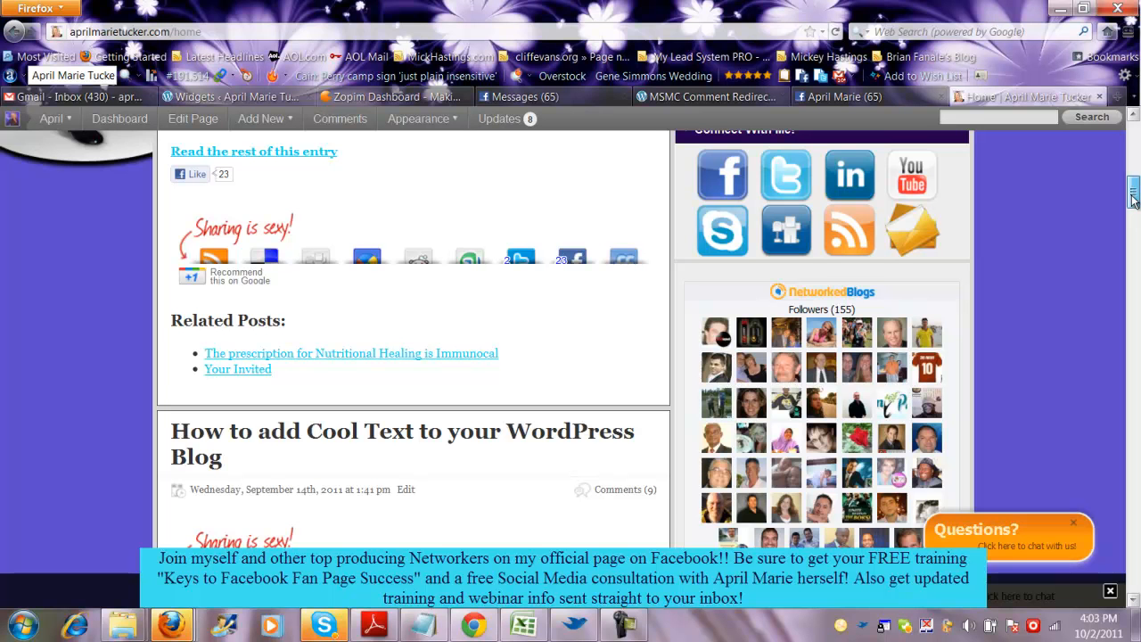
{"action": "scroll", "scroll_direction": "down", "scroll_amount": 3}
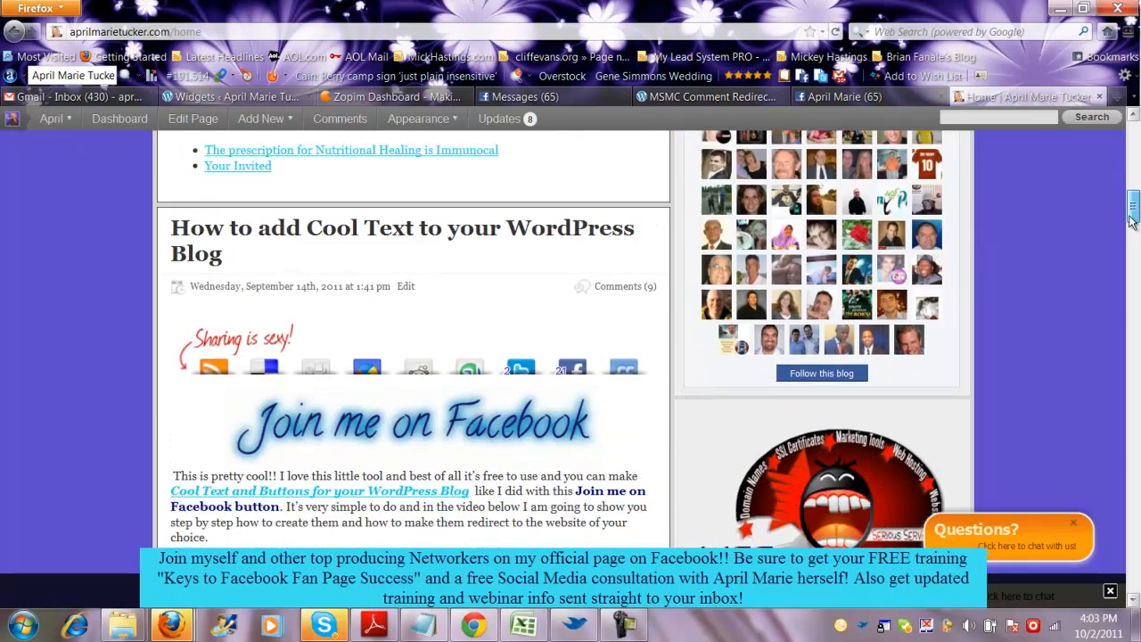
{"action": "scroll", "scroll_direction": "down", "scroll_amount": 3}
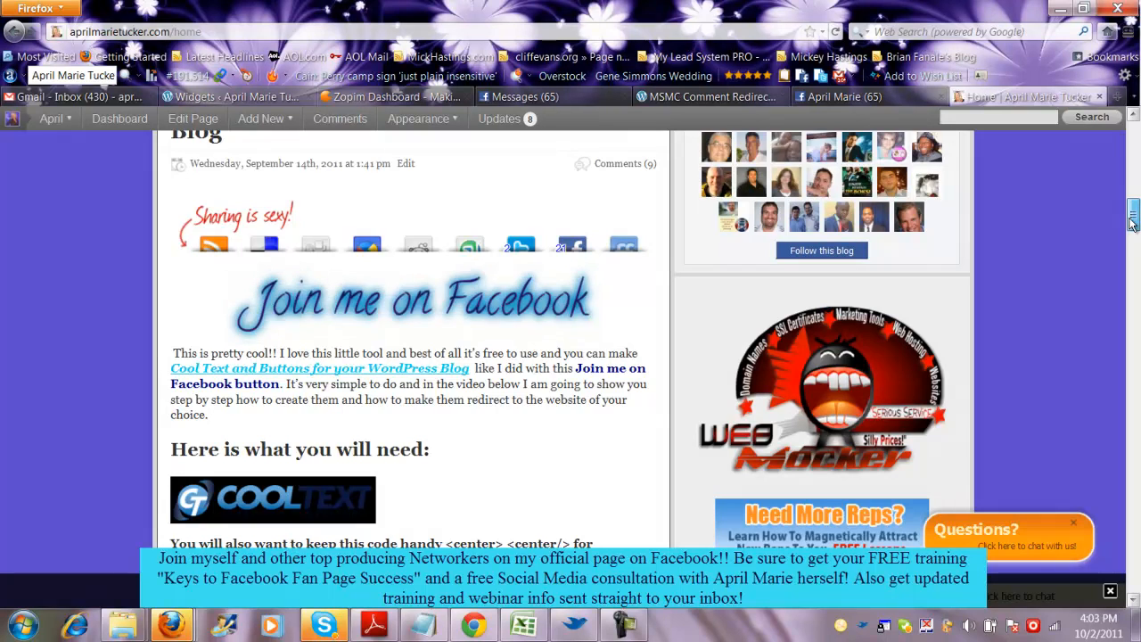
{"action": "scroll", "scroll_direction": "down", "scroll_amount": 3}
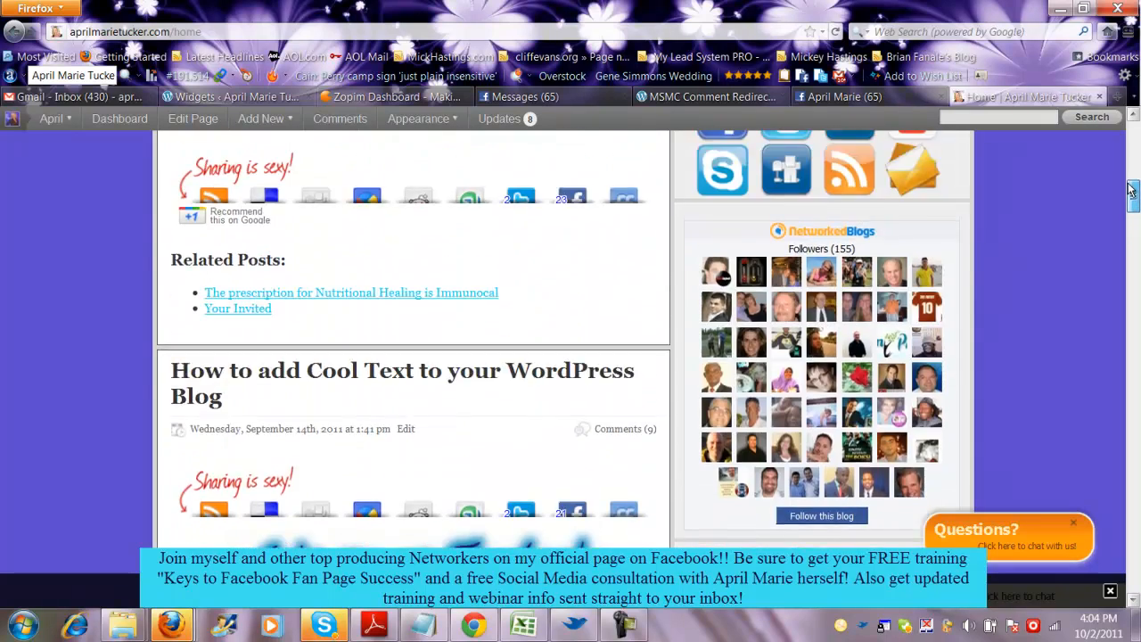
Scroll back up to the top of the home page header
{"action": "scroll", "scroll_direction": "up", "scroll_amount": 3}
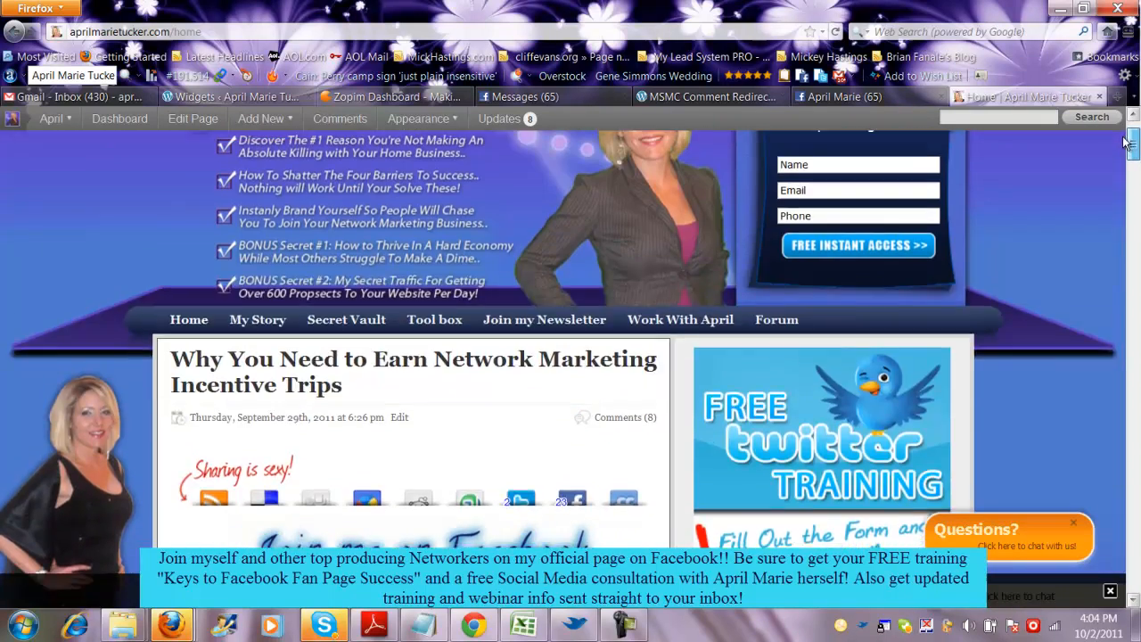
{"action": "scroll", "scroll_direction": "up", "scroll_amount": 3}
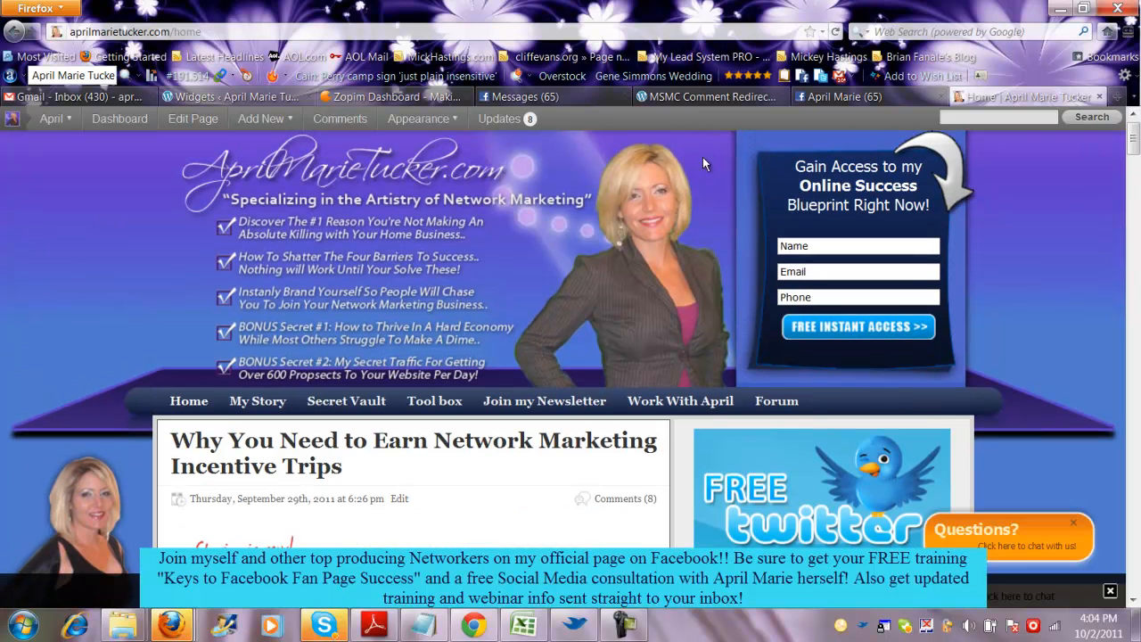
{"action": "mouse_move", "coordinate": [692, 150]}
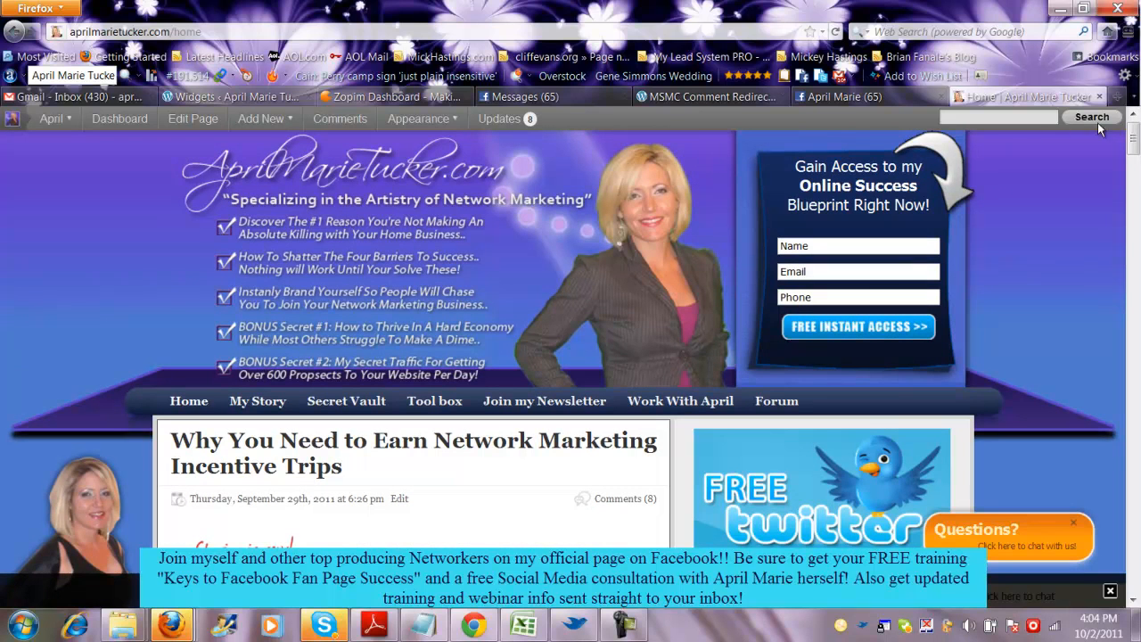
{"action": "scroll", "scroll_direction": "down", "scroll_amount": 3}
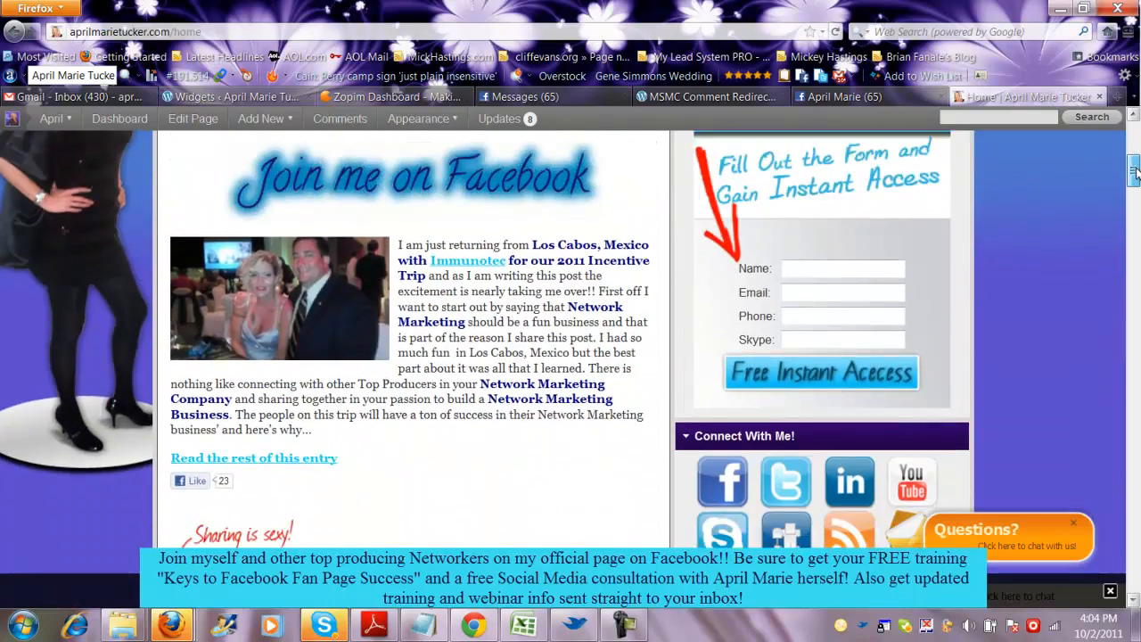
{"action": "scroll", "scroll_direction": "down", "scroll_amount": 3}
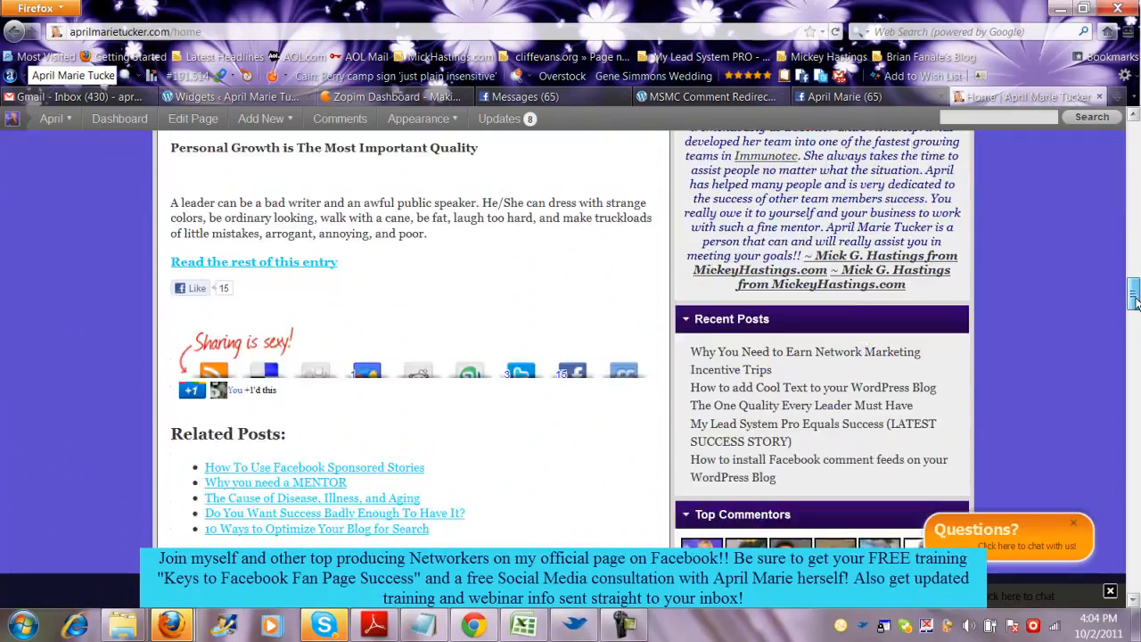
{"action": "scroll", "scroll_direction": "up", "scroll_amount": 3}
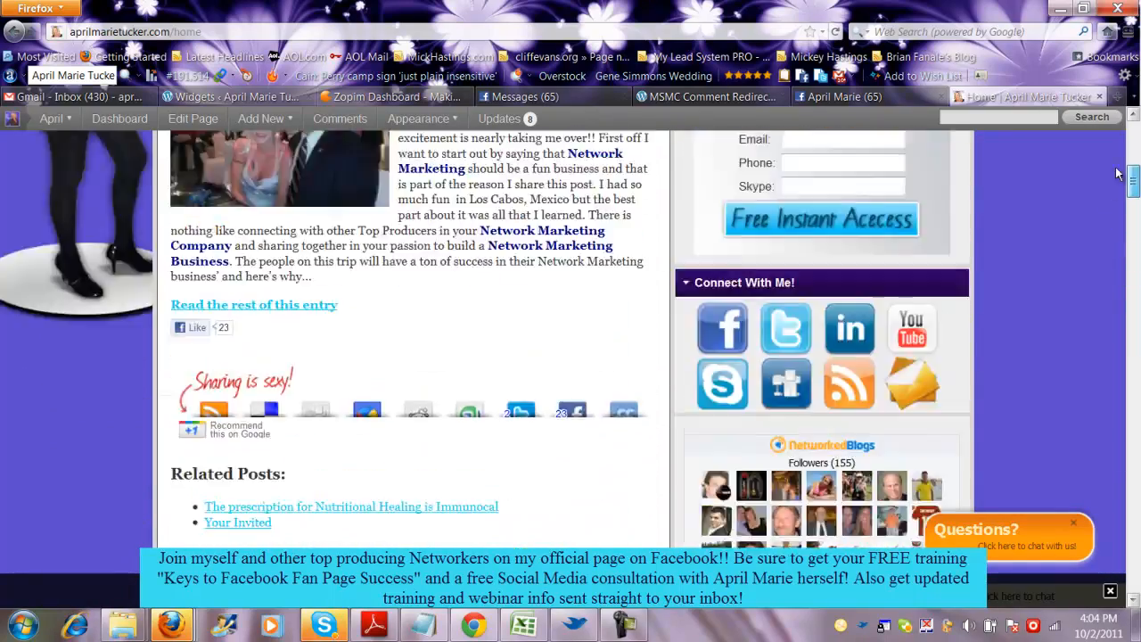
{"action": "scroll", "scroll_direction": "up", "scroll_amount": 3}
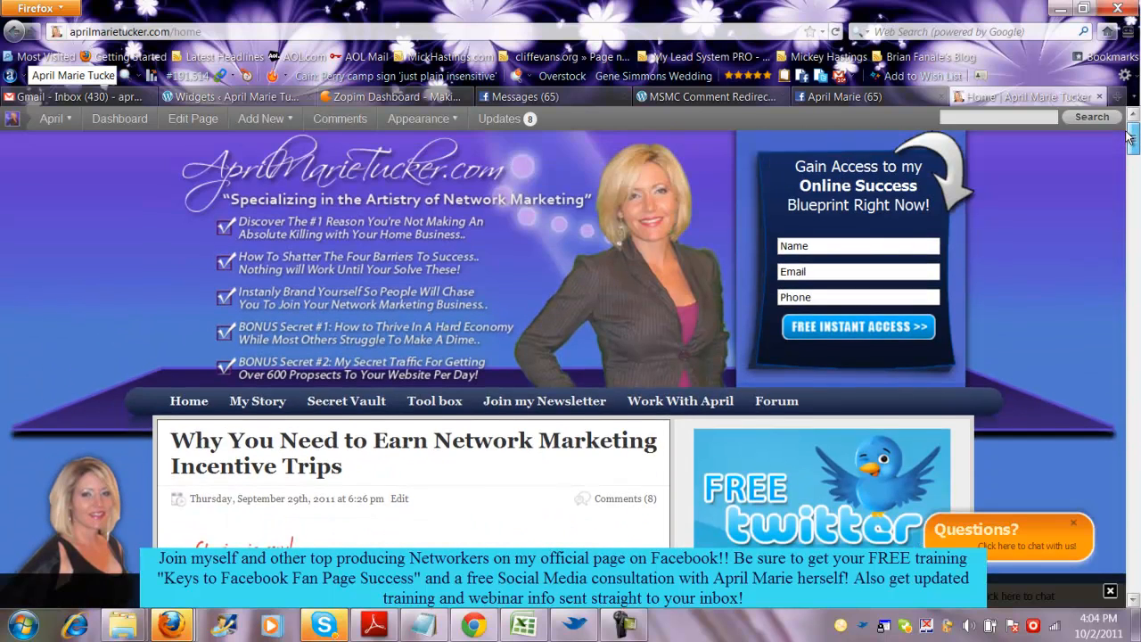
Scroll down to the incentive trips post excerpt beside the Free Instant Access form and Connect icons
{"action": "scroll", "scroll_direction": "down", "scroll_amount": 3}
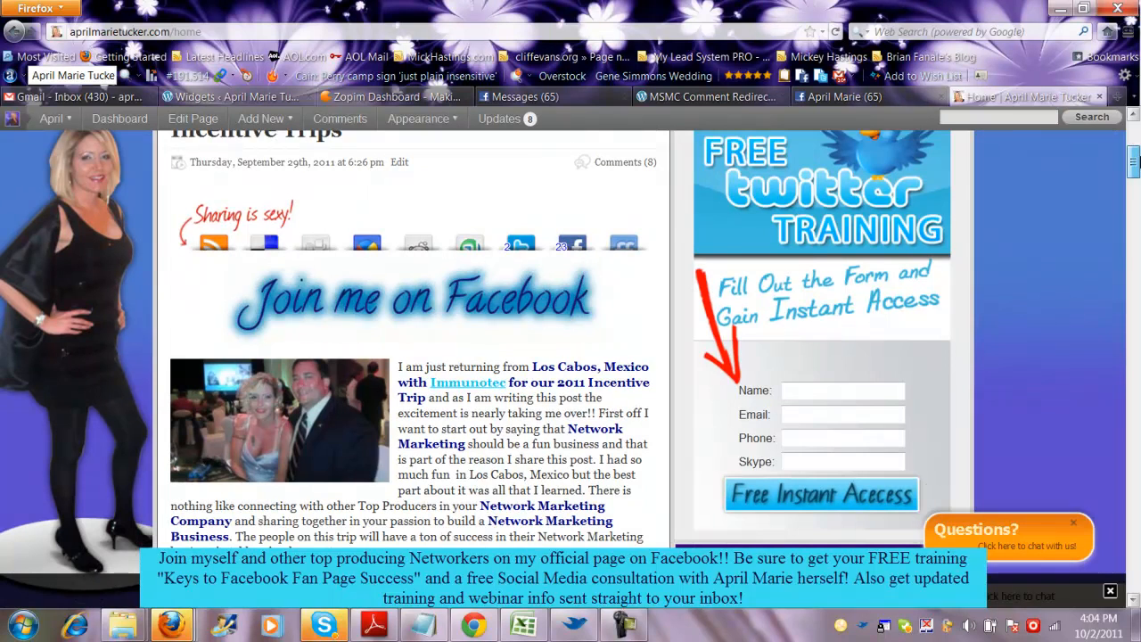
{"action": "scroll", "scroll_direction": "down", "scroll_amount": 3}
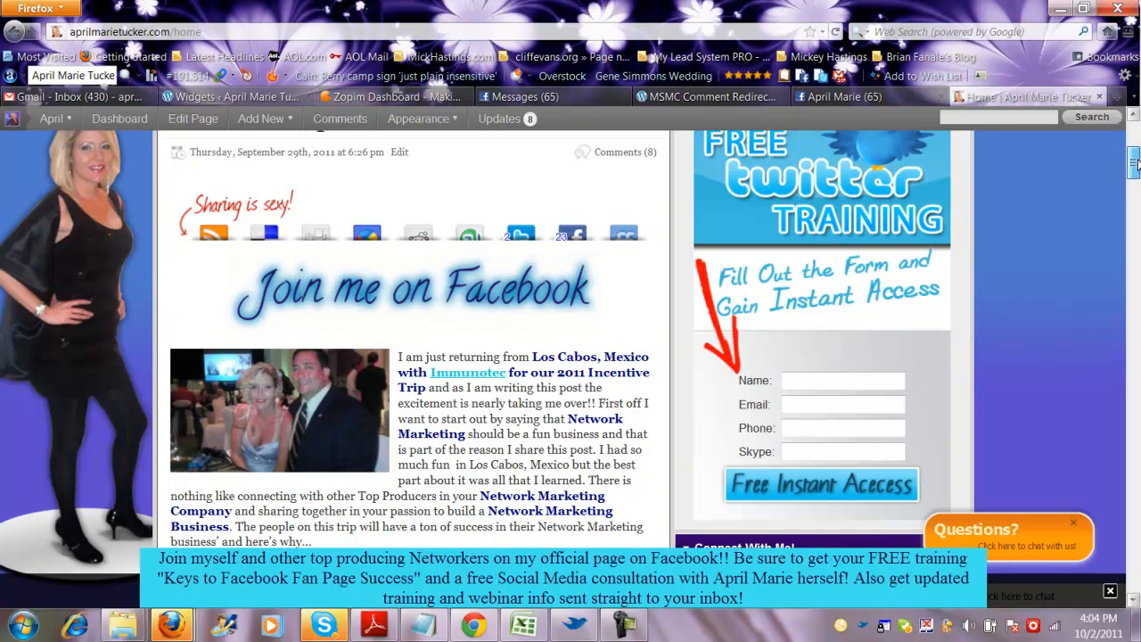
{"action": "scroll", "scroll_direction": "down", "scroll_amount": 3}
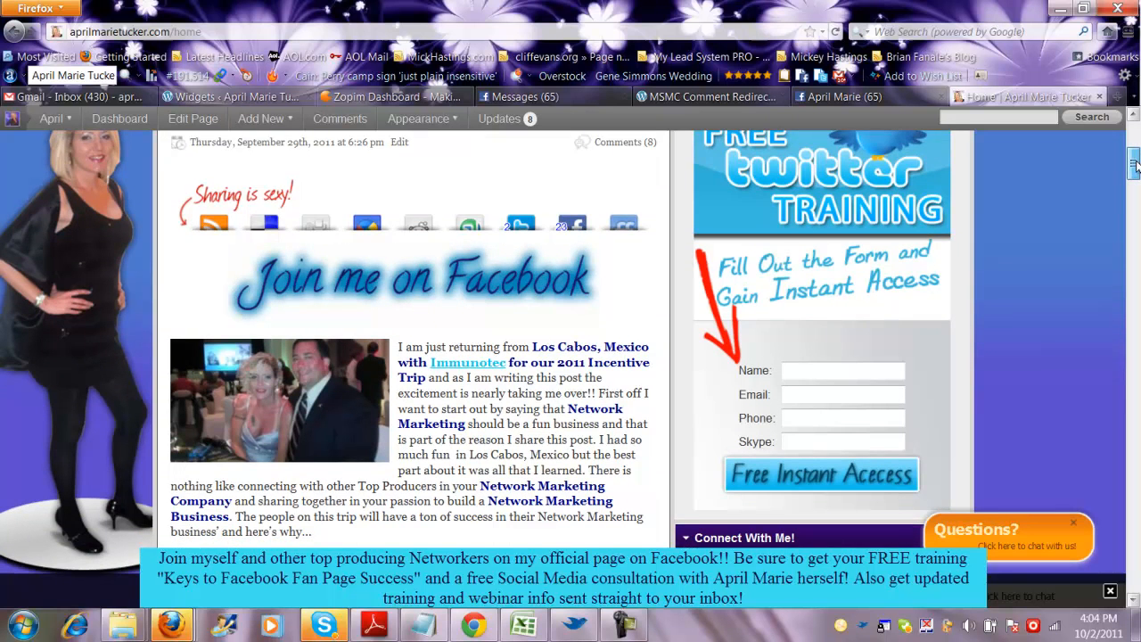
{"action": "scroll", "scroll_direction": "down", "scroll_amount": 3}
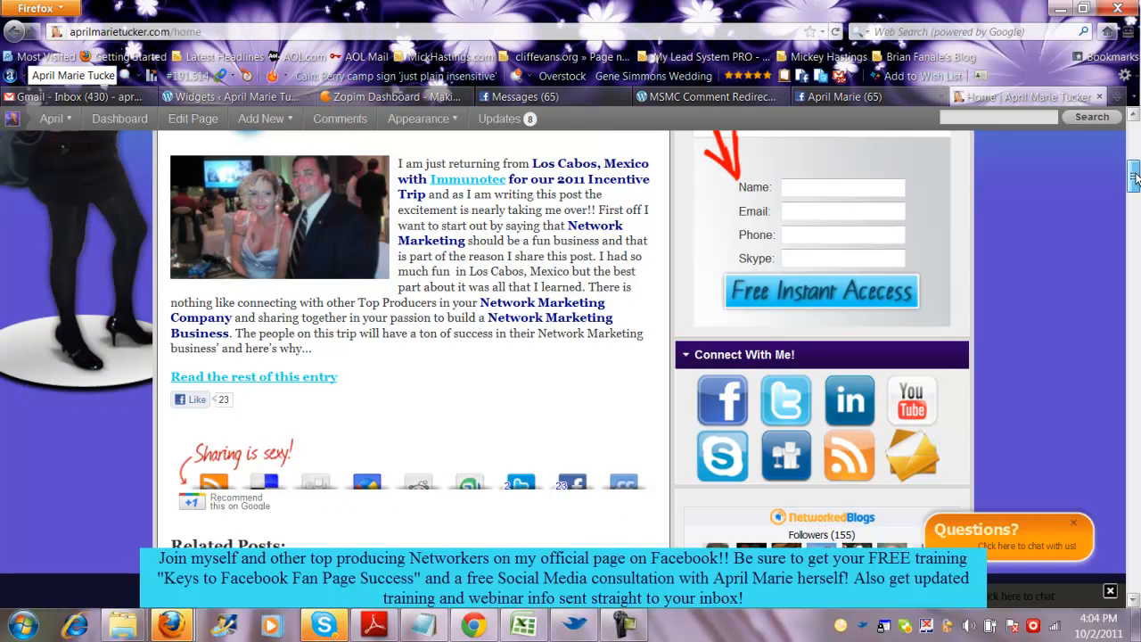
{"action": "mouse_move", "coordinate": [417, 481]}
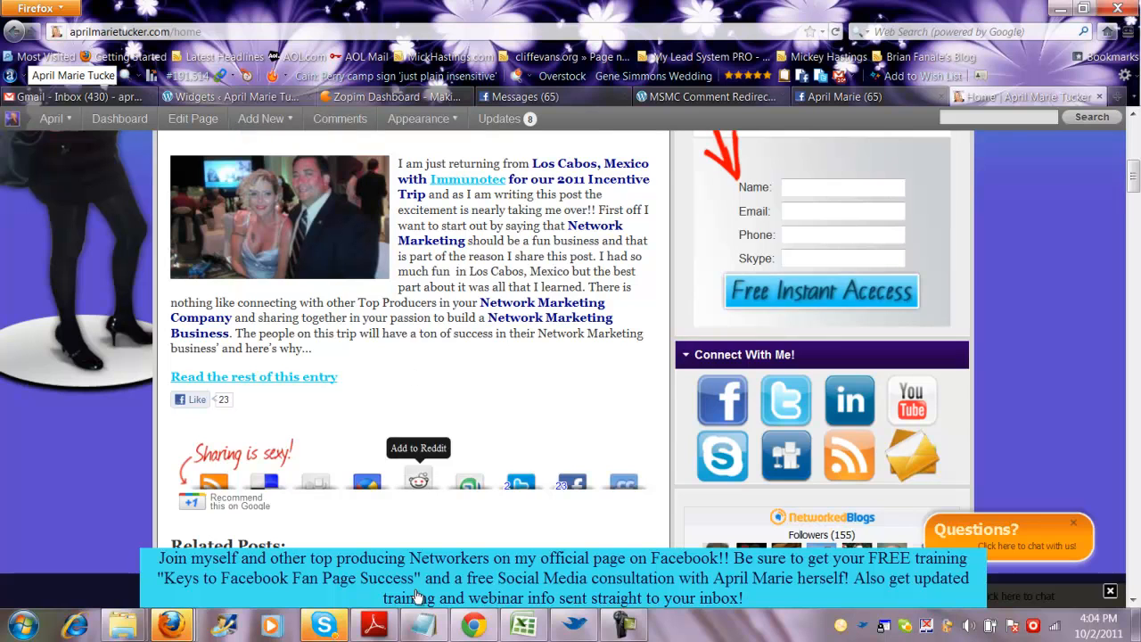